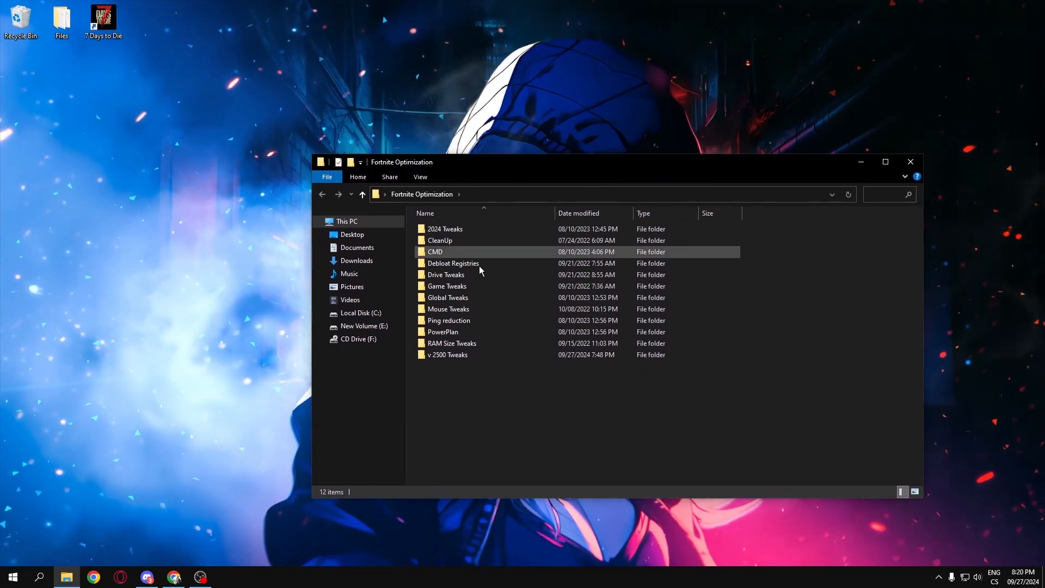
Merge the 2023 Game Tweaks and power tweaks .reg files from 2024 Tweaks into the registry.
{"action": "left_click", "coordinate": [445, 229]}
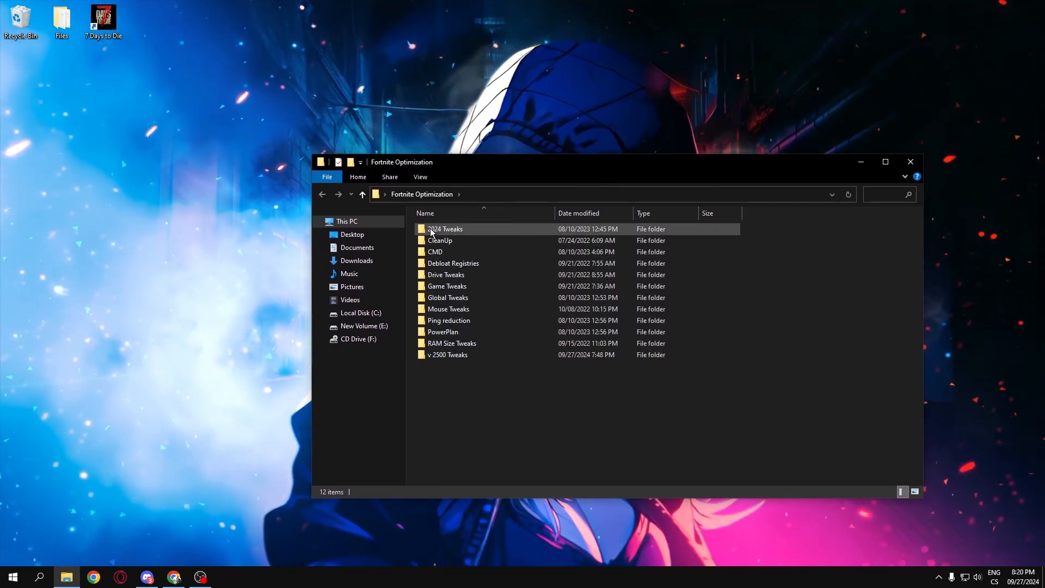
{"action": "double_click", "coordinate": [445, 228]}
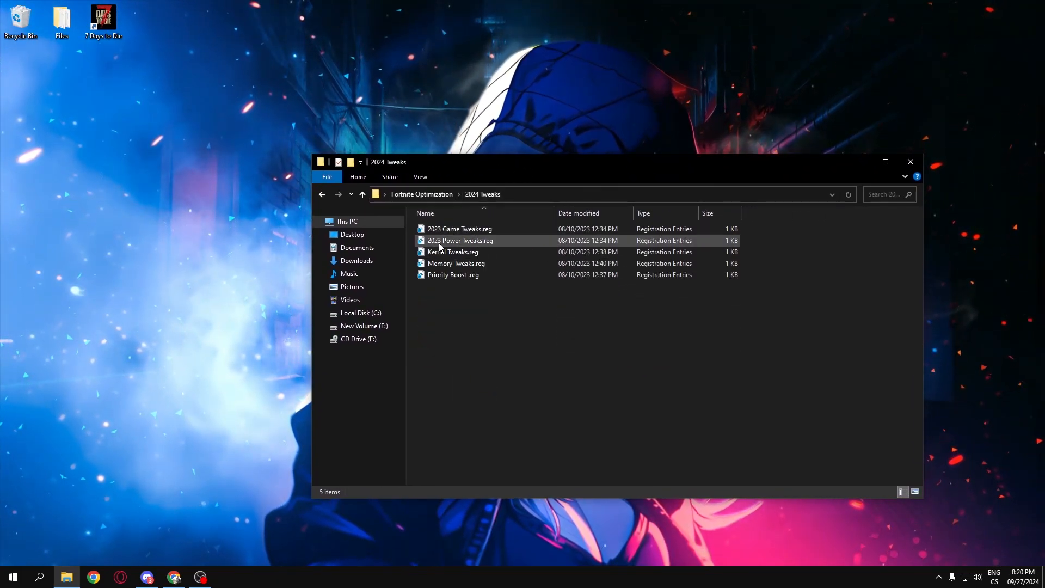
{"action": "double_click", "coordinate": [458, 228]}
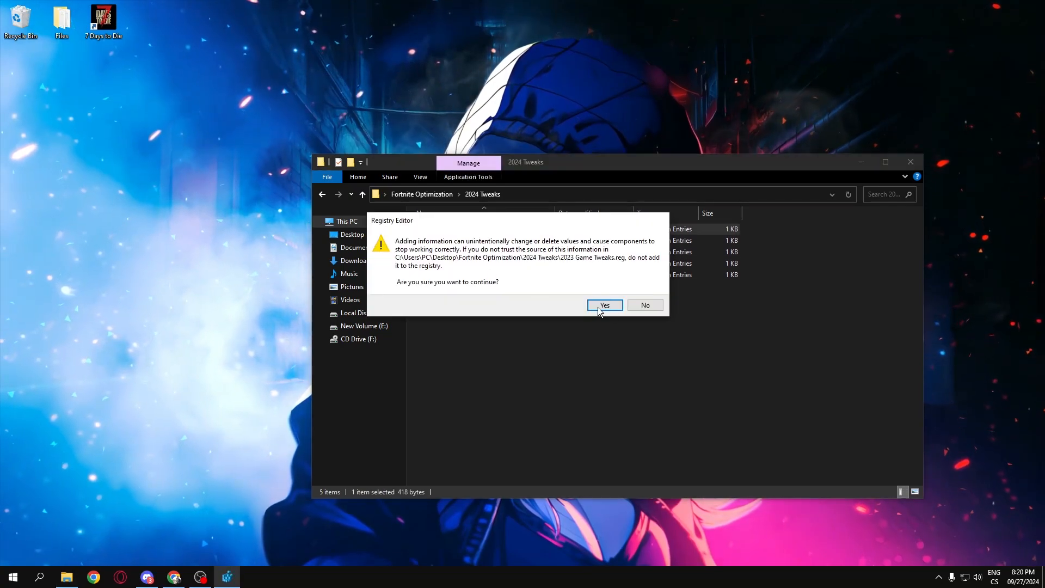
{"action": "left_click", "coordinate": [604, 306]}
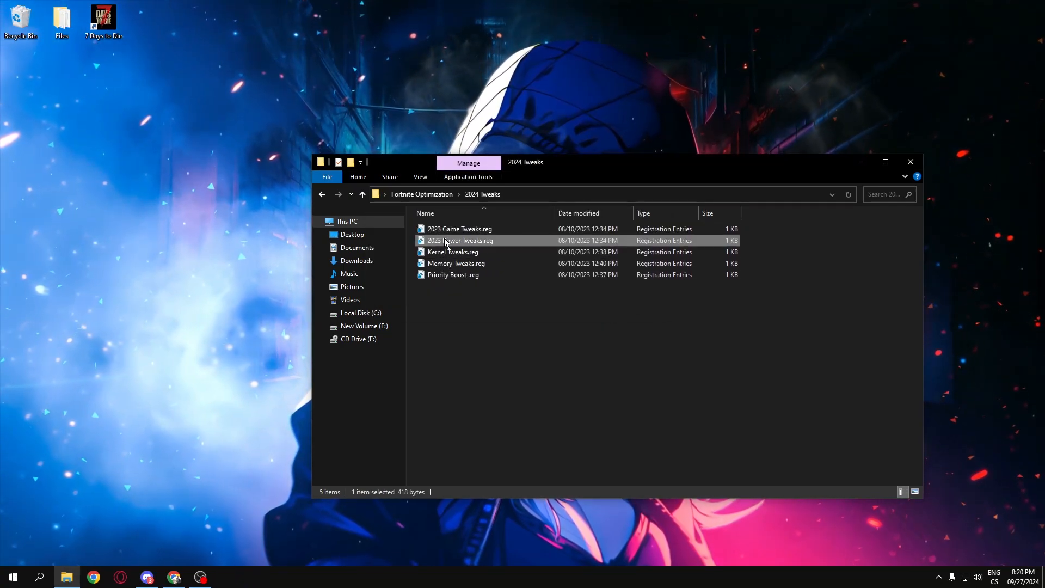
{"action": "double_click", "coordinate": [453, 251]}
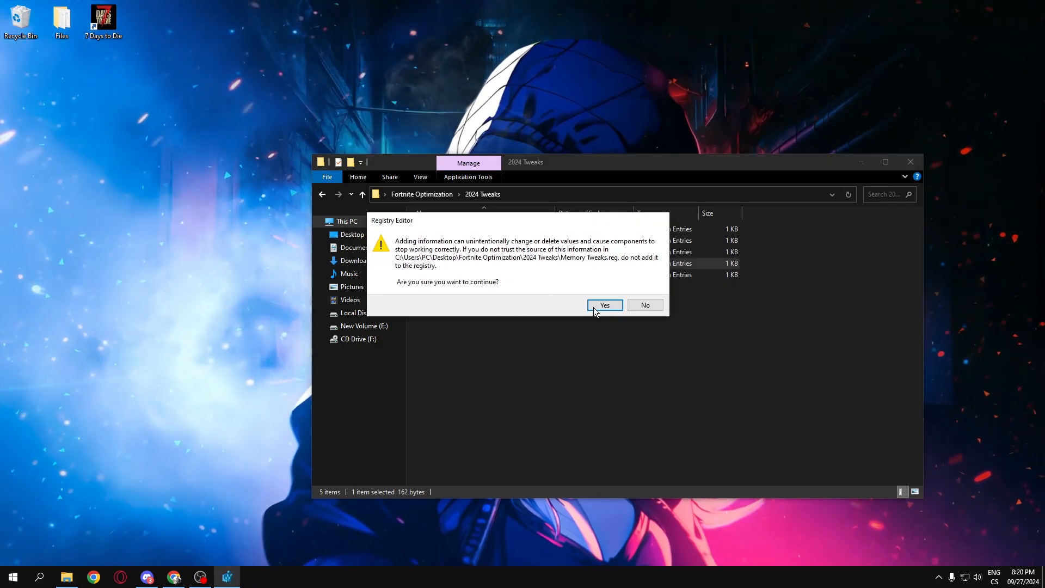
{"action": "left_click", "coordinate": [604, 305]}
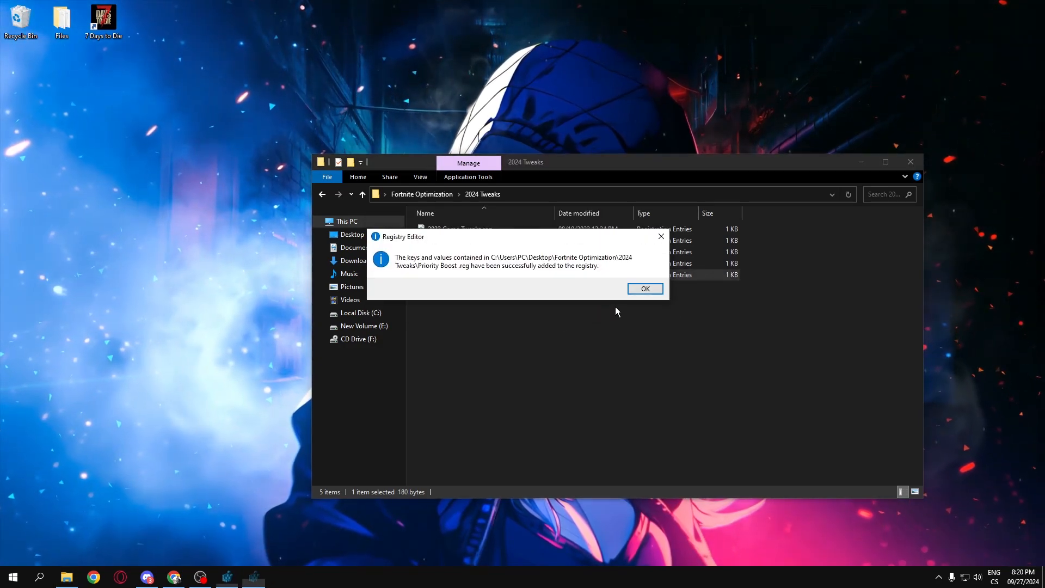
{"action": "left_click", "coordinate": [644, 288]}
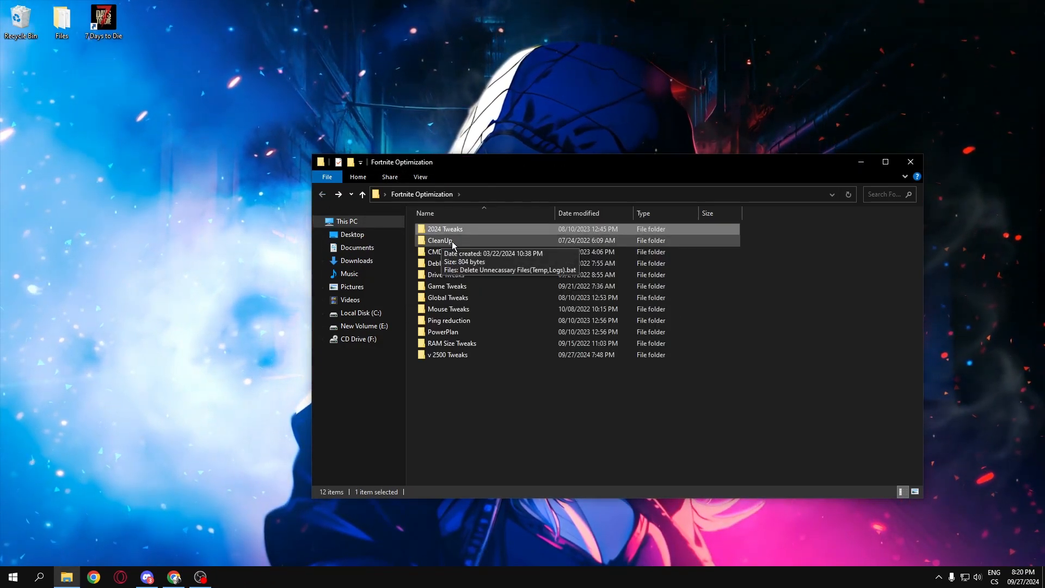
Run the Delete Unnecessary Files batch file from the CleanUp folder.
{"action": "double_click", "coordinate": [440, 240]}
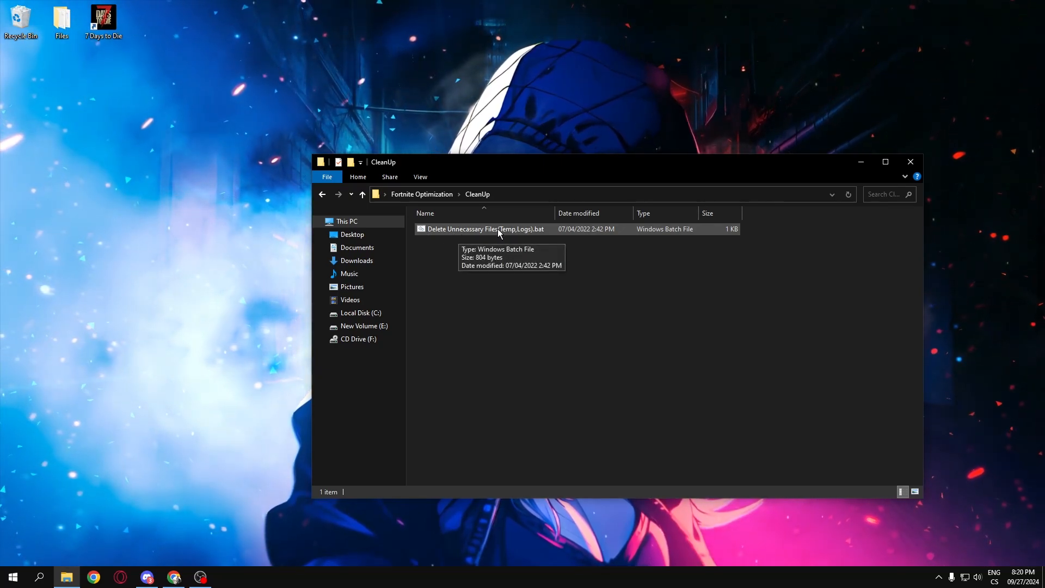
{"action": "right_click", "coordinate": [485, 229]}
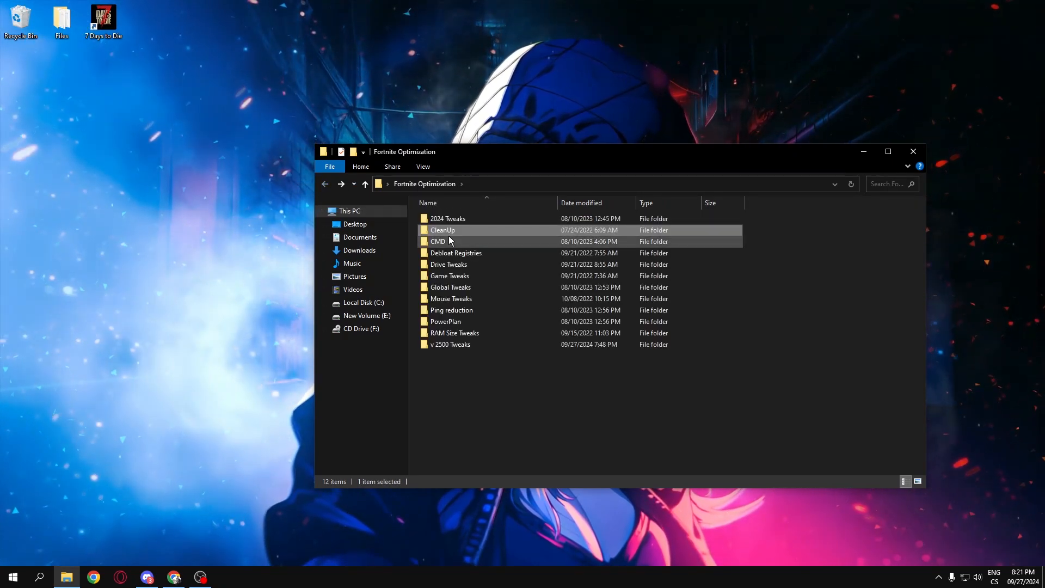
Run Disable Mitigations.cmd from the CMD folder as administrator and close its console.
{"action": "left_click", "coordinate": [442, 230]}
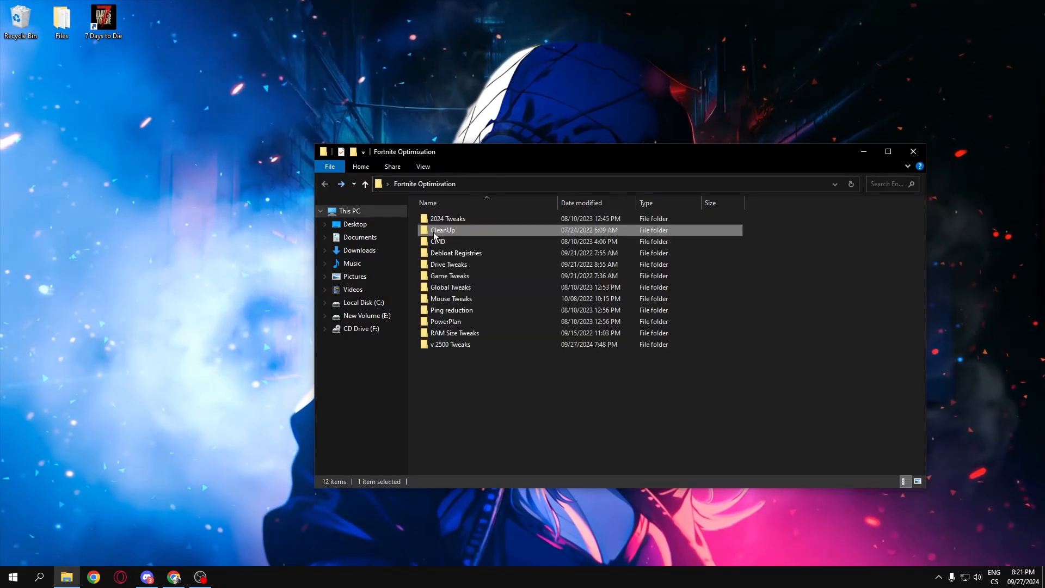
{"action": "double_click", "coordinate": [438, 241]}
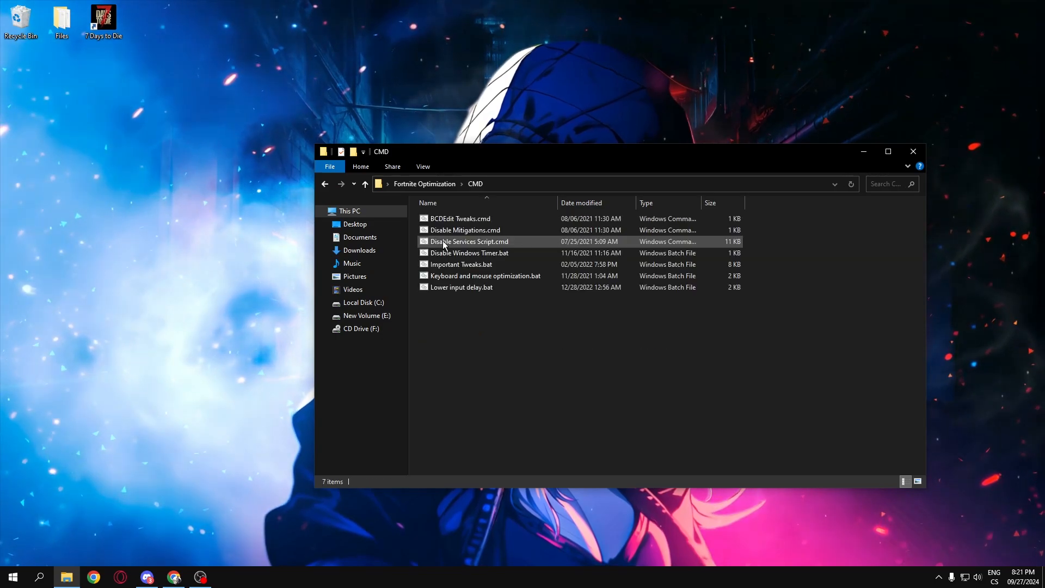
{"action": "double_click", "coordinate": [470, 241]}
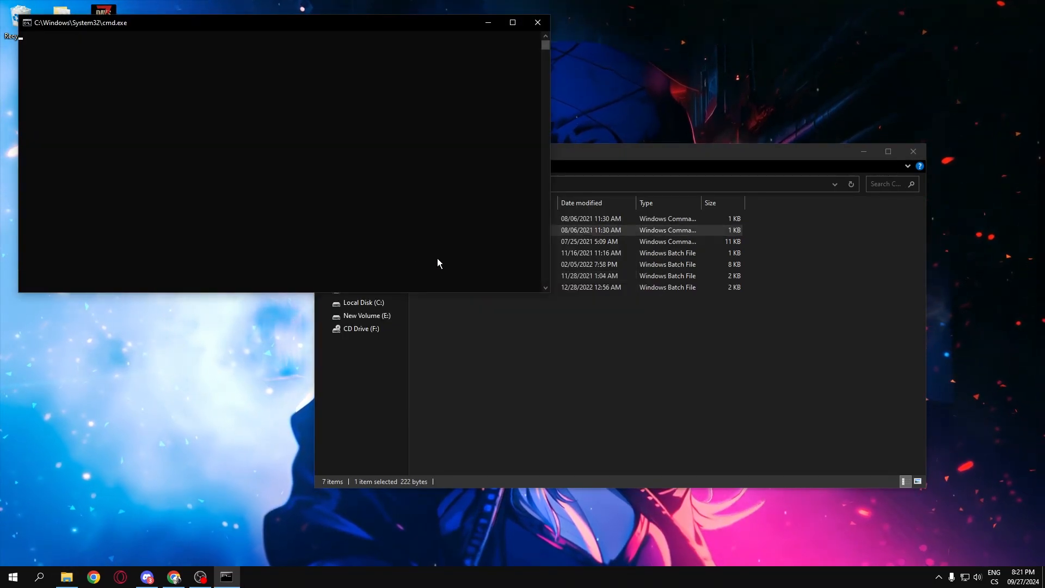
{"action": "mouse_move", "coordinate": [465, 229]}
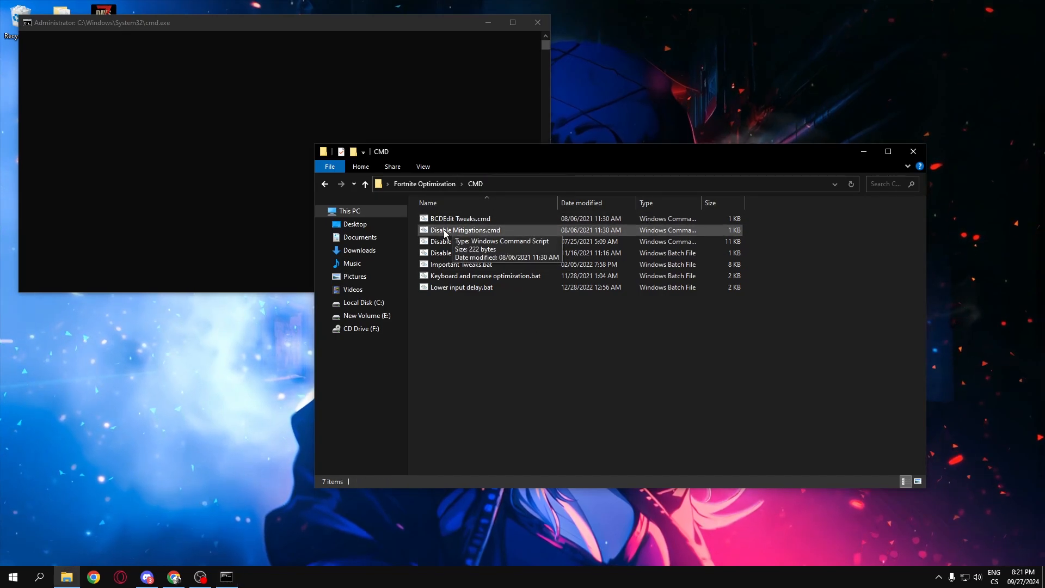
{"action": "double_click", "coordinate": [465, 230]}
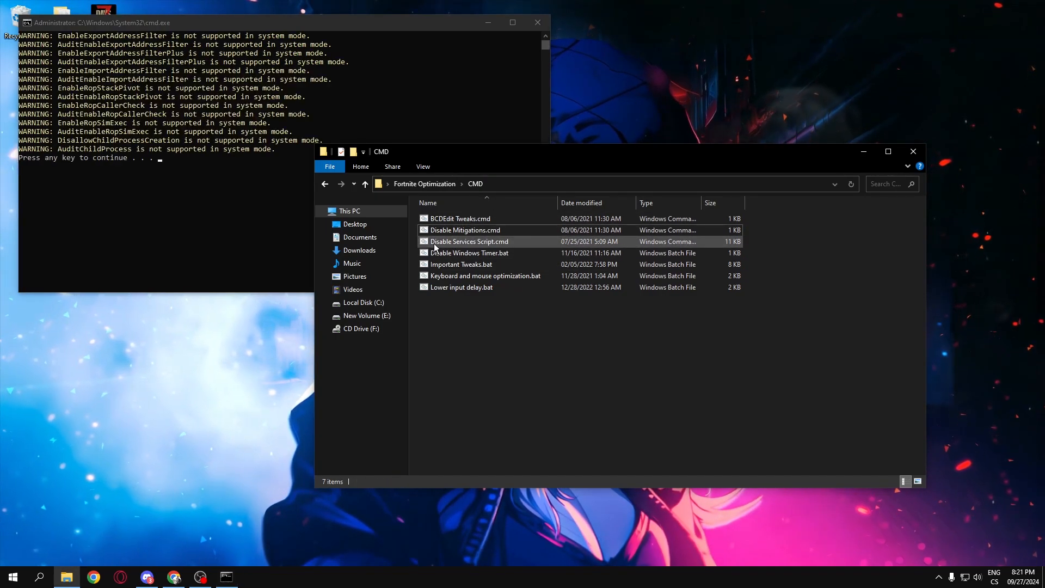
{"action": "left_click", "coordinate": [537, 22]}
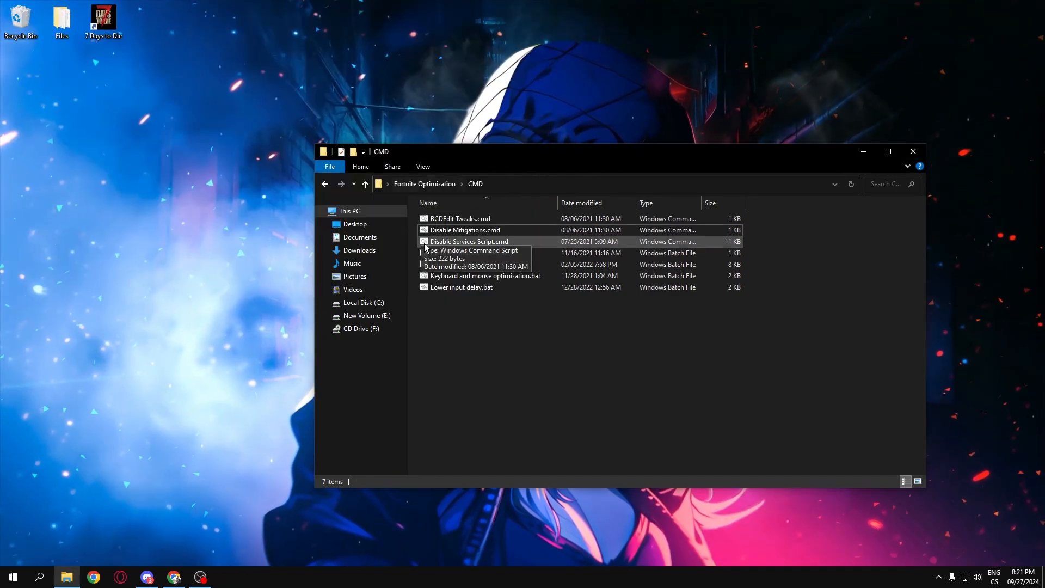
{"action": "left_click", "coordinate": [469, 241]}
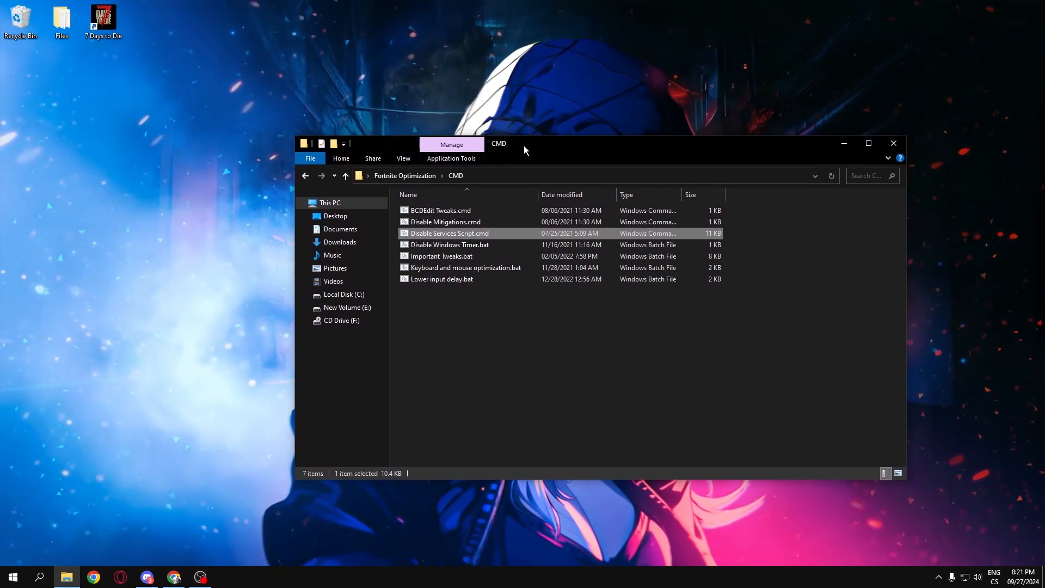
{"action": "mouse_move", "coordinate": [450, 233]}
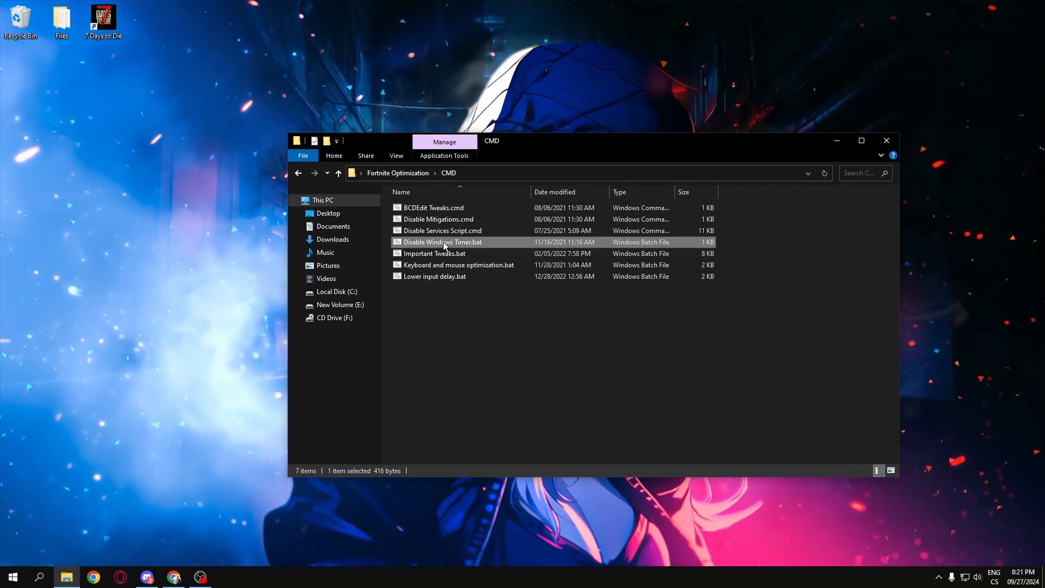
Run Disable Windows Timer.bat, then run Important Tweaks.bat as administrator.
{"action": "double_click", "coordinate": [442, 242]}
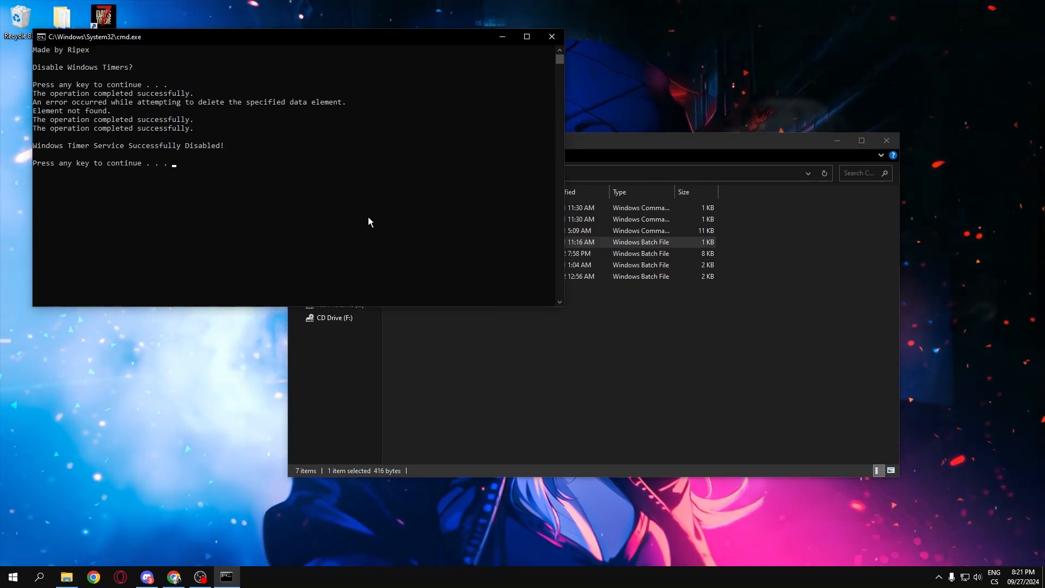
{"action": "right_click", "coordinate": [434, 254]}
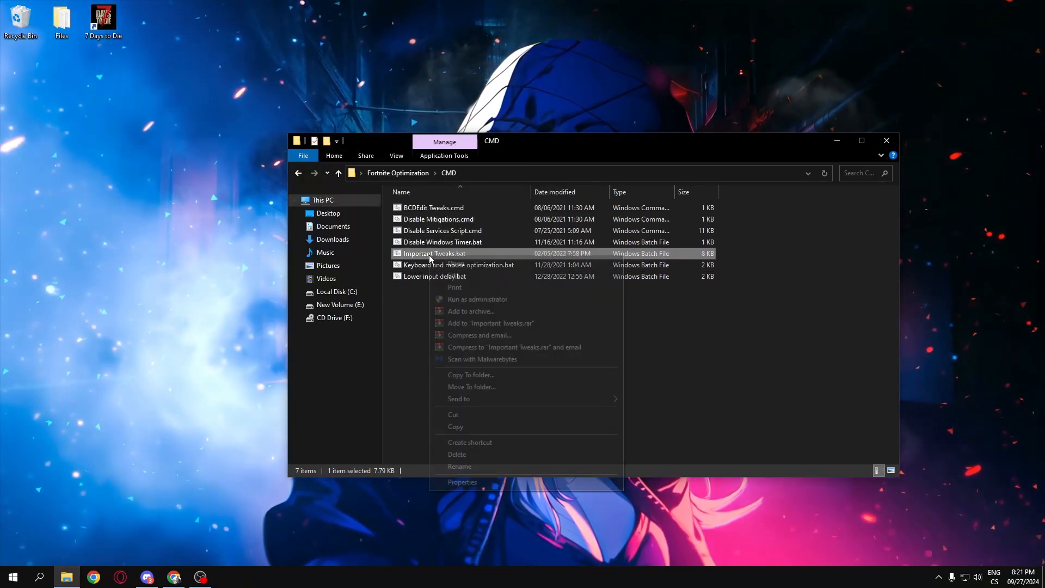
{"action": "left_click", "coordinate": [477, 299]}
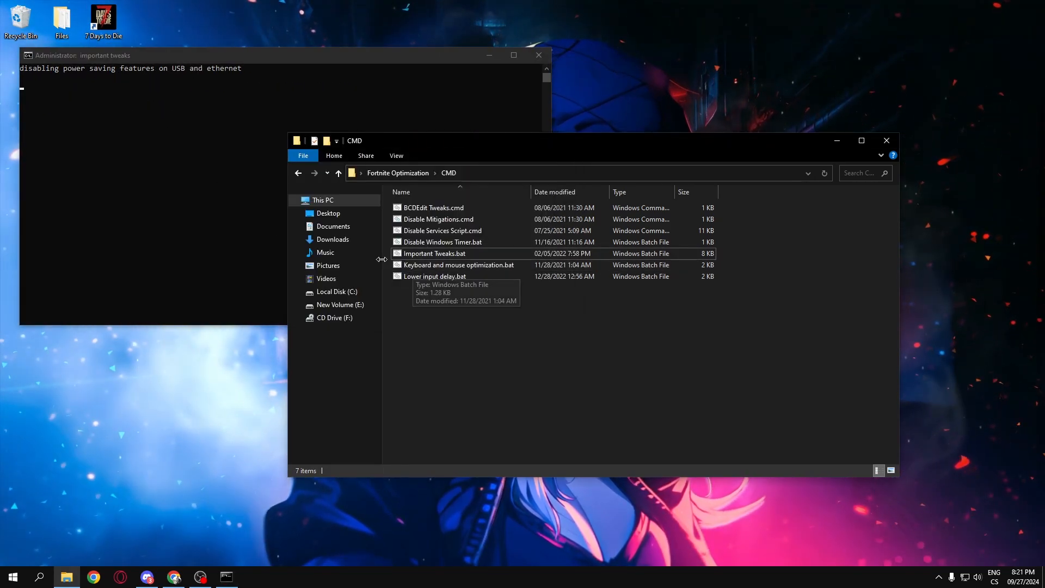
{"action": "left_click", "coordinate": [200, 54]}
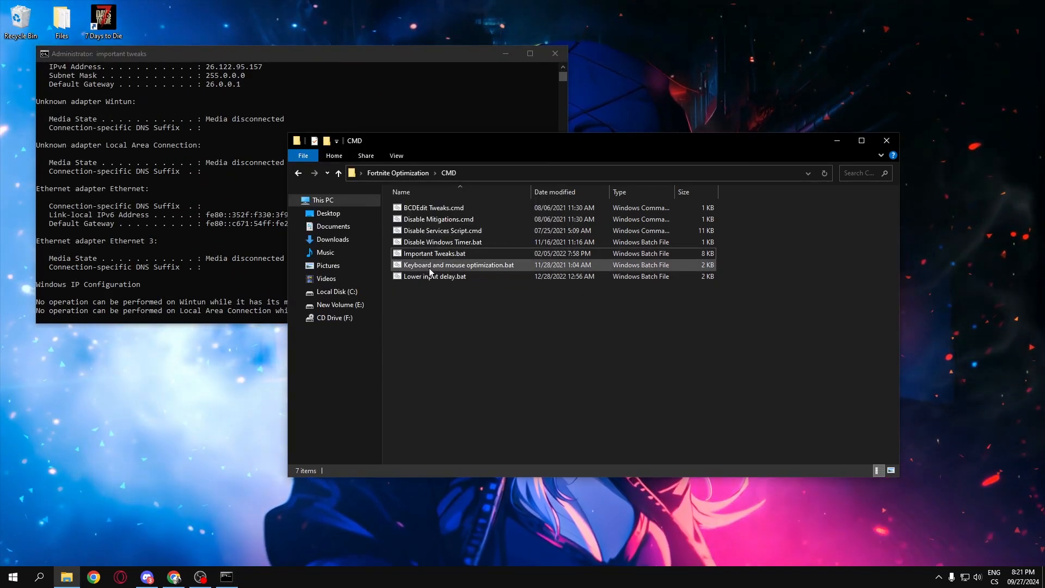
Run the keyboard and mouse optimization script and return to Fortnite Optimization.
{"action": "double_click", "coordinate": [459, 264]}
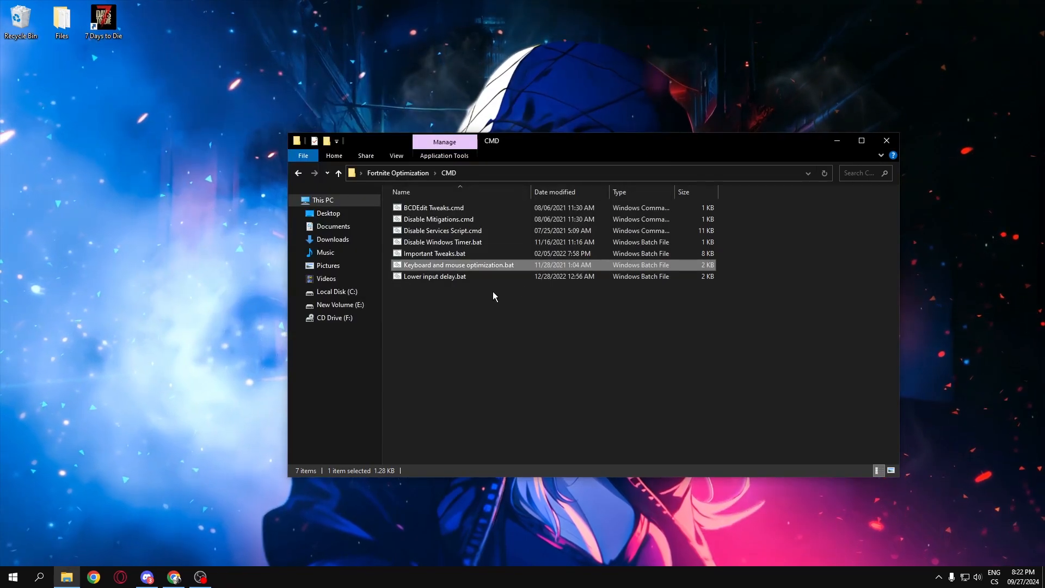
{"action": "left_click", "coordinate": [435, 276]}
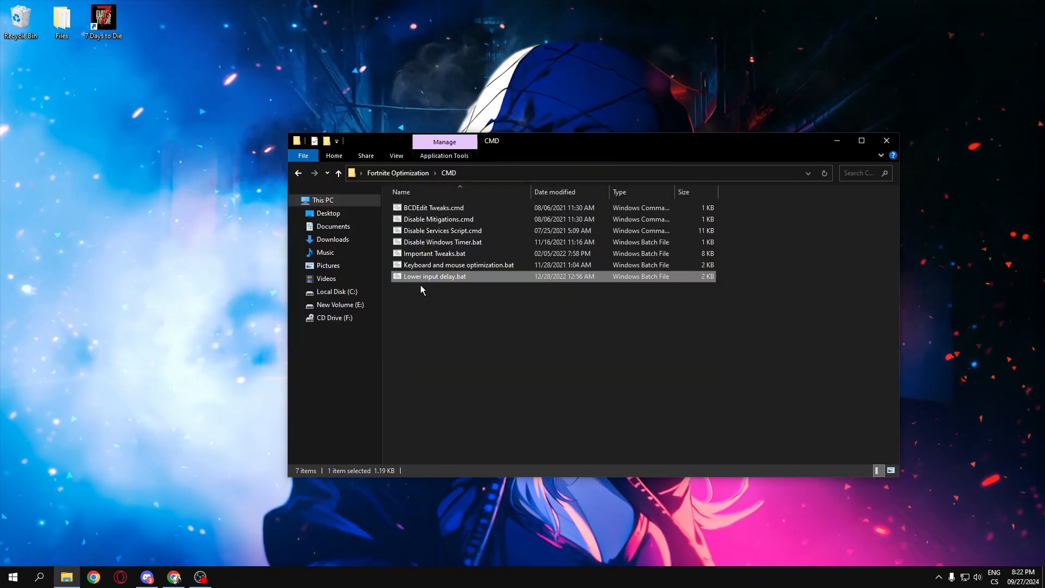
{"action": "left_click", "coordinate": [338, 173]}
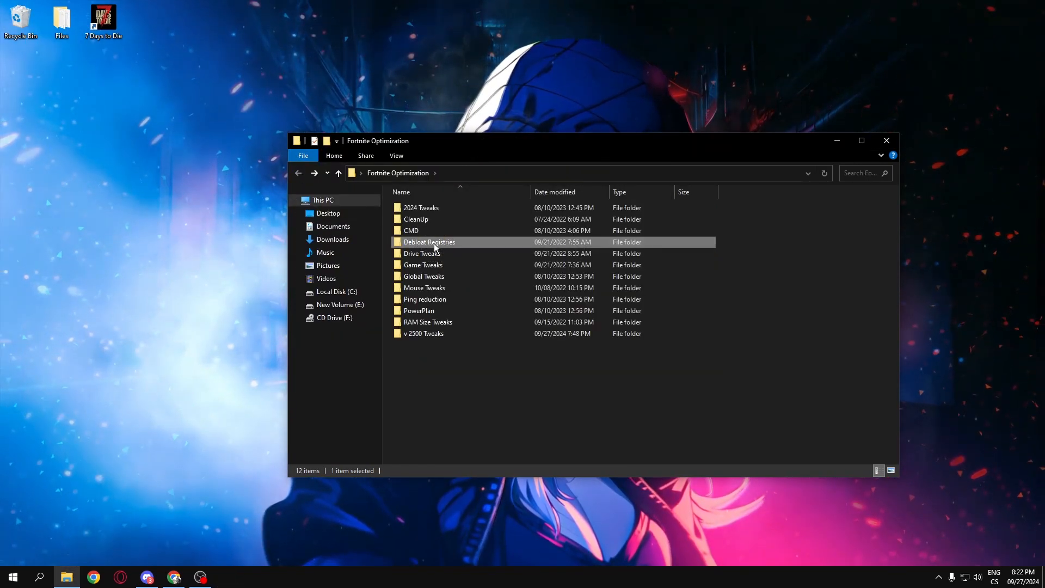
Merge Disable Most Ads.reg from the Debloat Registries folder into the registry.
{"action": "double_click", "coordinate": [430, 241]}
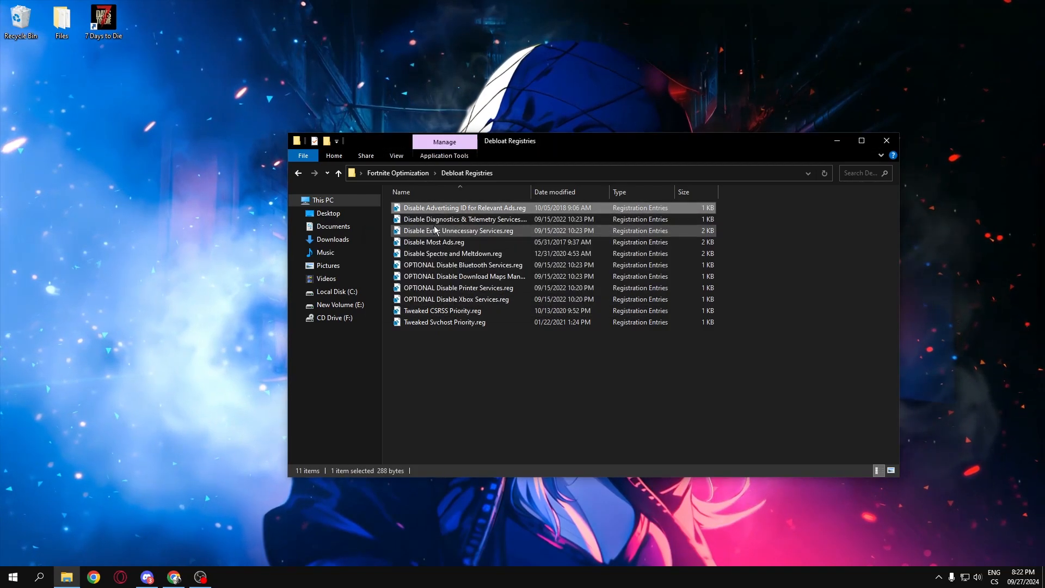
{"action": "double_click", "coordinate": [434, 242]}
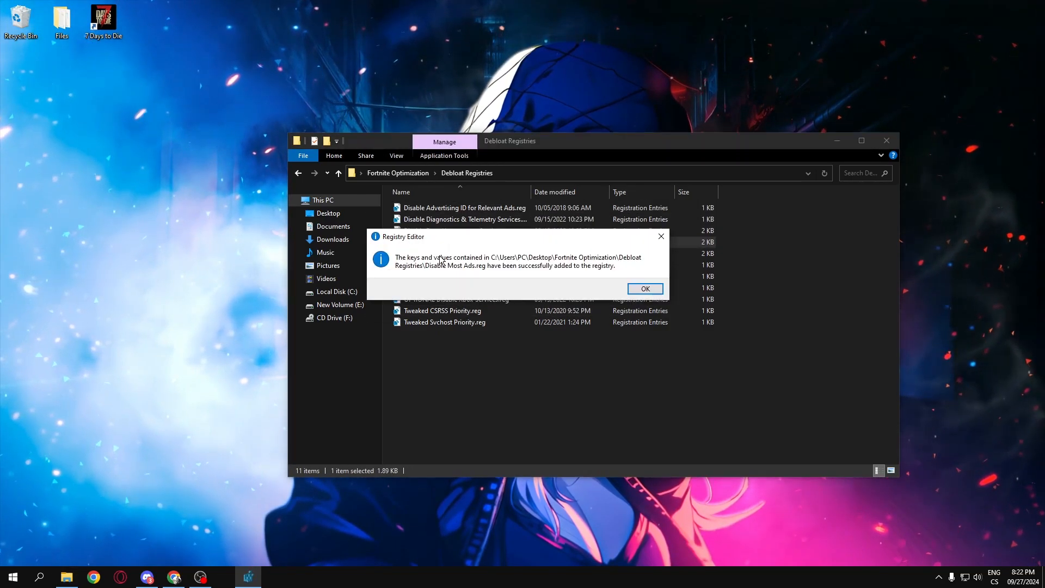
{"action": "left_click", "coordinate": [644, 288]}
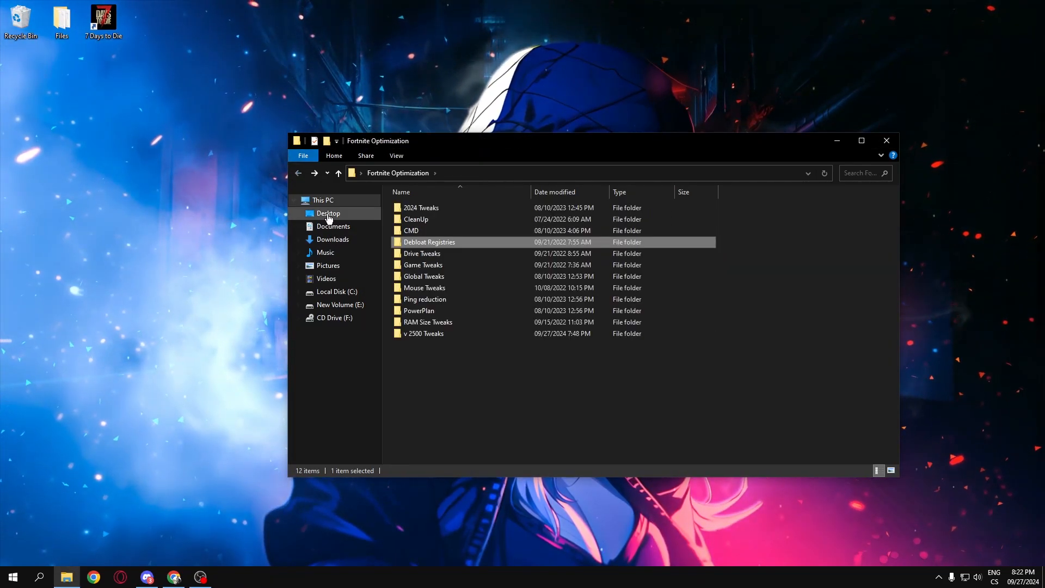
Browse the Drive Tweaks and SSD folders.
{"action": "double_click", "coordinate": [422, 253]}
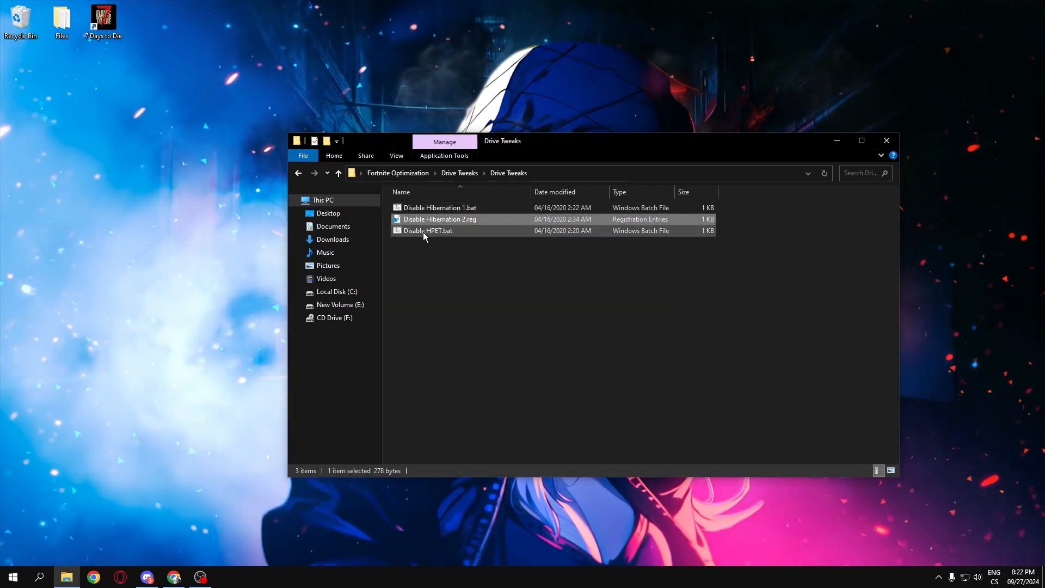
{"action": "left_click", "coordinate": [339, 173]}
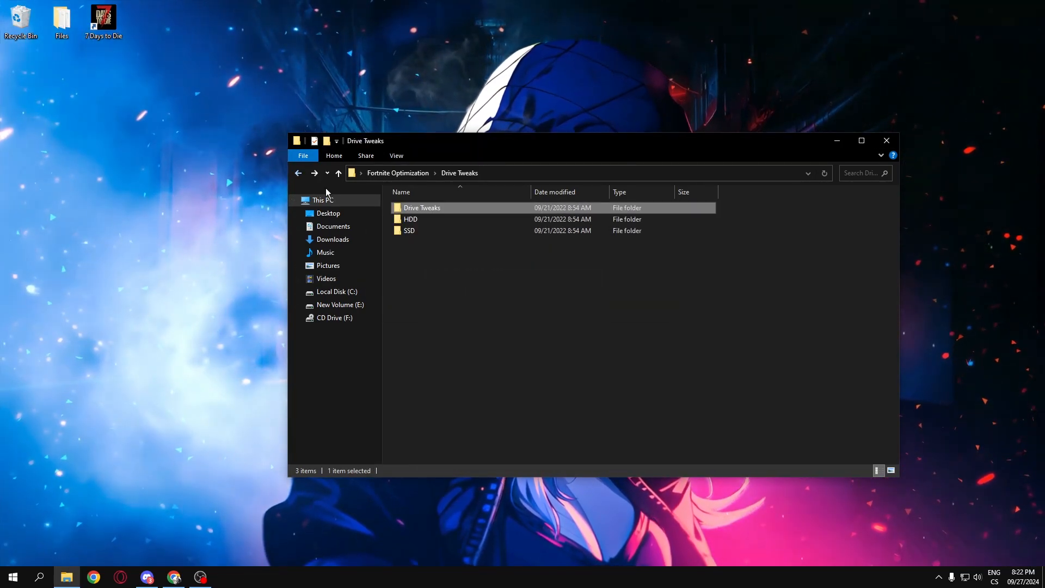
{"action": "left_click", "coordinate": [411, 229]}
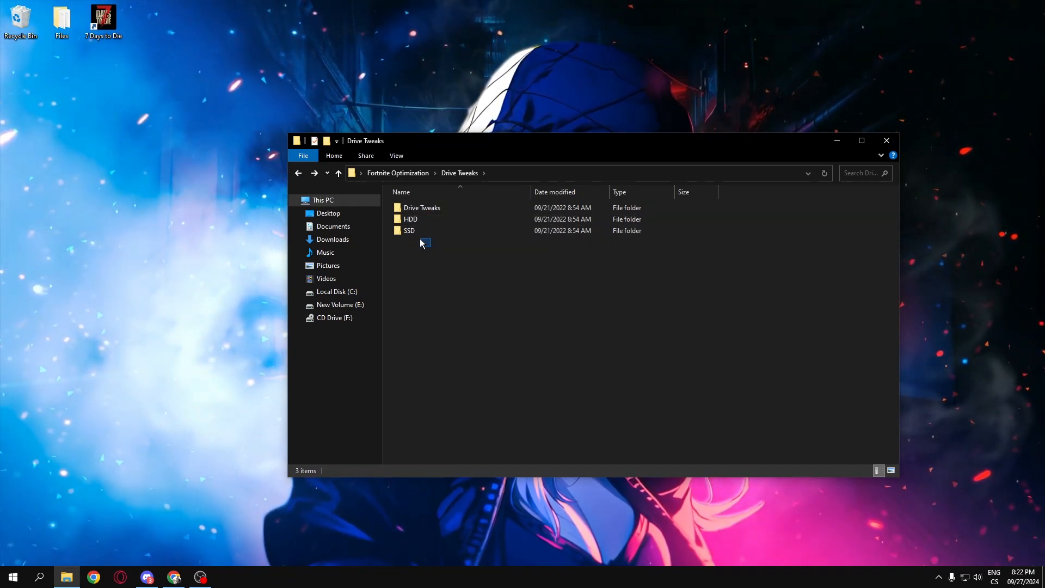
{"action": "double_click", "coordinate": [410, 230]}
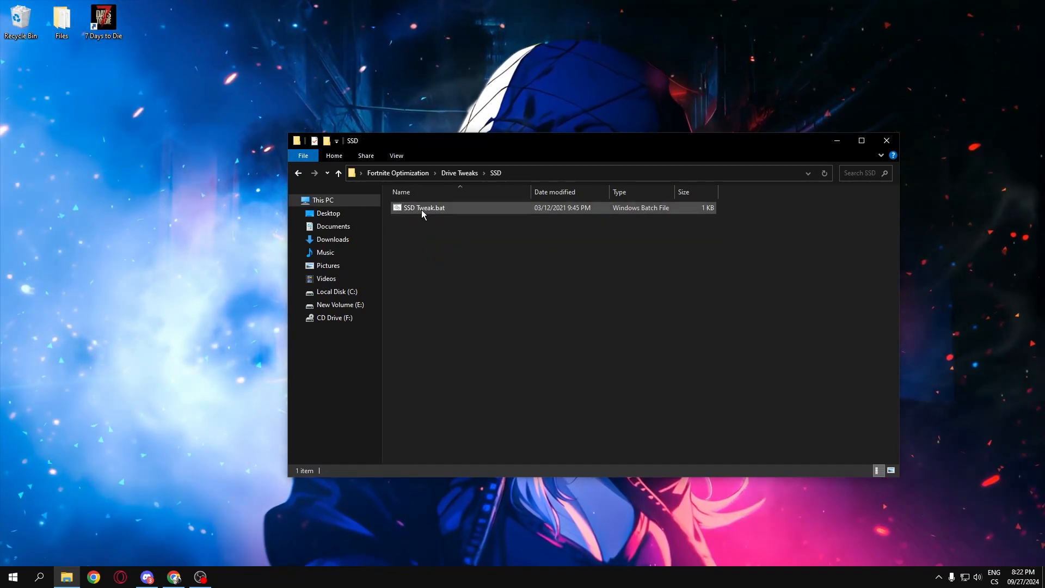
{"action": "left_click", "coordinate": [338, 173]}
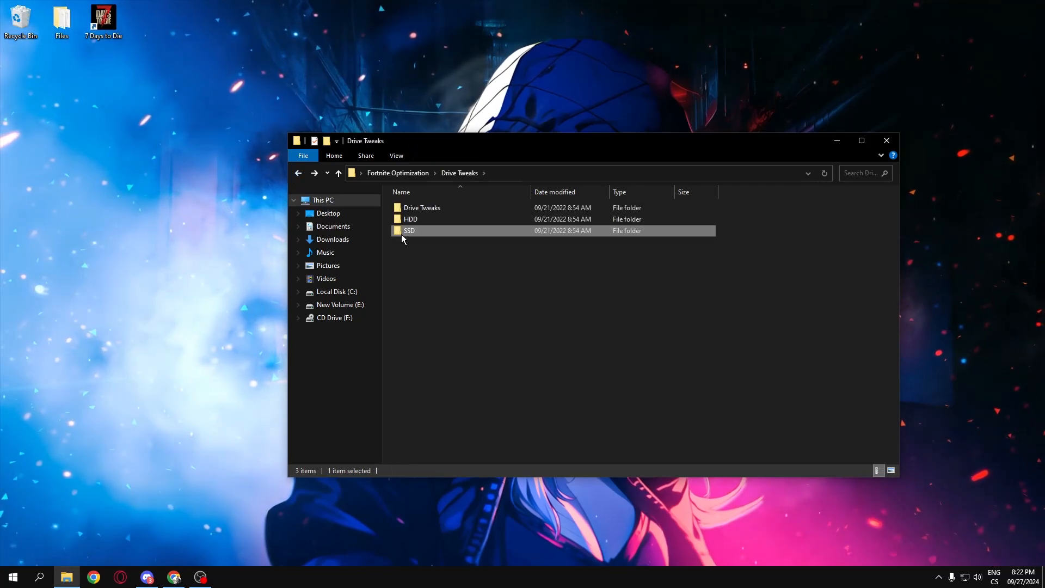
Open Game Tweaks > Fortnite and select Fortnite Normal Priority.reg.
{"action": "double_click", "coordinate": [410, 219]}
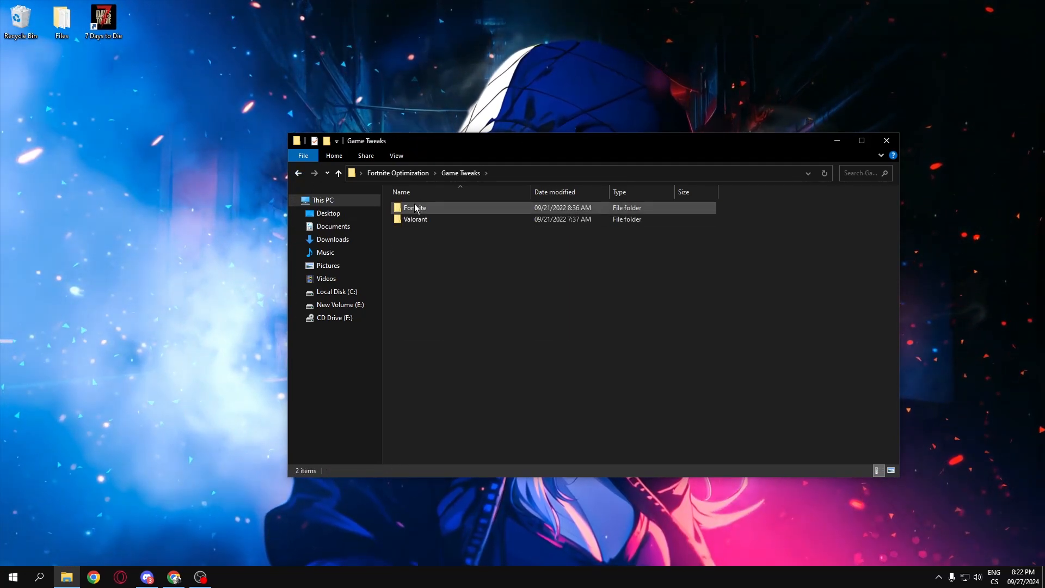
{"action": "left_click", "coordinate": [415, 208]}
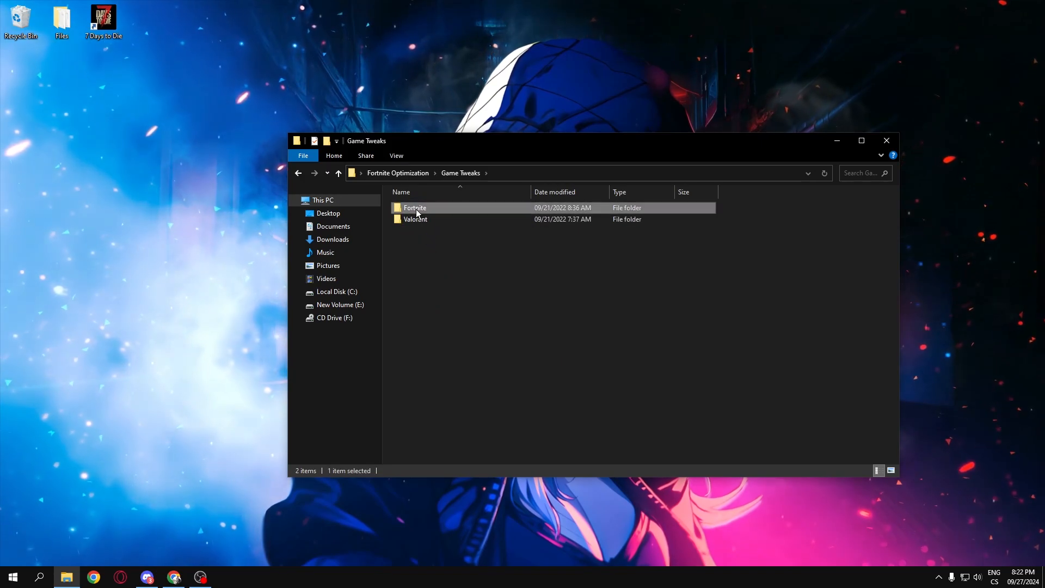
{"action": "double_click", "coordinate": [415, 208]}
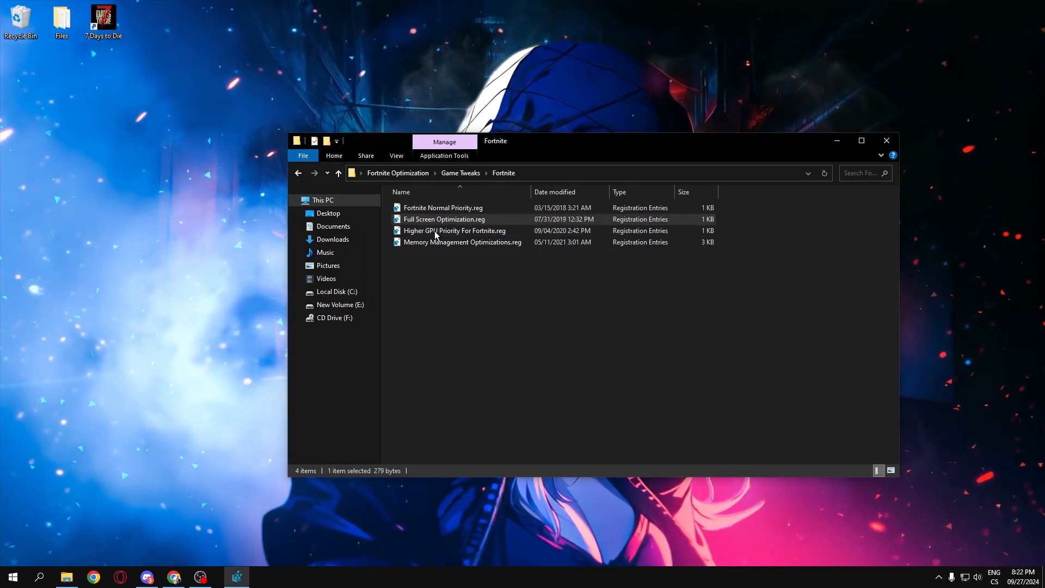
{"action": "left_click", "coordinate": [462, 241]}
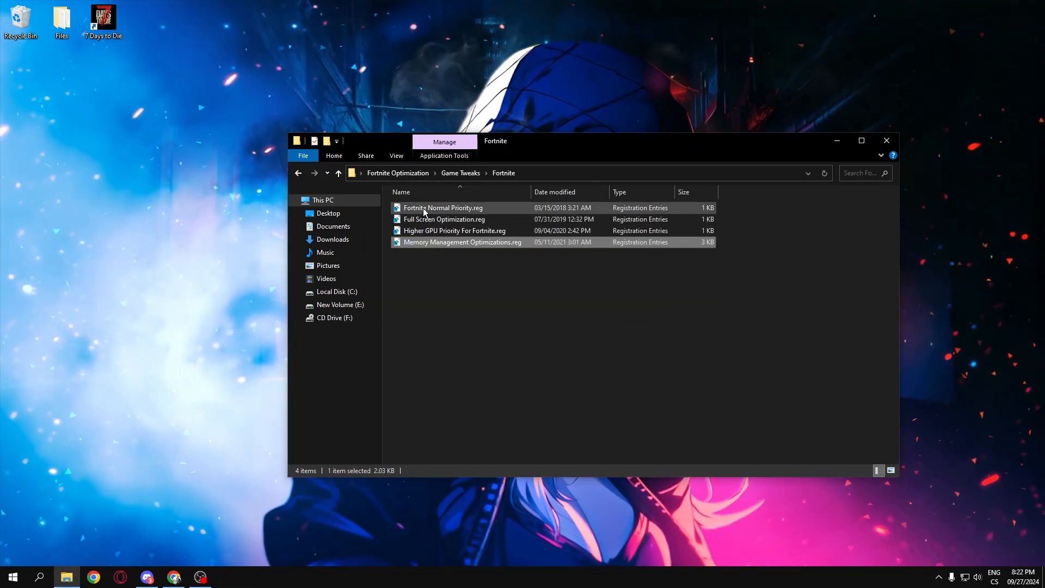
Set CpuPriorityClass to 00000003 in Fortnite Normal Priority.reg, save, and recheck the edit.
{"action": "double_click", "coordinate": [442, 208]}
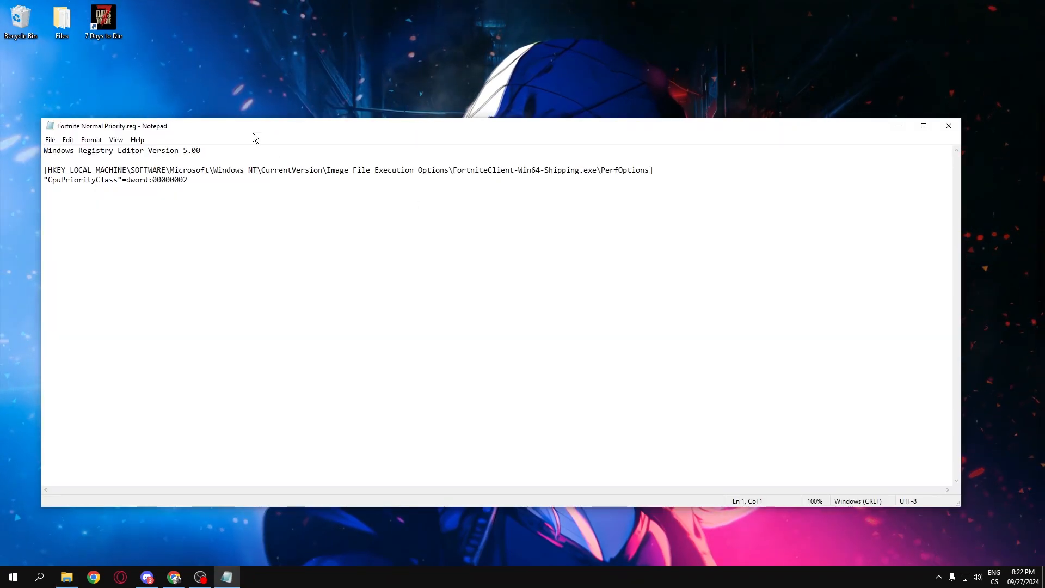
{"action": "left_click", "coordinate": [65, 576]}
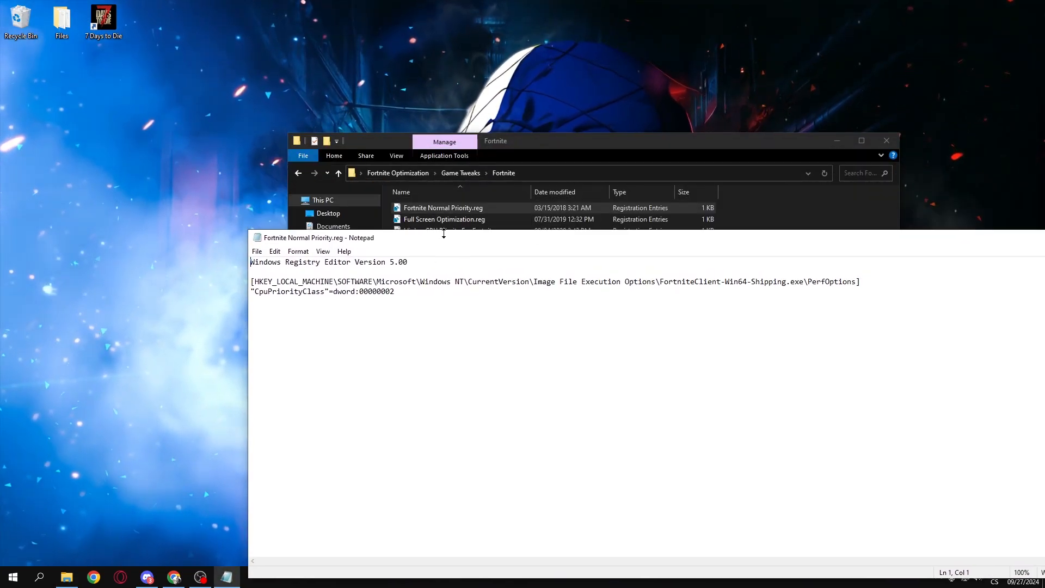
{"action": "type", "text": "S"}
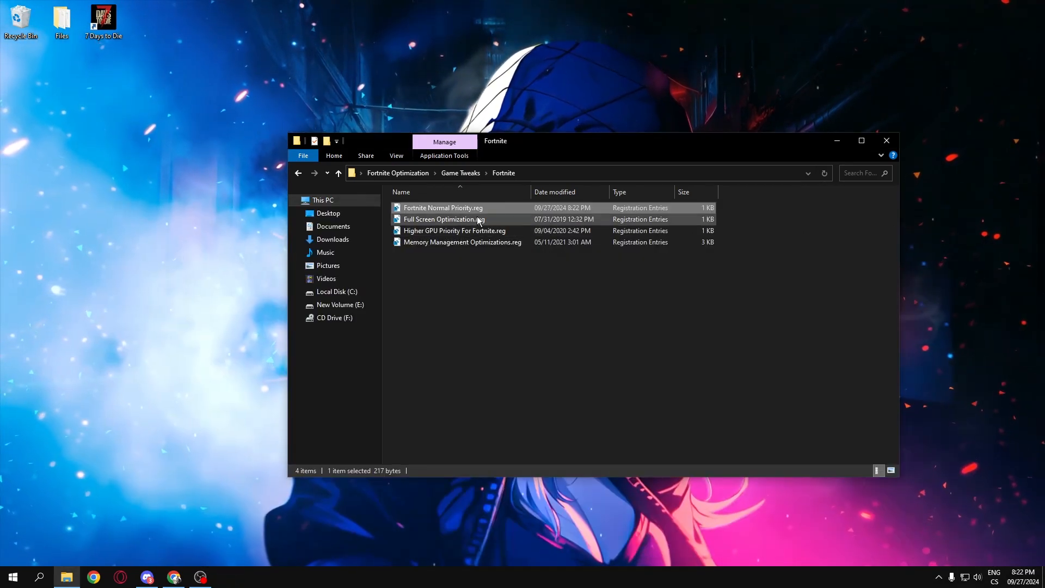
{"action": "double_click", "coordinate": [442, 208]}
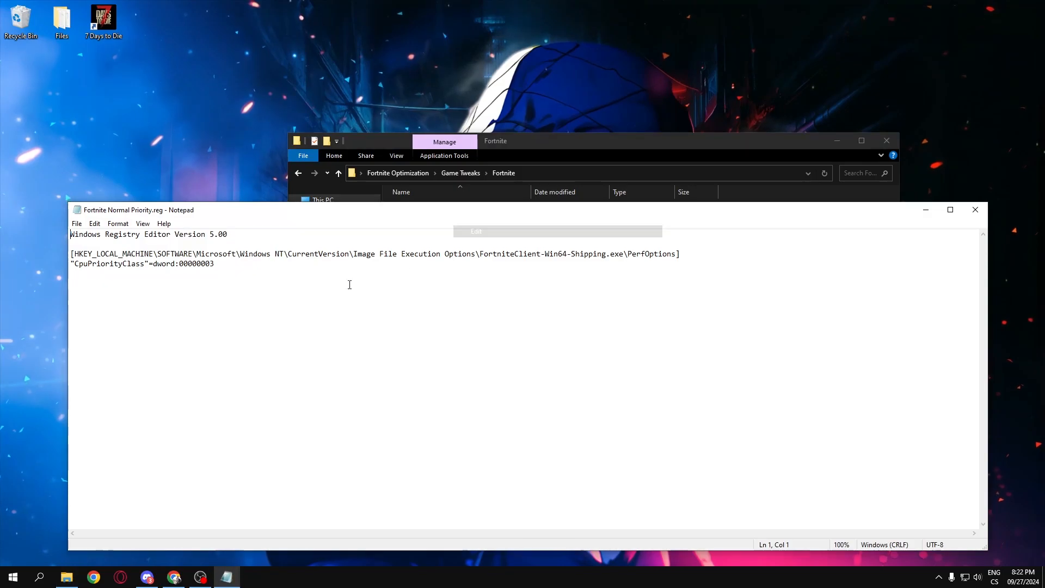
{"action": "type", "text": "2"}
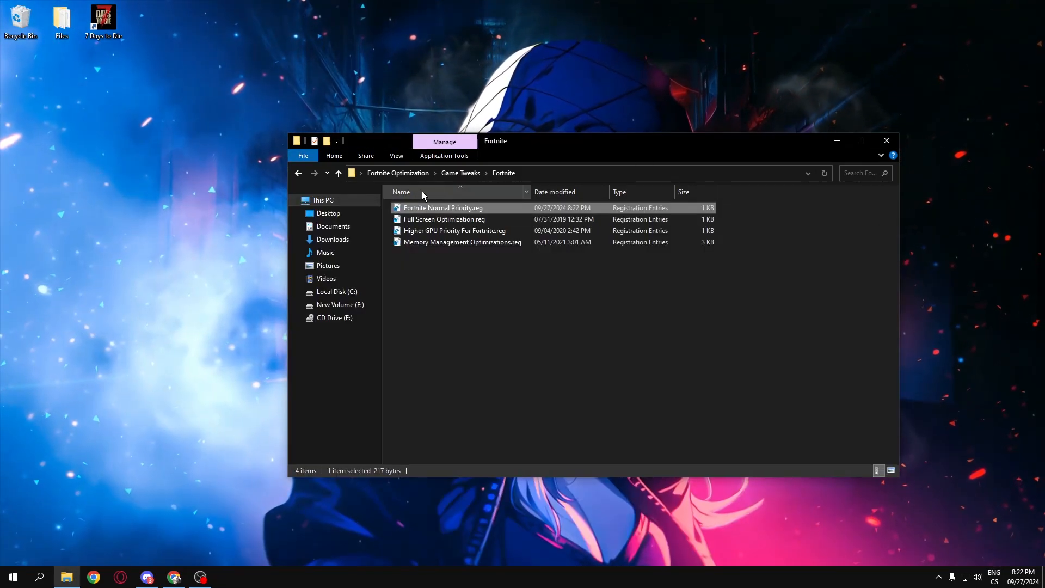
Browse the Global Tweaks registry files and apply GPU Tweaks.reg.
{"action": "left_click", "coordinate": [338, 173]}
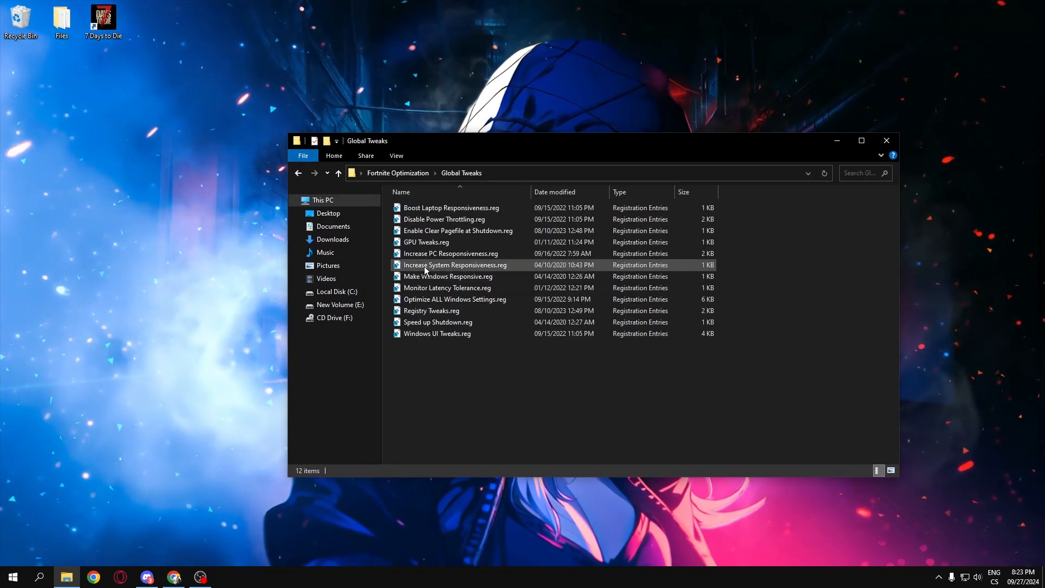
{"action": "left_click", "coordinate": [458, 230]}
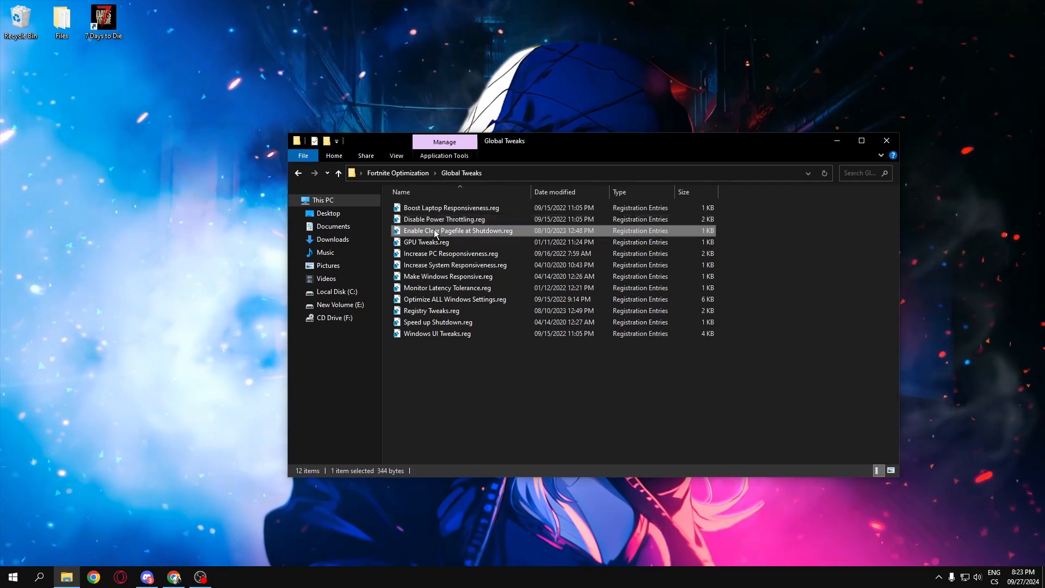
{"action": "left_click", "coordinate": [426, 242]}
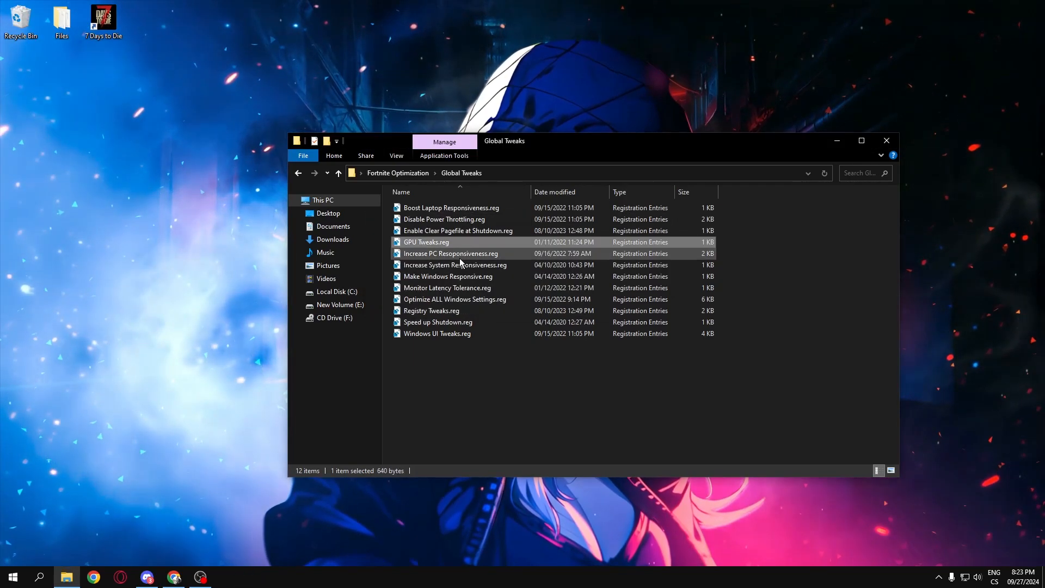
{"action": "double_click", "coordinate": [457, 265]}
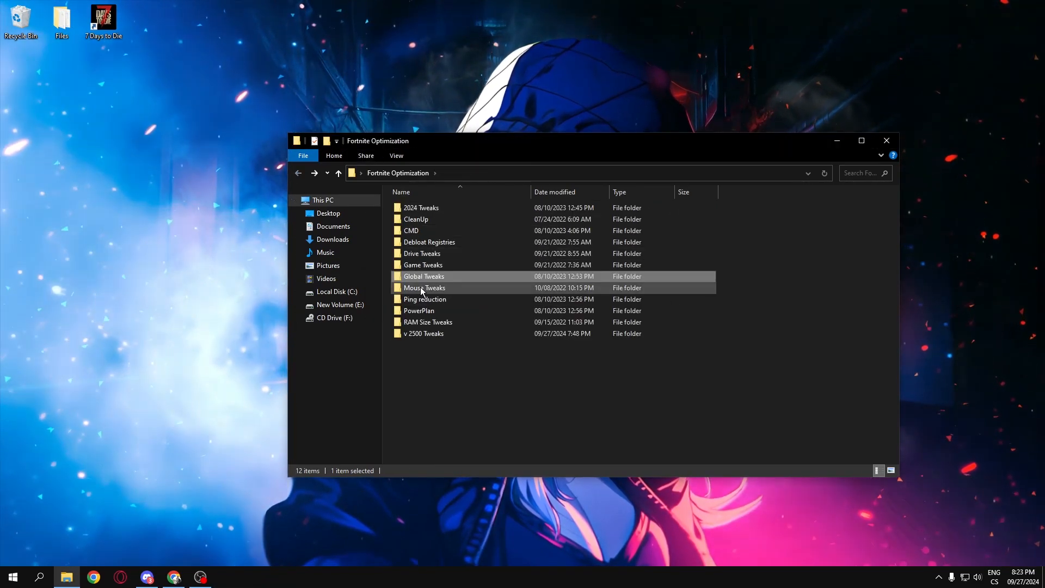
Merge Remove Mouse Acceleration.reg from the Mouse Tweaks folder, then return to Fortnite Optimization.
{"action": "double_click", "coordinate": [425, 287]}
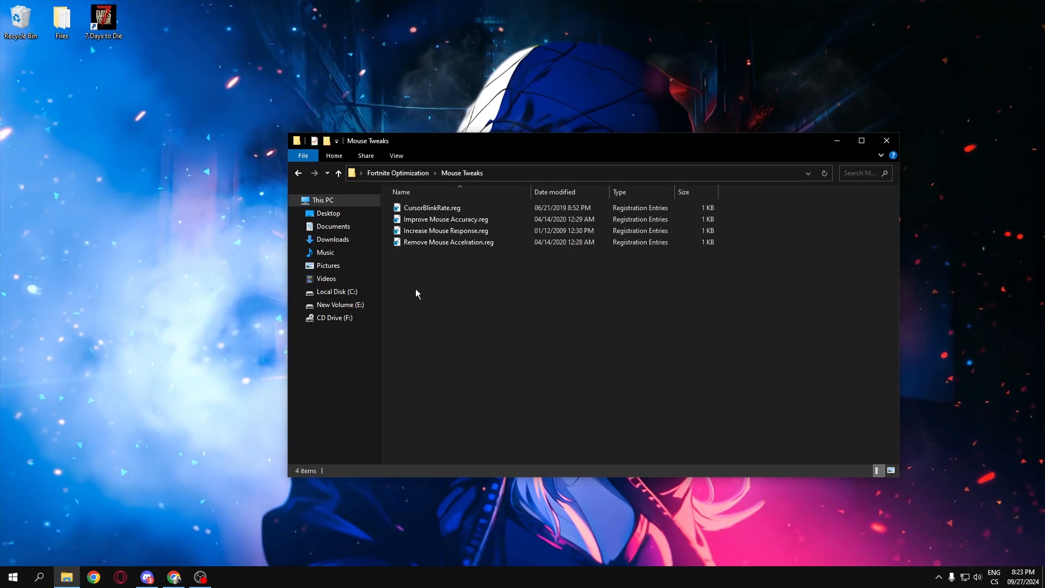
{"action": "left_click", "coordinate": [445, 230]}
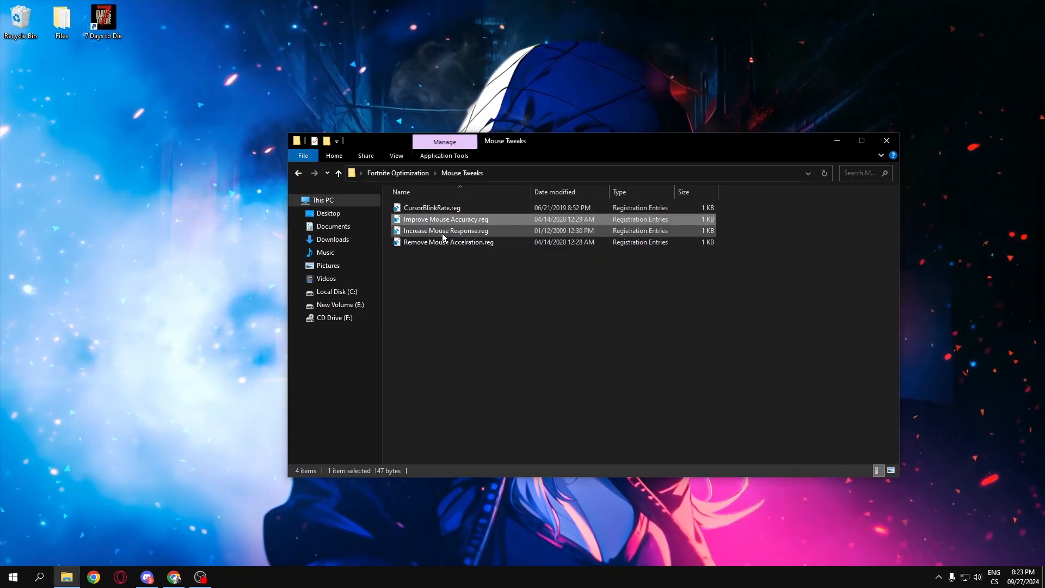
{"action": "double_click", "coordinate": [448, 242]}
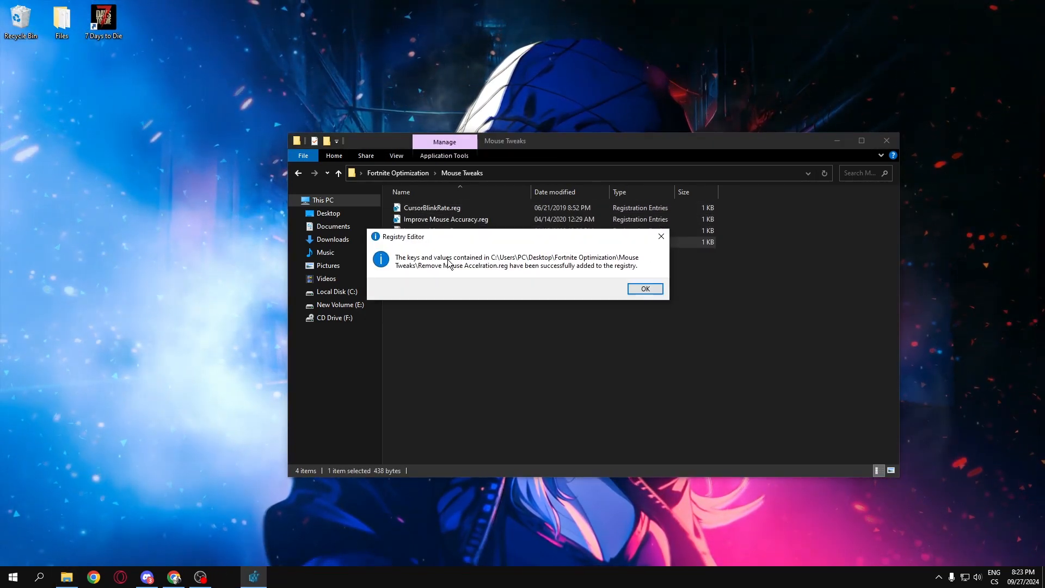
{"action": "left_click", "coordinate": [644, 288]}
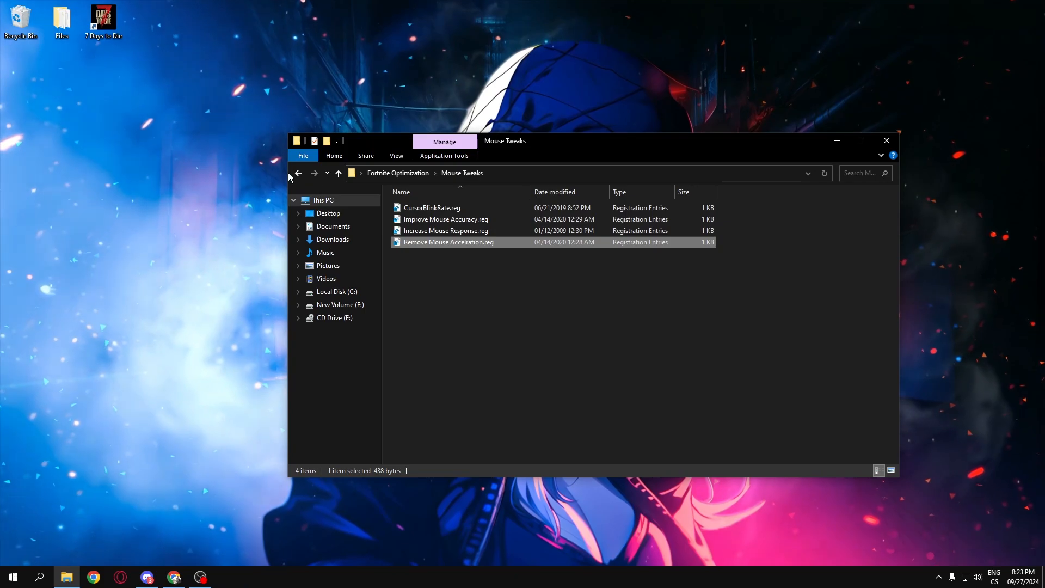
{"action": "left_click", "coordinate": [297, 172]}
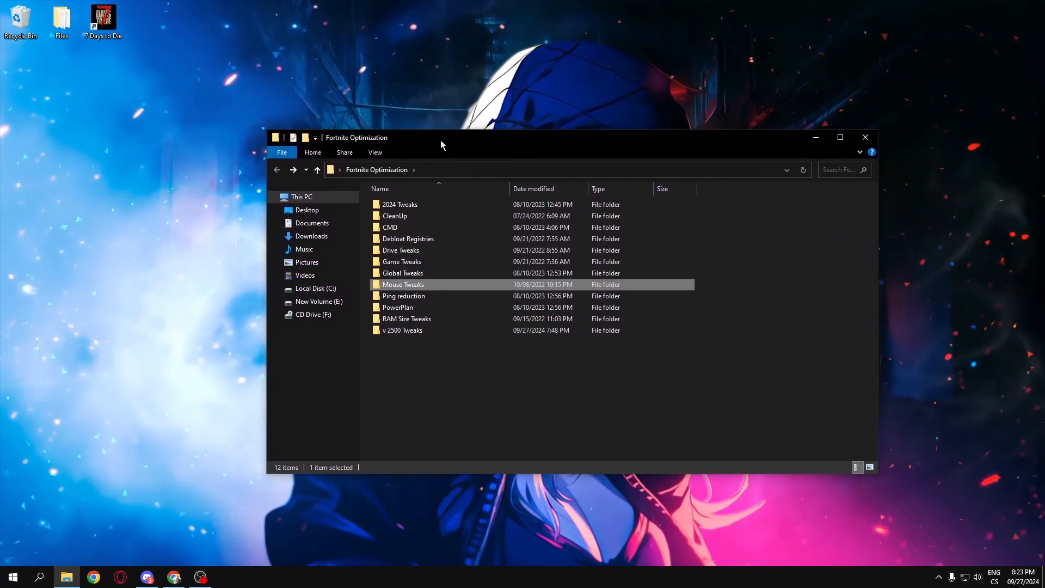
{"action": "mouse_move", "coordinate": [404, 296]}
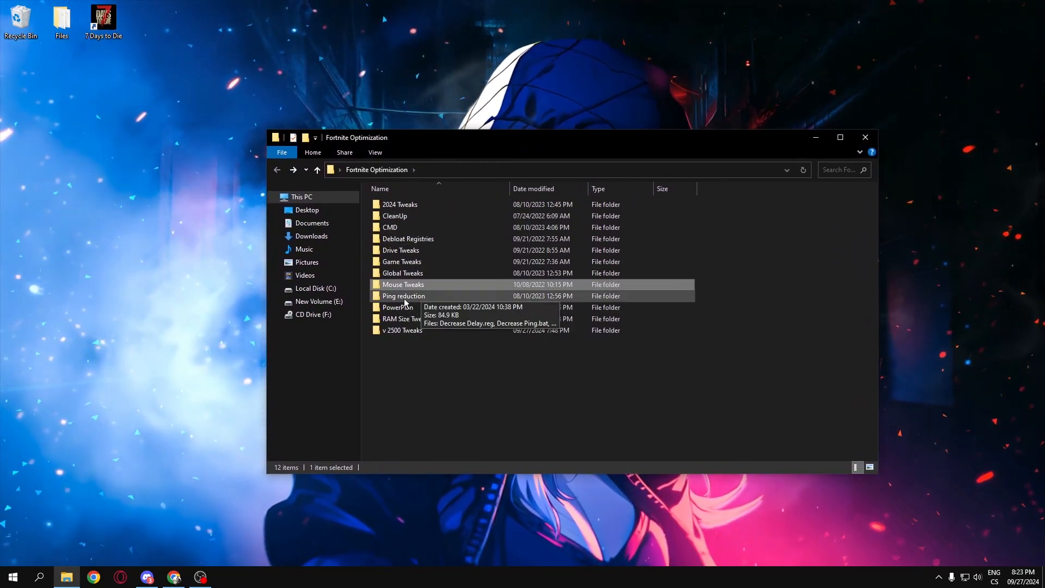
Run Decrease Ping.bat from Ping reduction, close its console, and reopen Fortnite Optimization.
{"action": "double_click", "coordinate": [404, 295]}
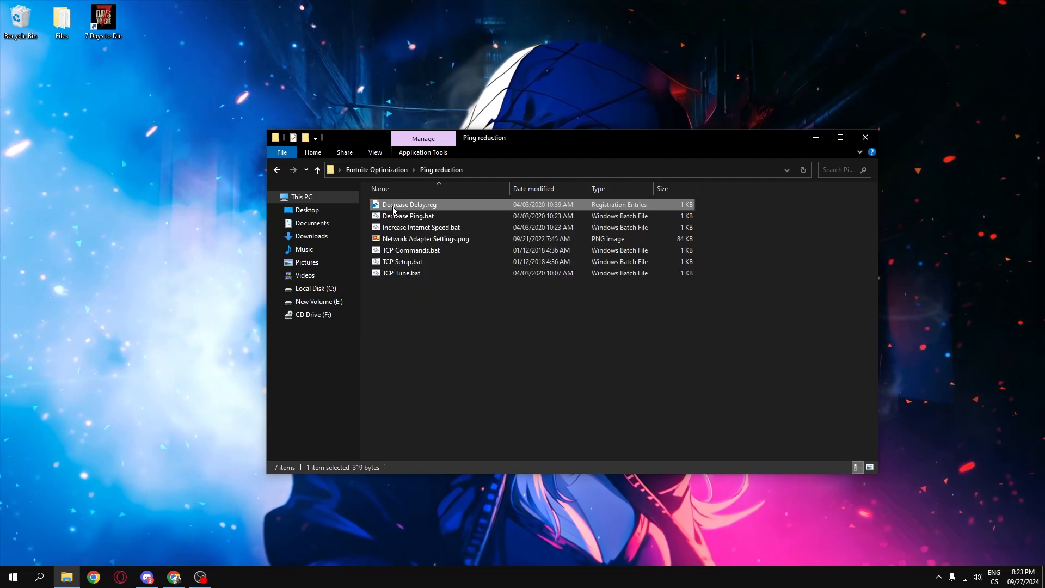
{"action": "right_click", "coordinate": [407, 215]}
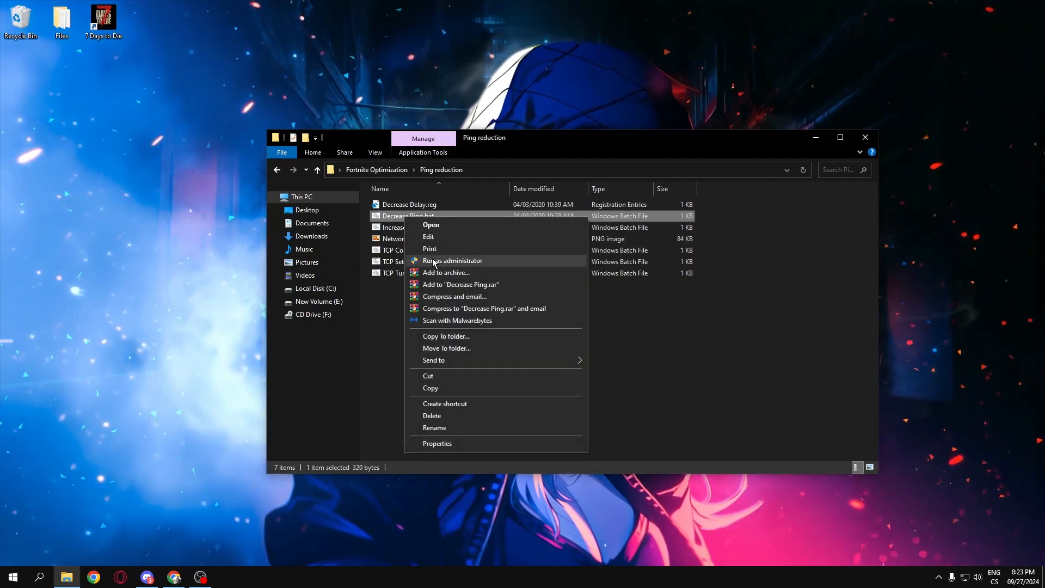
{"action": "left_click", "coordinate": [452, 260]}
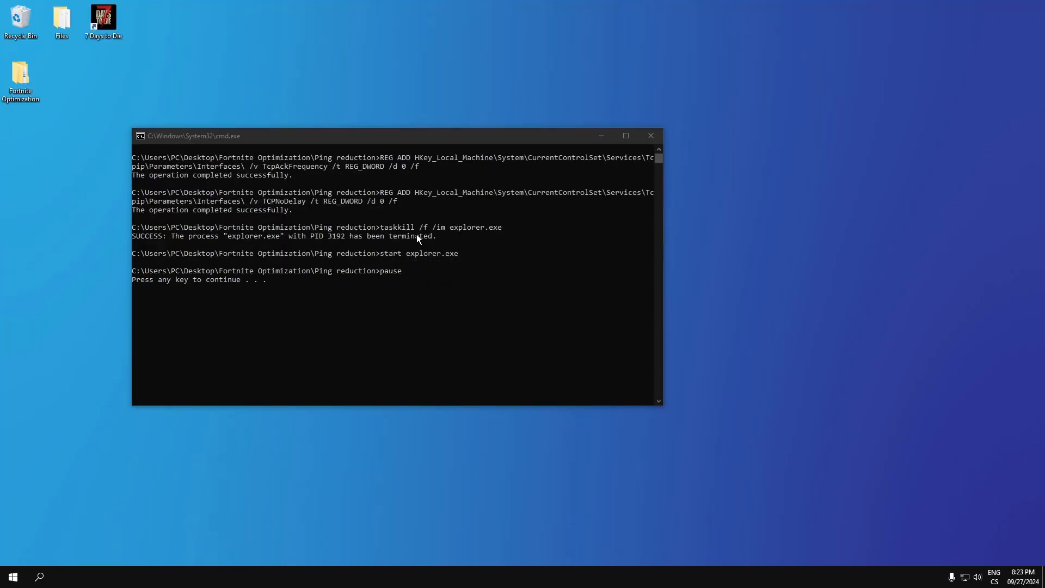
{"action": "left_click", "coordinate": [226, 577]}
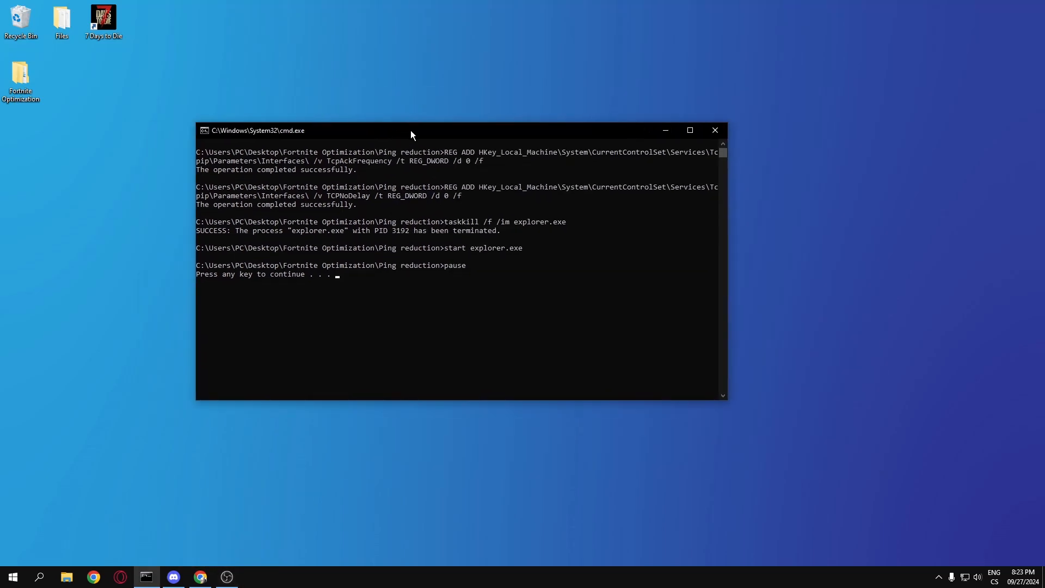
{"action": "left_click", "coordinate": [199, 577]}
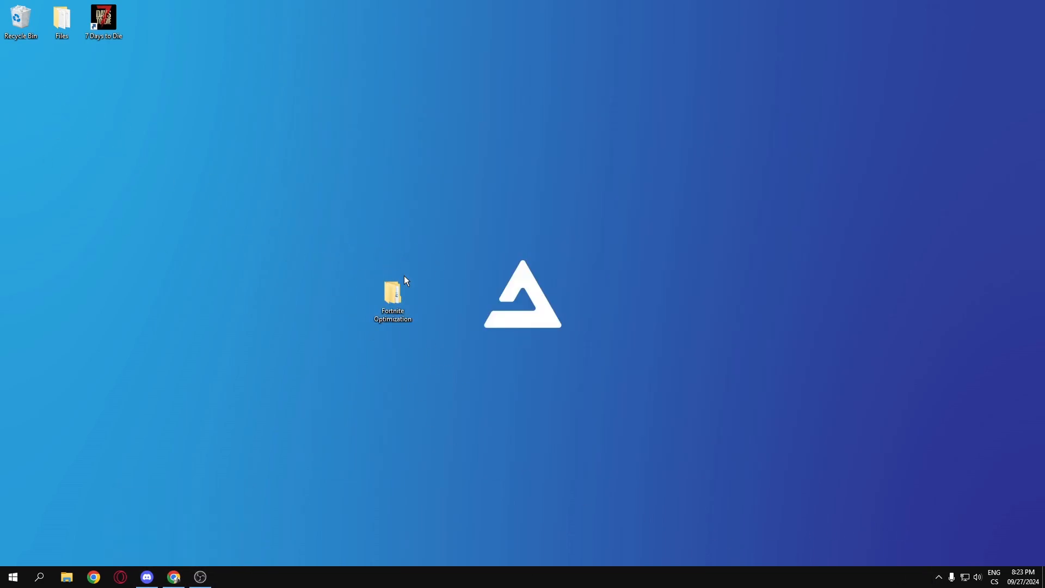
{"action": "double_click", "coordinate": [392, 297]}
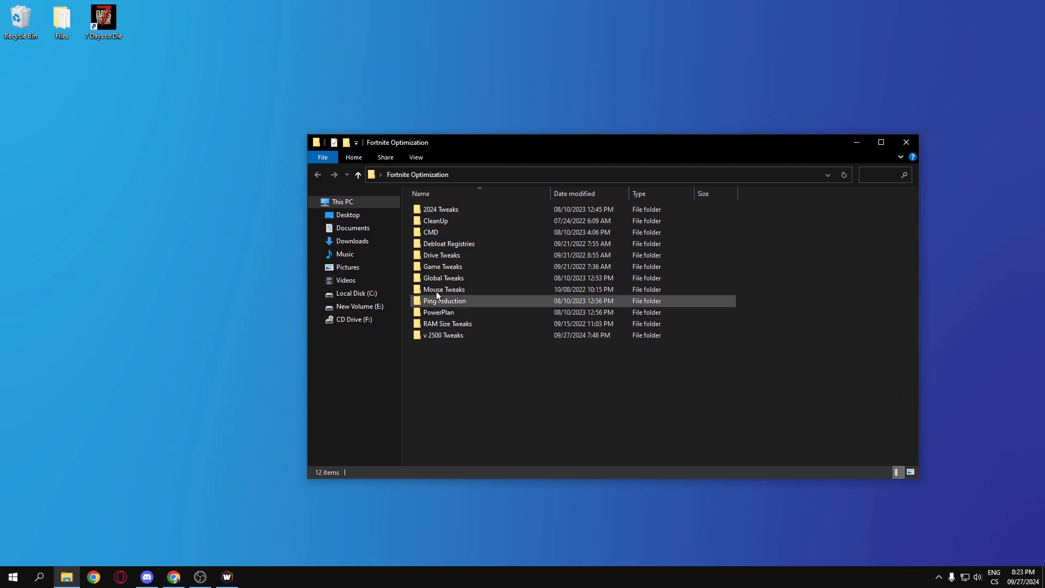
{"action": "mouse_move", "coordinate": [444, 289]}
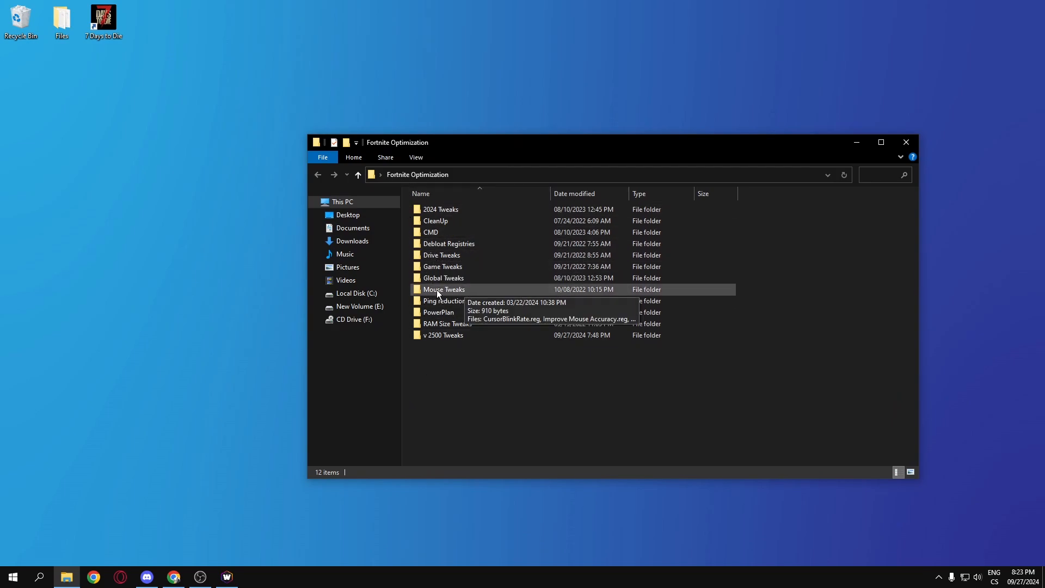
Open the Ping reduction folder and view Network Adapter Settings.png in Paint.
{"action": "double_click", "coordinate": [444, 301]}
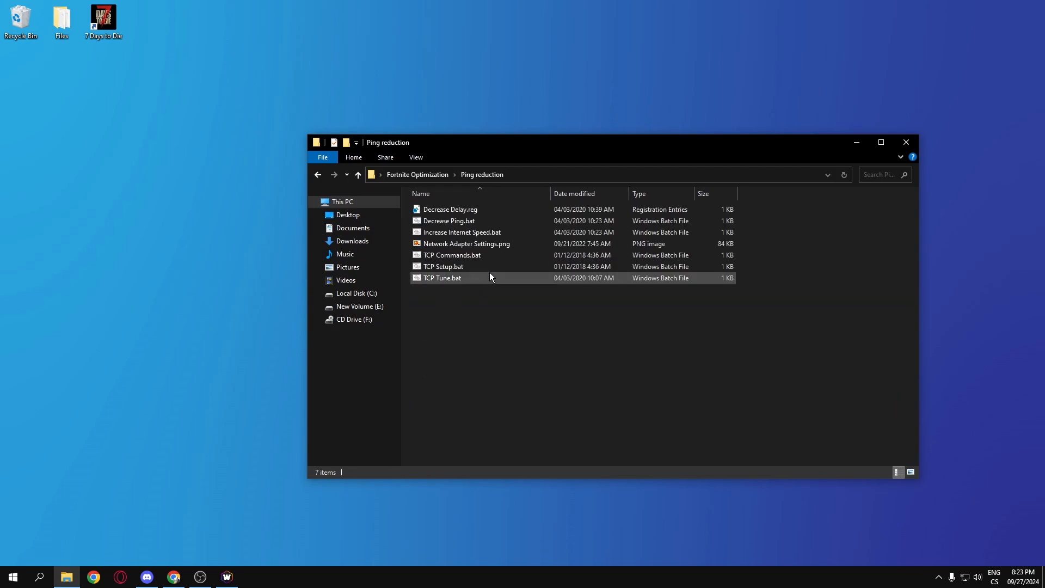
{"action": "right_click", "coordinate": [461, 232]}
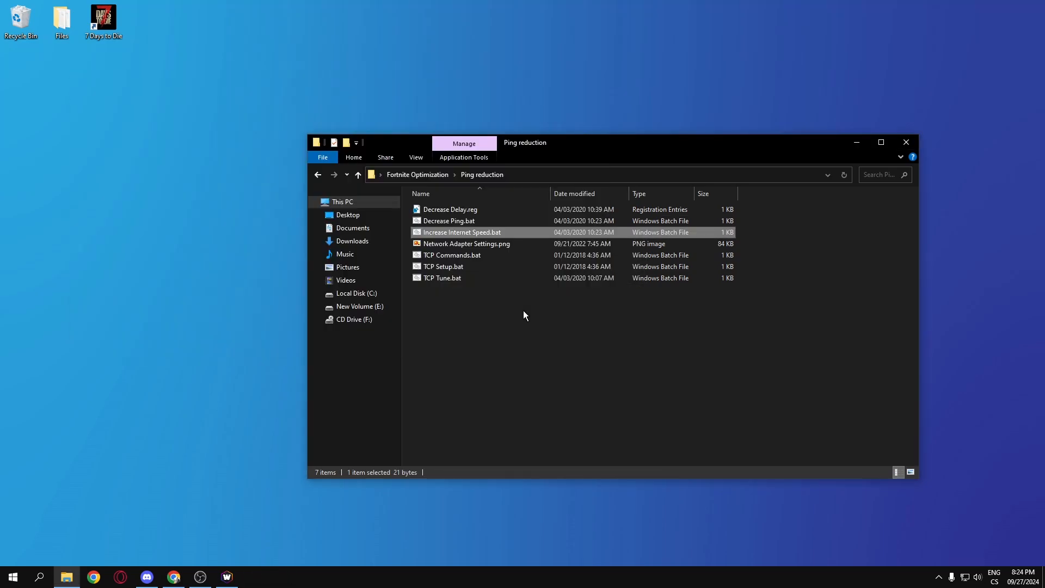
{"action": "double_click", "coordinate": [467, 243]}
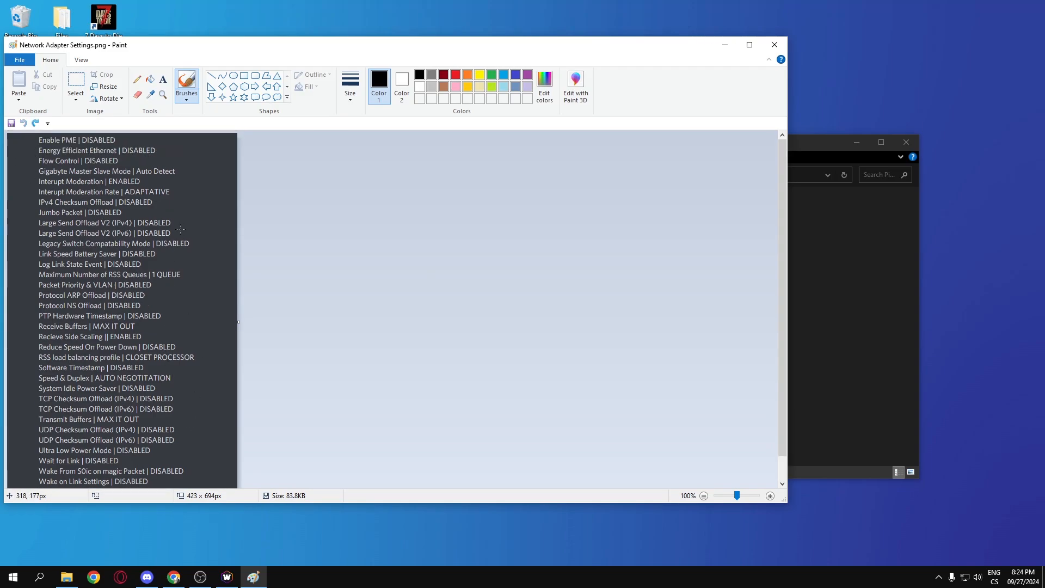
{"action": "mouse_move", "coordinate": [166, 102]}
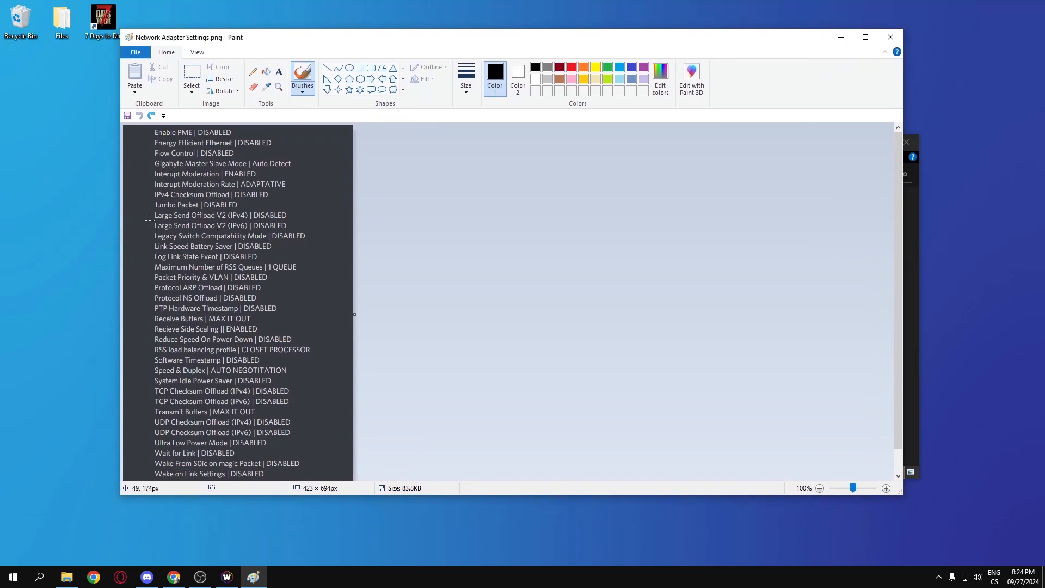
{"action": "mouse_move", "coordinate": [152, 360]}
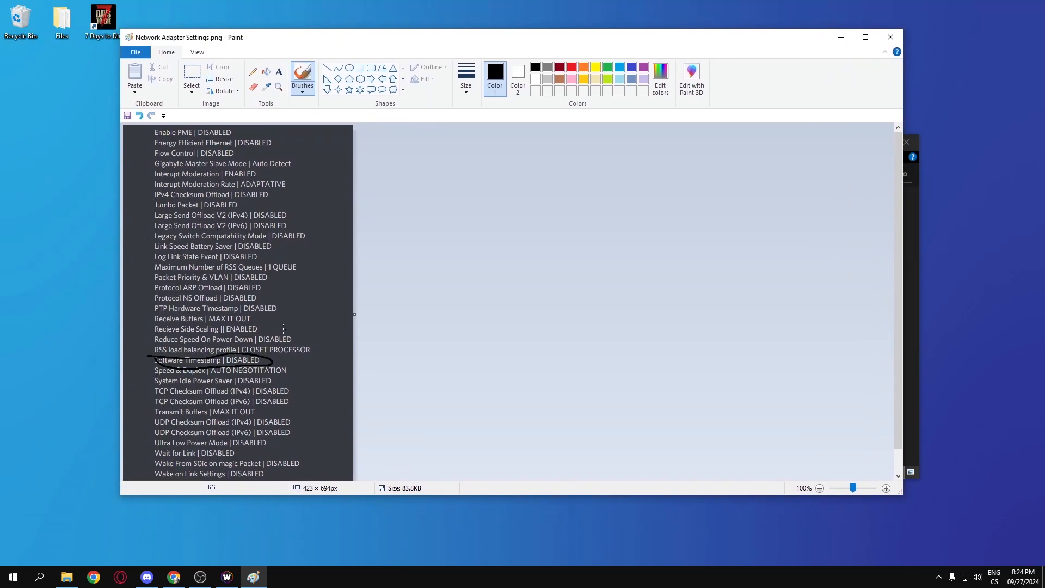
Close the marked-up Network Adapter Settings image in Paint.
{"action": "left_click", "coordinate": [889, 36]}
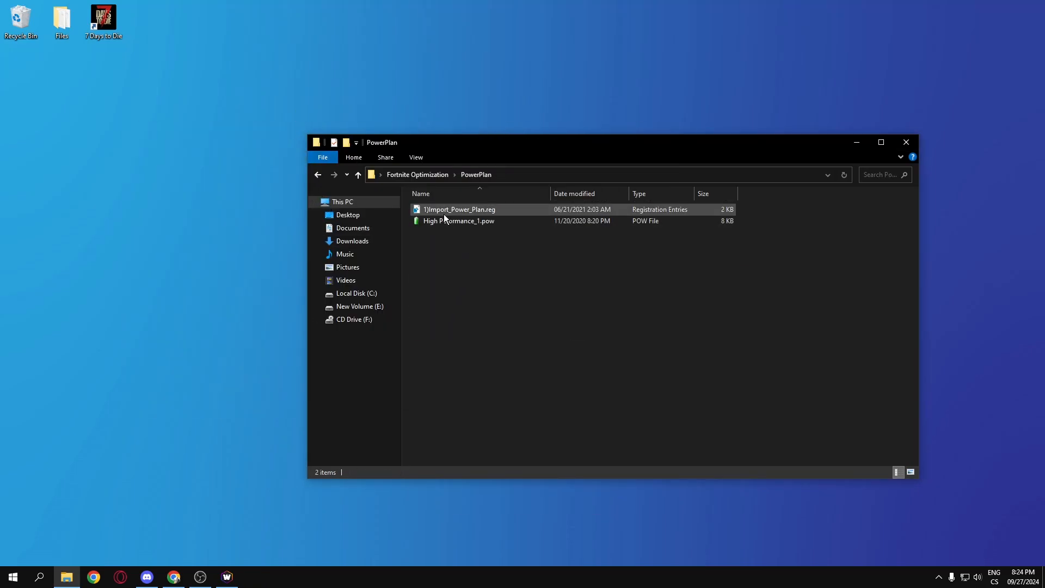
Select the PowerPlan .reg and High Peformance_1.pow files, then open RAM Size Tweaks.
{"action": "left_click", "coordinate": [458, 209]}
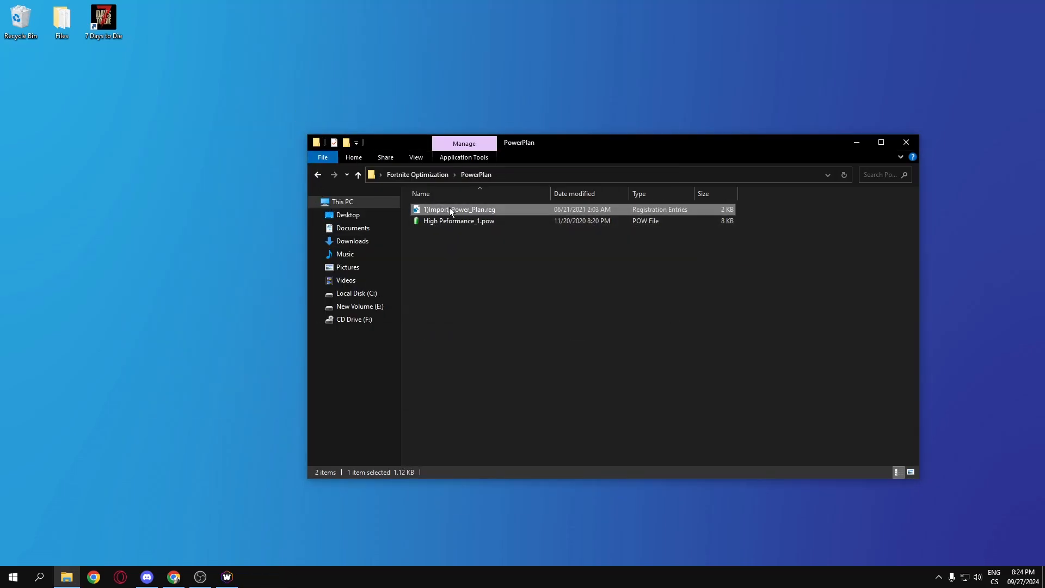
{"action": "left_click", "coordinate": [459, 221]}
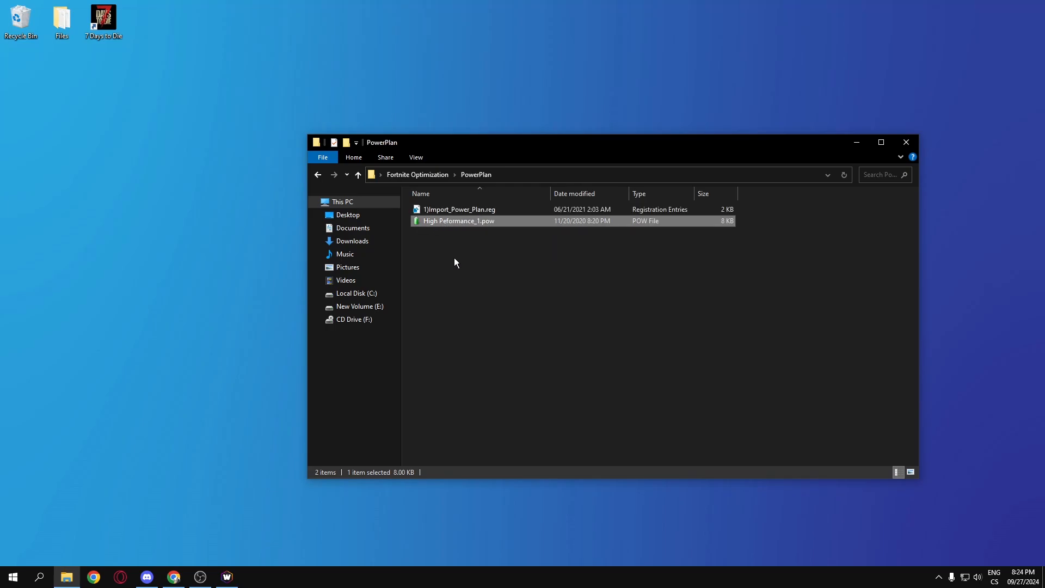
{"action": "mouse_move", "coordinate": [440, 225]}
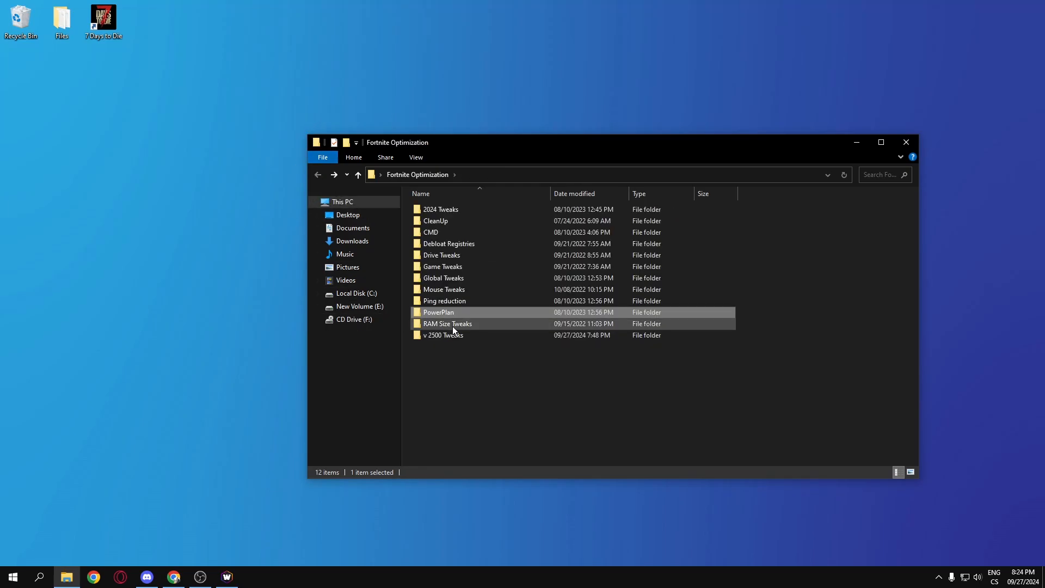
{"action": "double_click", "coordinate": [447, 323]}
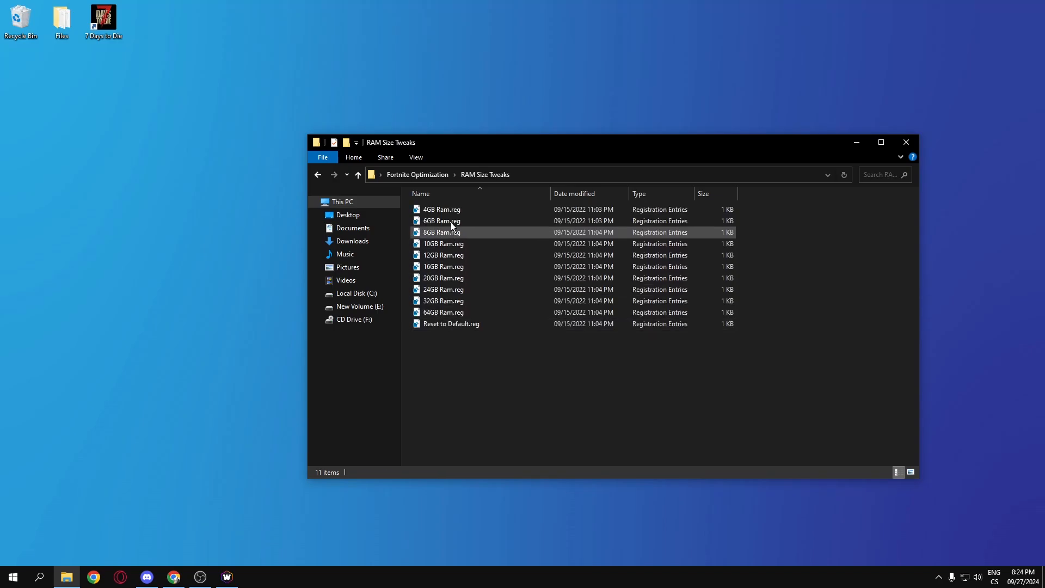
{"action": "left_click", "coordinate": [450, 390]}
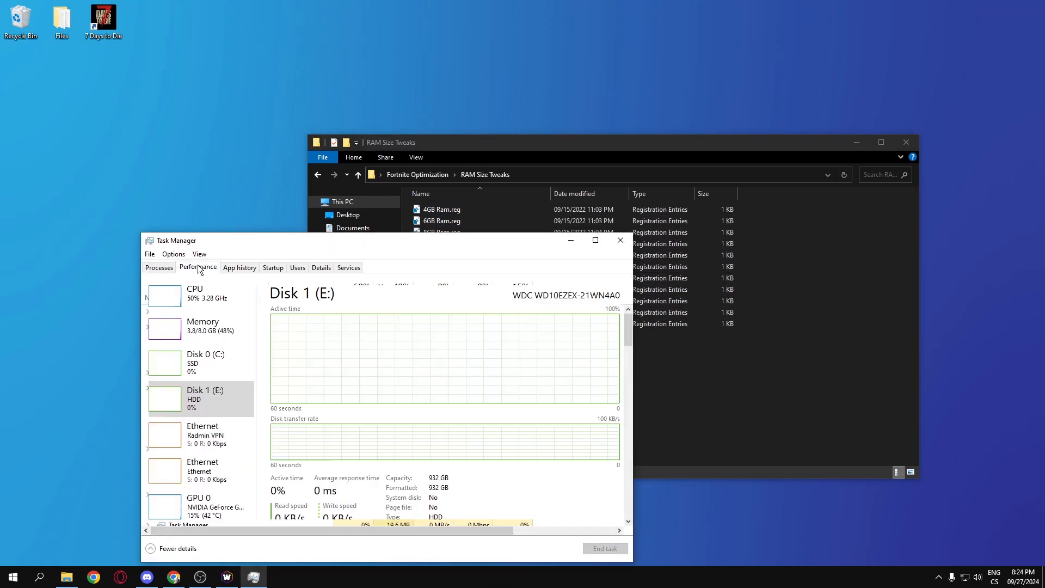
Review Task Manager's Memory (8 GB), Processes and CPU pages, then close it.
{"action": "left_click", "coordinate": [202, 327]}
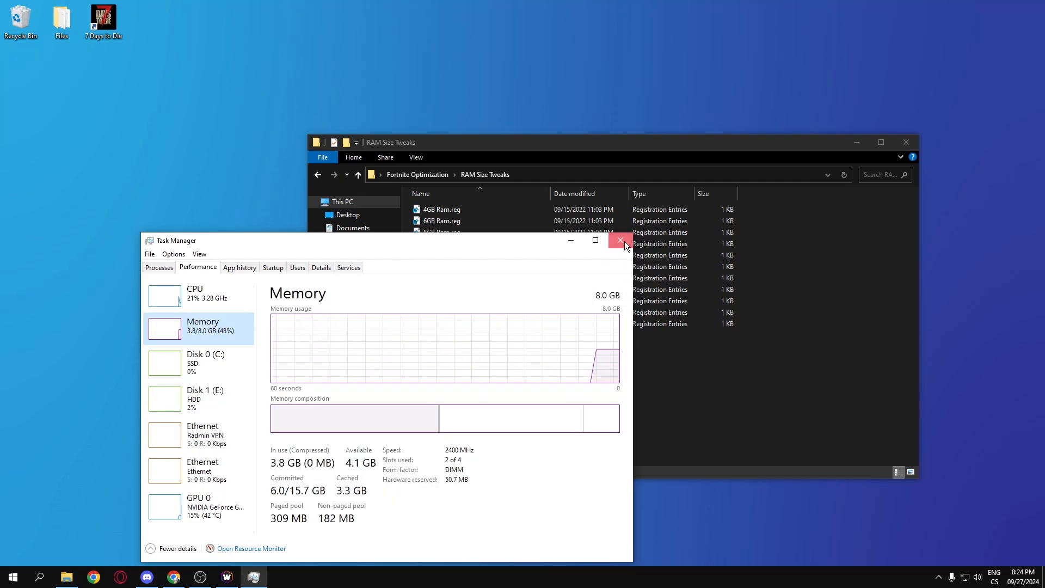
{"action": "left_click", "coordinate": [621, 240]}
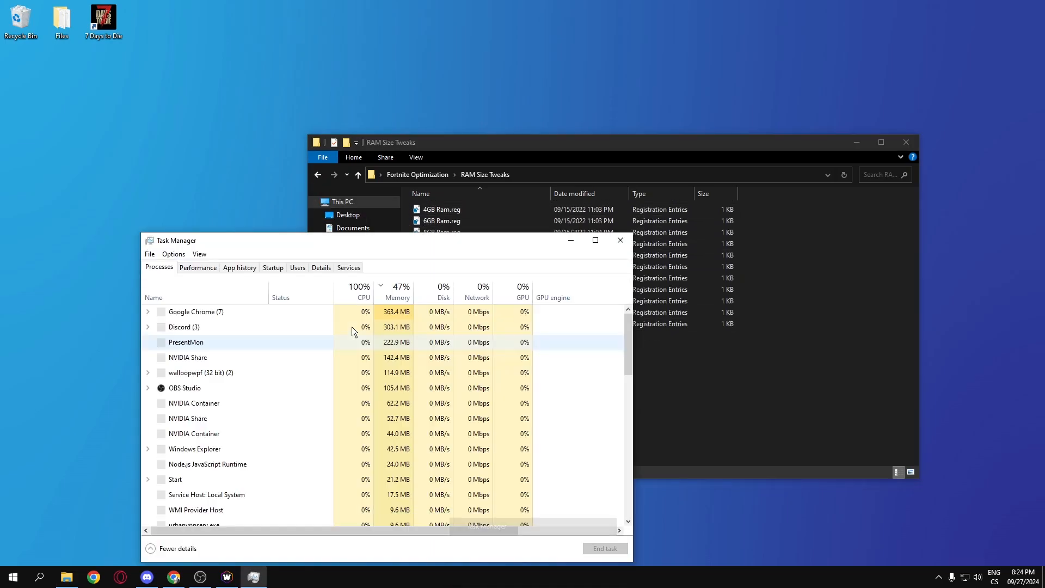
{"action": "left_click", "coordinate": [197, 267]}
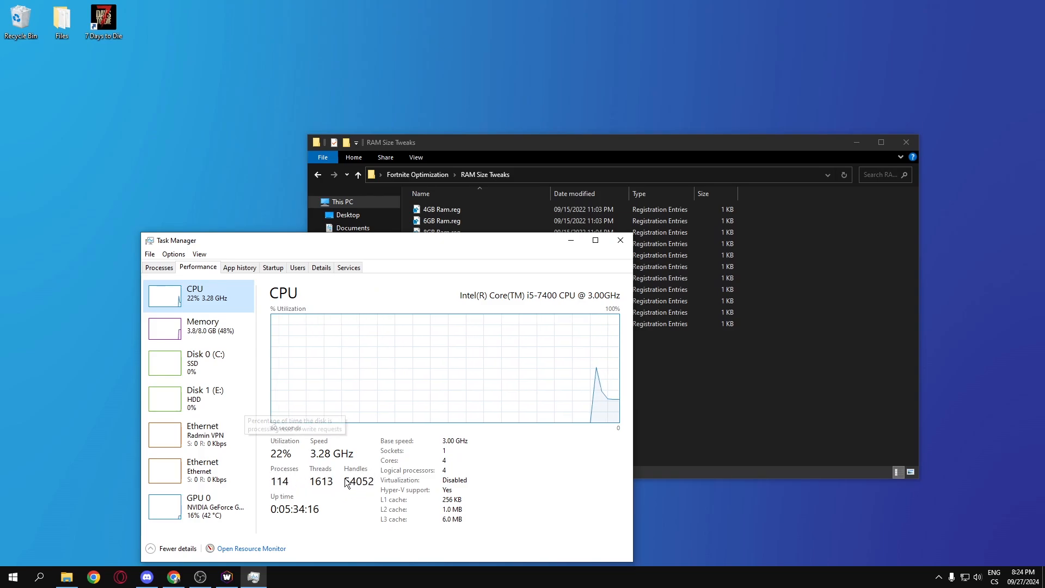
{"action": "left_click", "coordinate": [620, 240]}
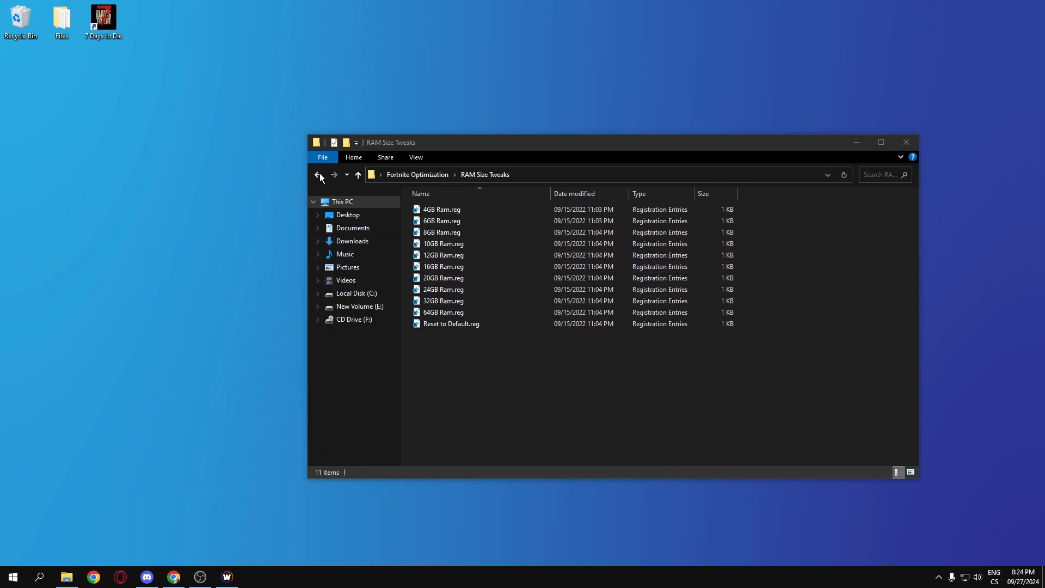
Browse back to v 2500 Tweaks > Final and launch Elysium V2.exe.
{"action": "left_click", "coordinate": [318, 175]}
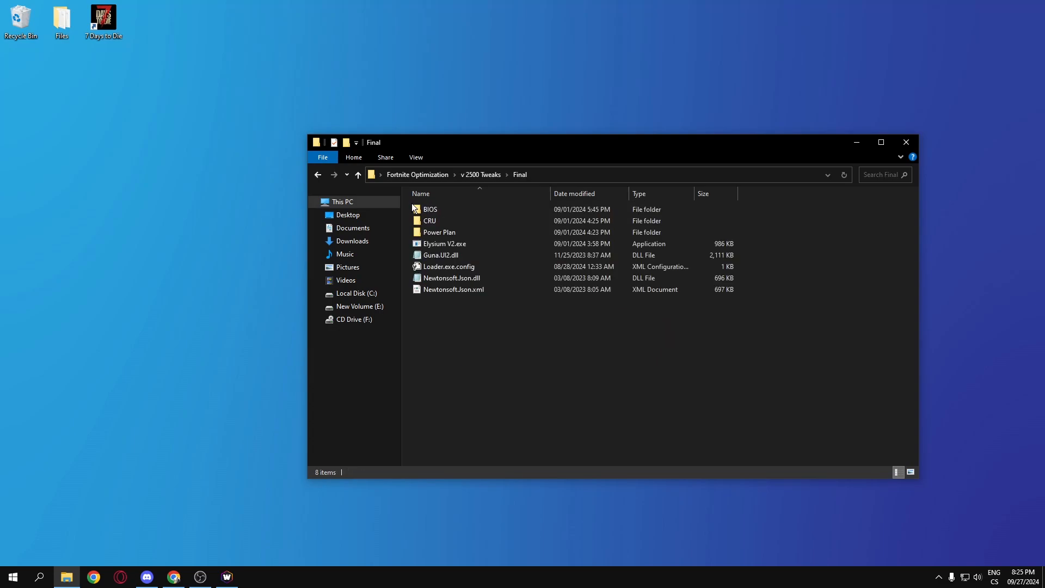
{"action": "left_click", "coordinate": [430, 220]}
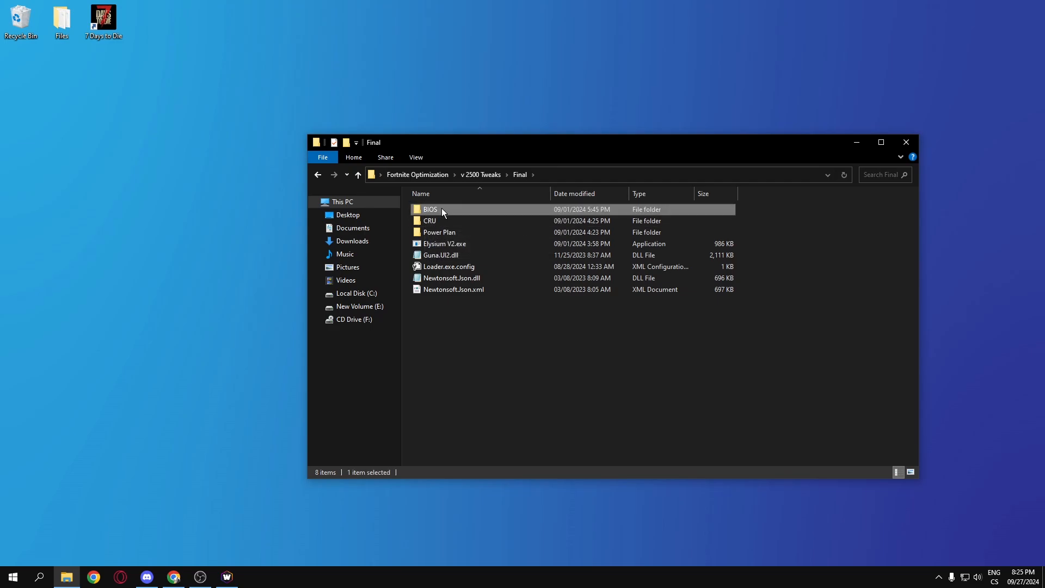
{"action": "mouse_move", "coordinate": [432, 209]}
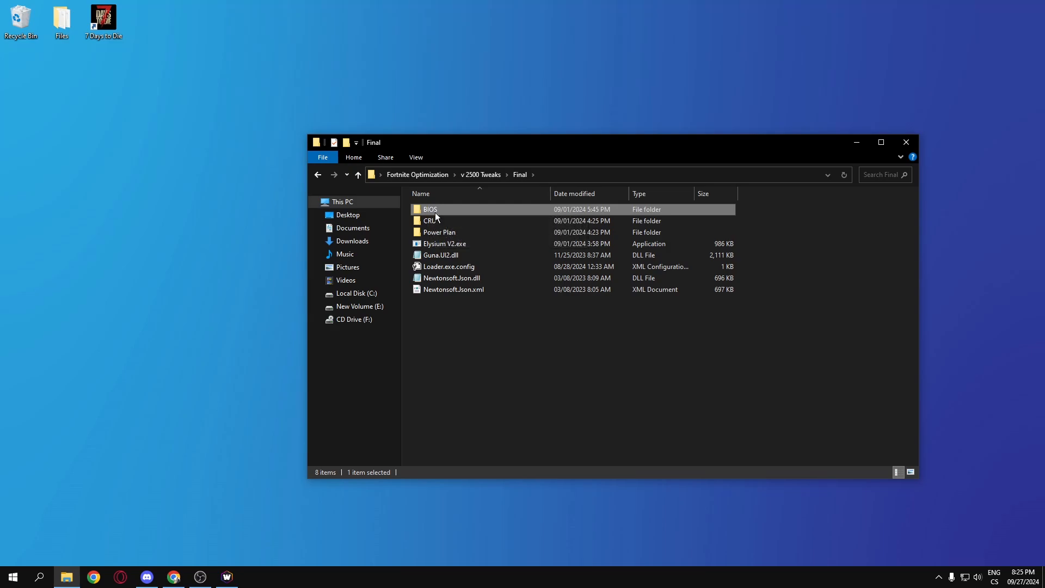
{"action": "mouse_move", "coordinate": [420, 214]}
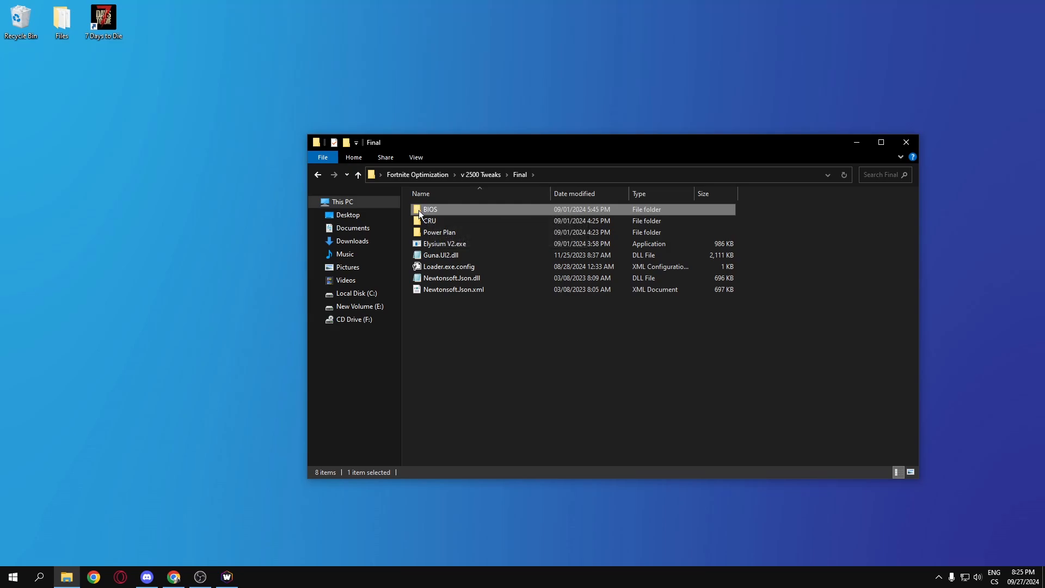
{"action": "mouse_move", "coordinate": [439, 232]}
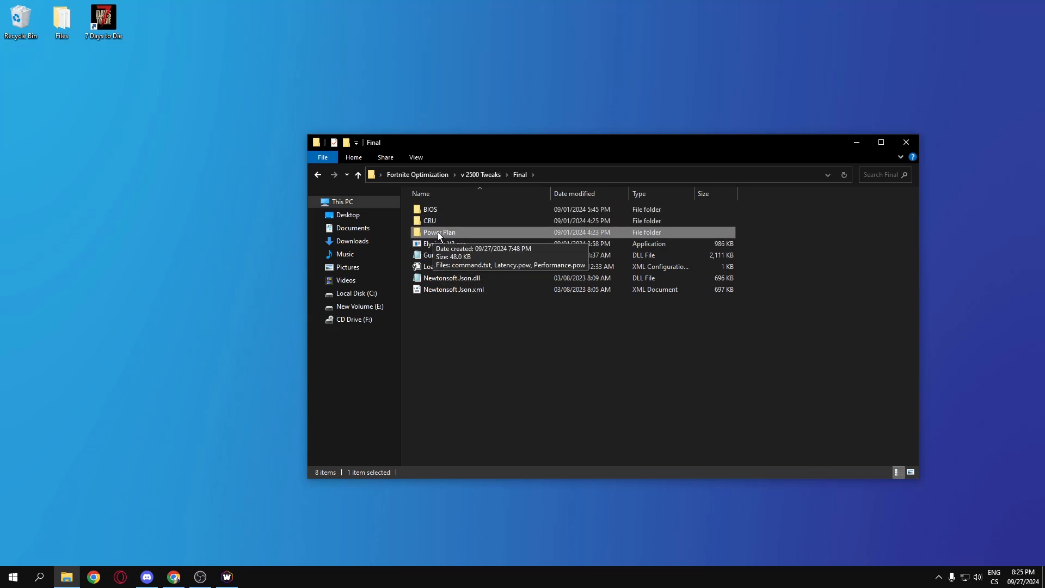
{"action": "mouse_move", "coordinate": [443, 243]}
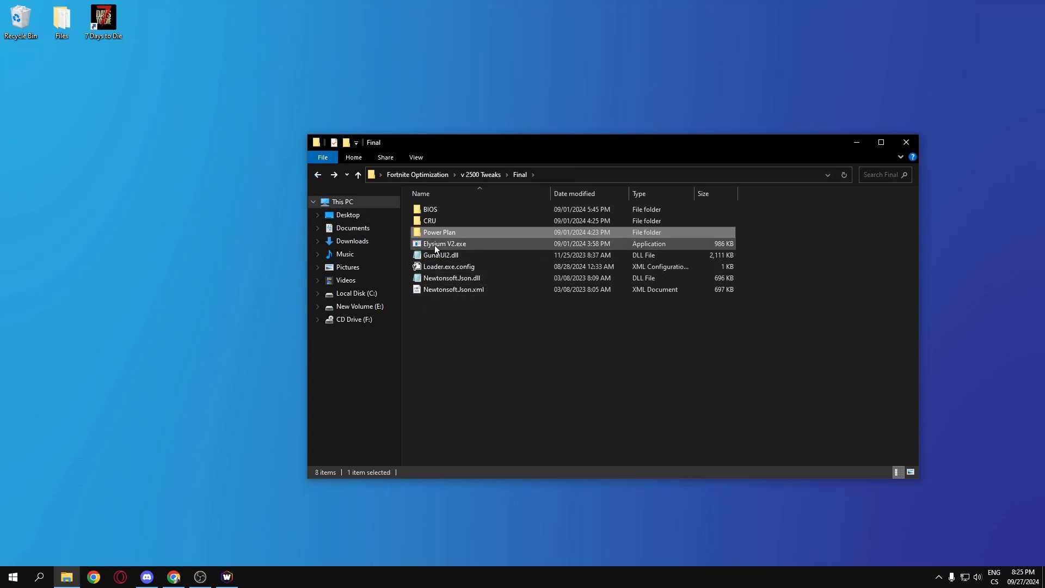
{"action": "left_click", "coordinate": [445, 243]}
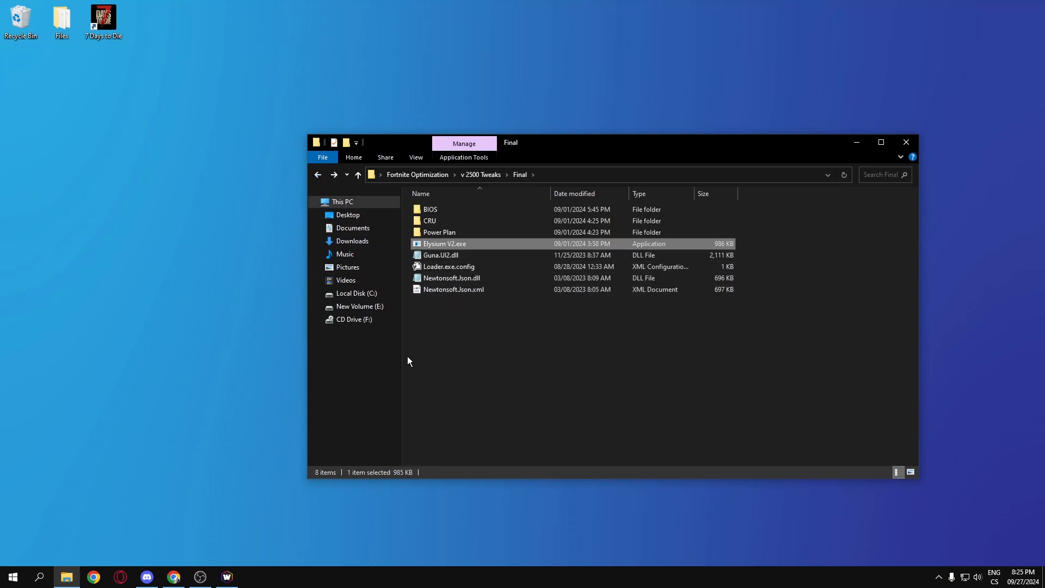
{"action": "double_click", "coordinate": [445, 244]}
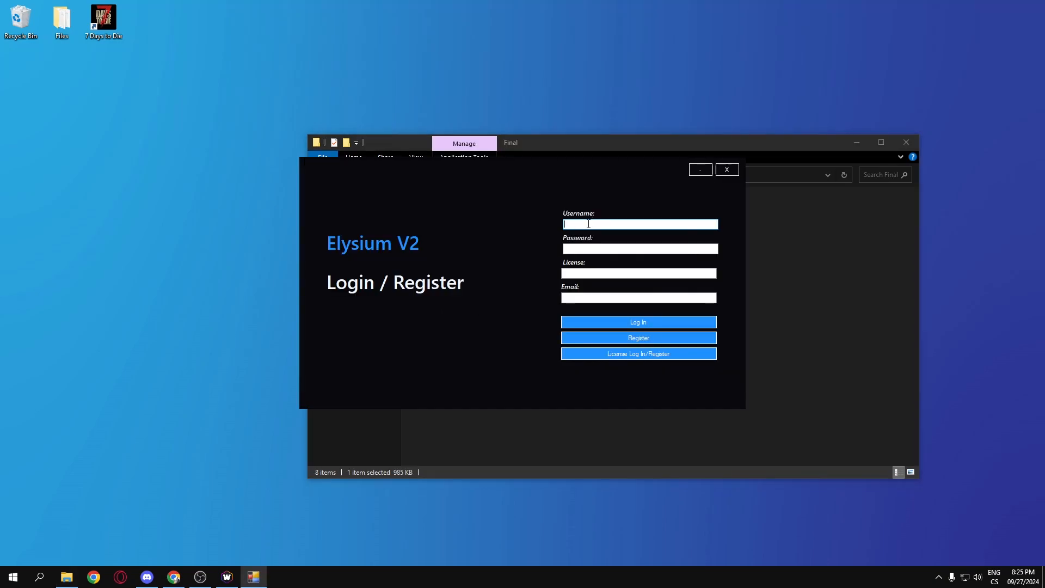
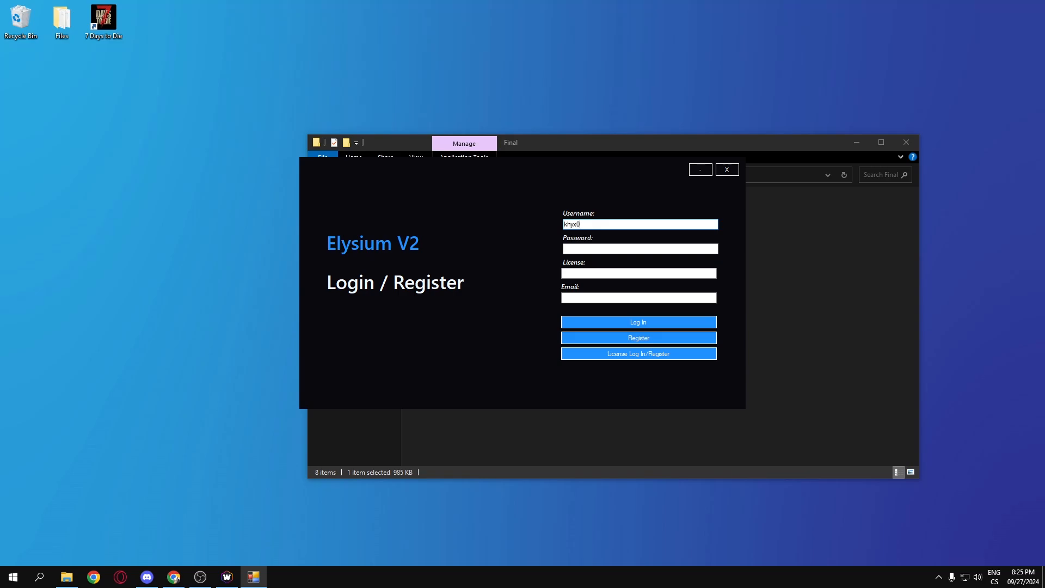
{"action": "left_click", "coordinate": [638, 248]}
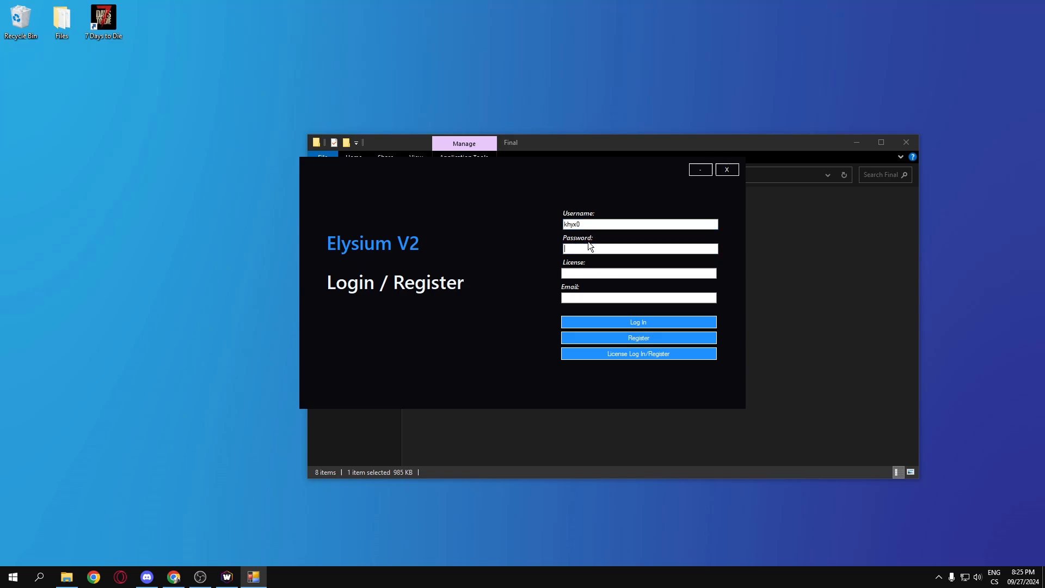
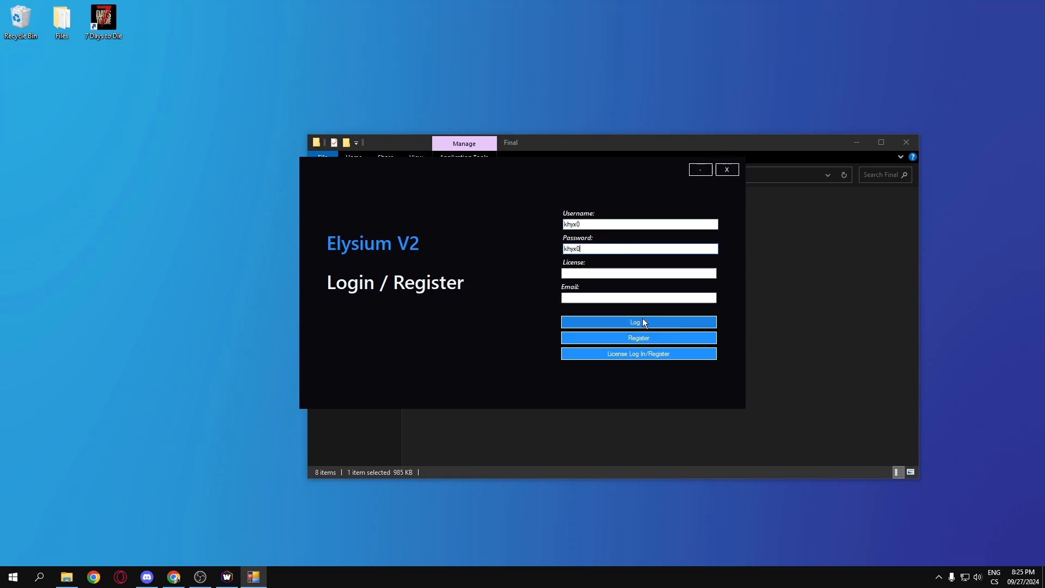
{"action": "left_click", "coordinate": [638, 322]}
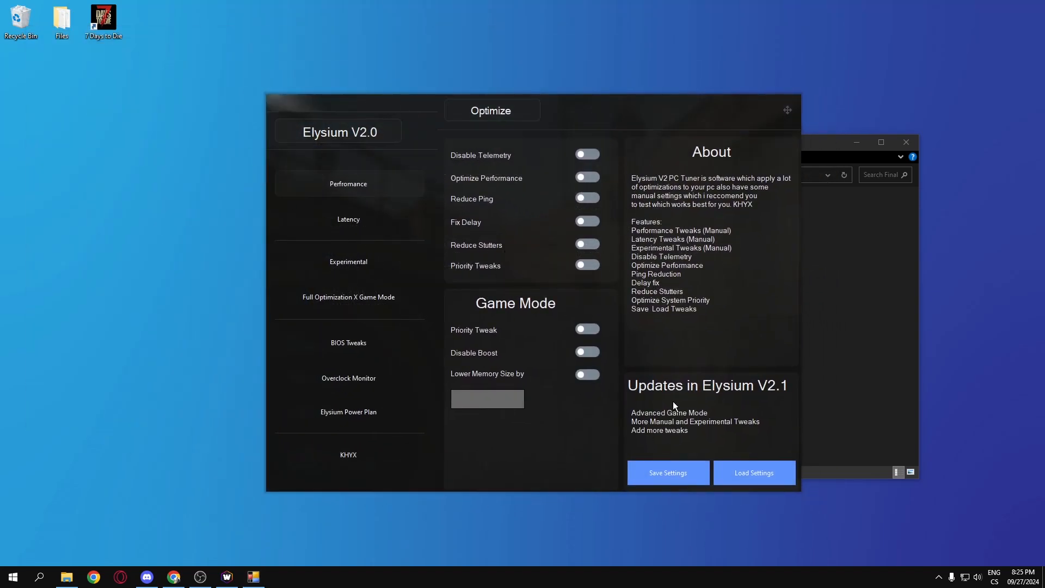
{"action": "mouse_move", "coordinate": [660, 389]}
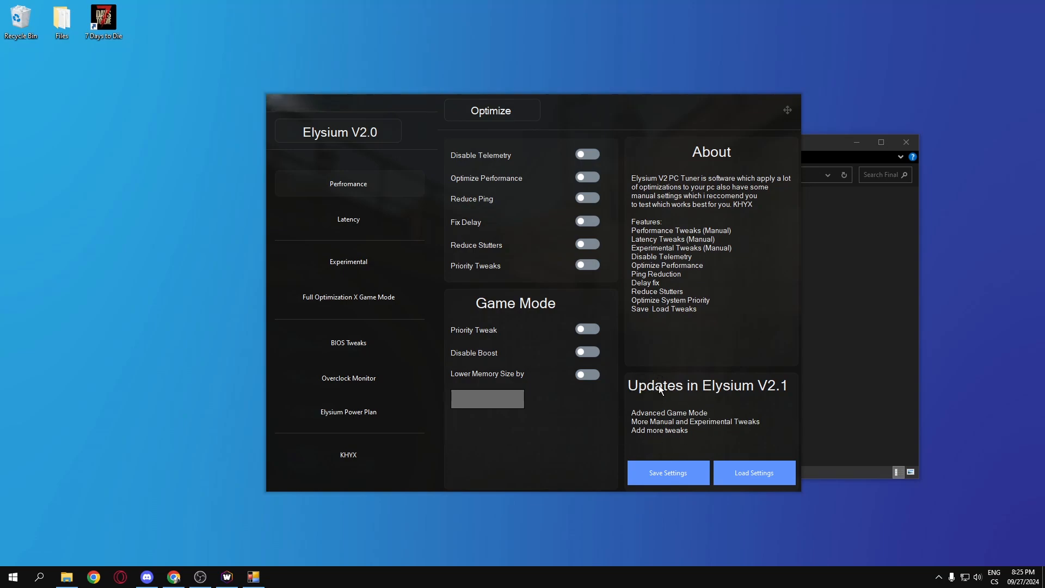
{"action": "mouse_move", "coordinate": [503, 238]}
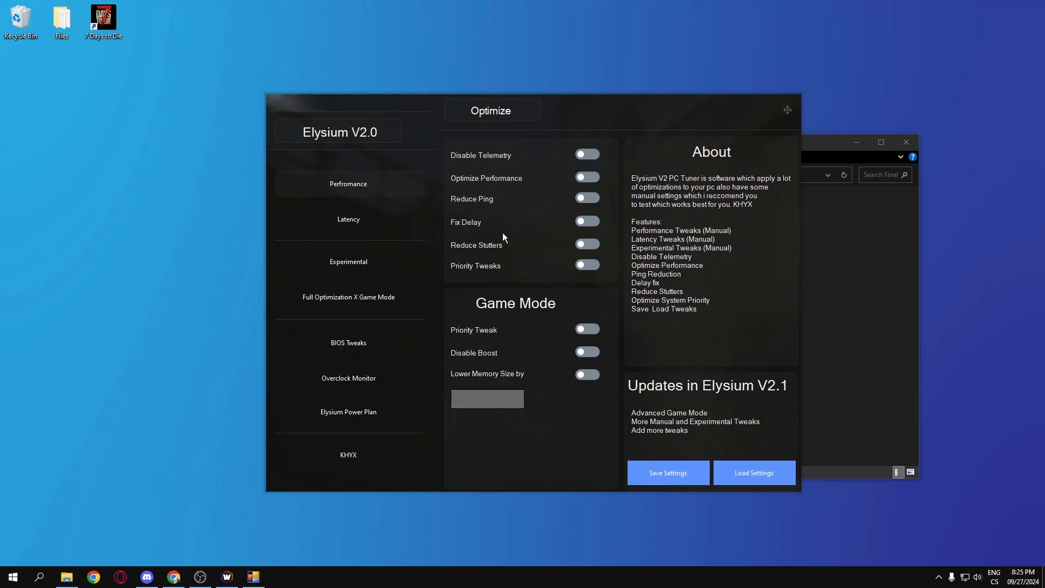
Open the Performance page and switch on Microsoft Multimedia Tweaks.
{"action": "left_click", "coordinate": [348, 184]}
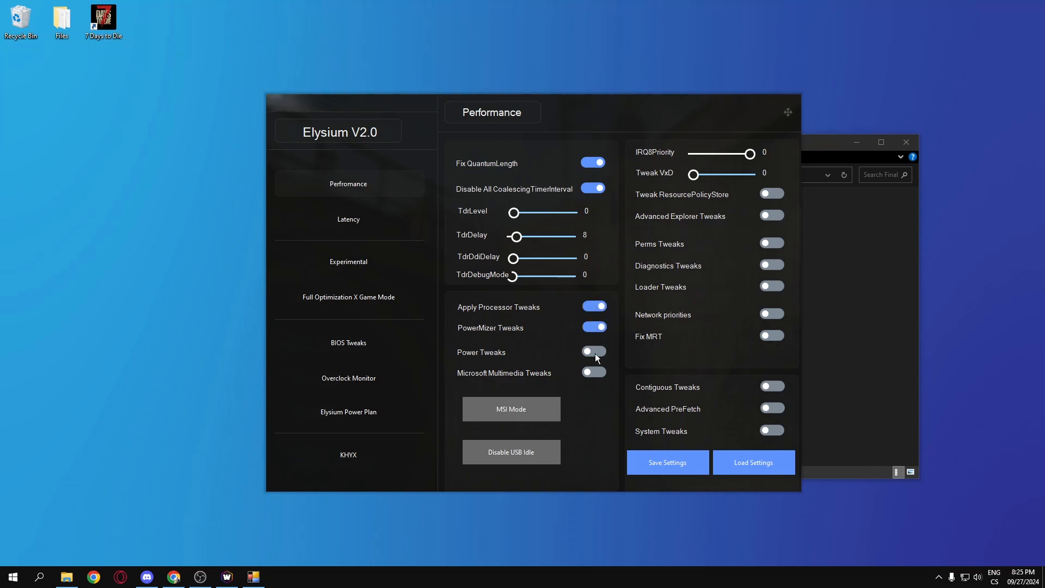
{"action": "left_click", "coordinate": [592, 351]}
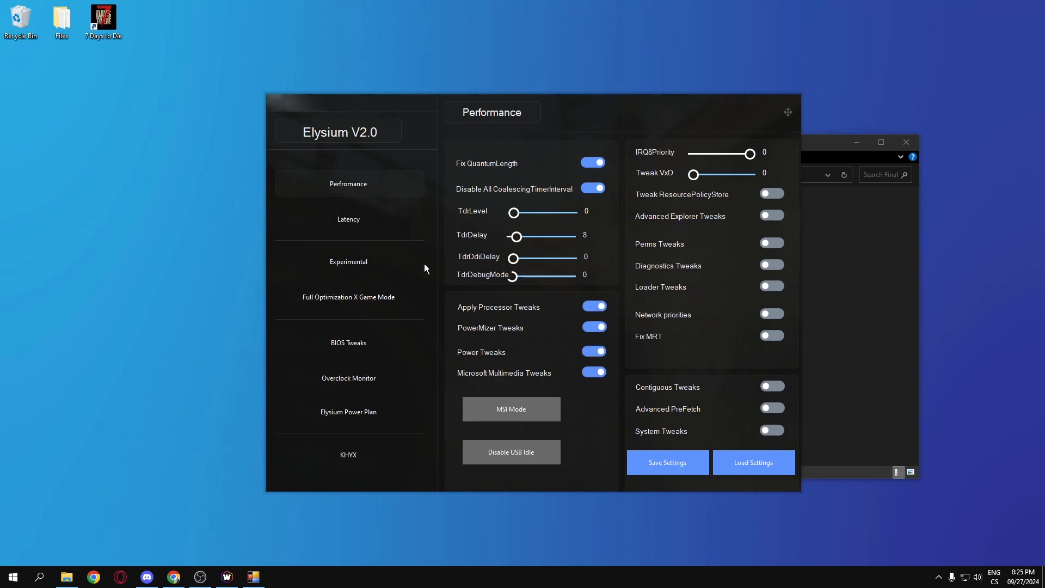
{"action": "mouse_move", "coordinate": [520, 377]}
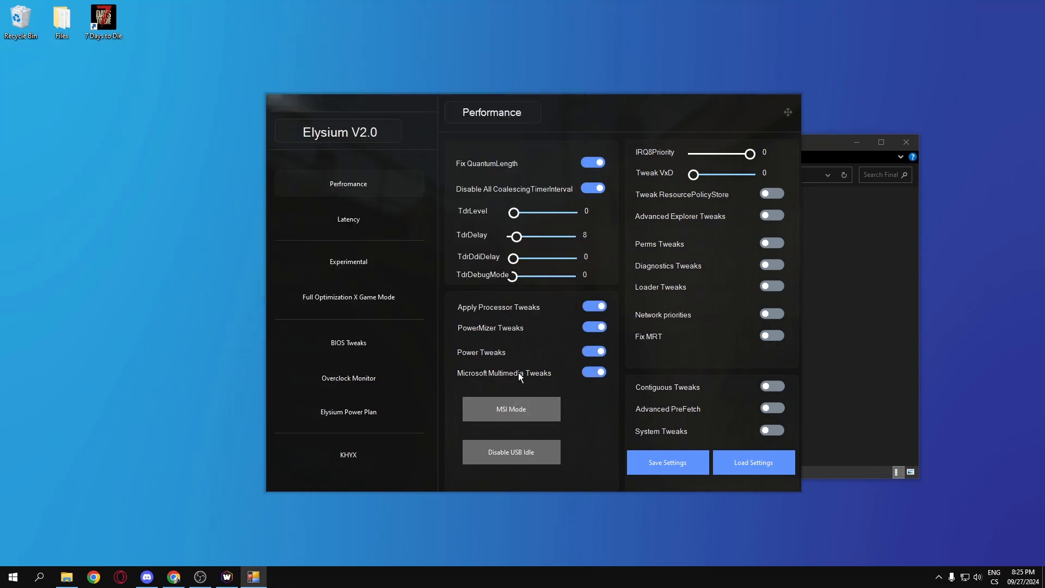
Run Disable USB Idle and dismiss its command window.
{"action": "left_click", "coordinate": [510, 452]}
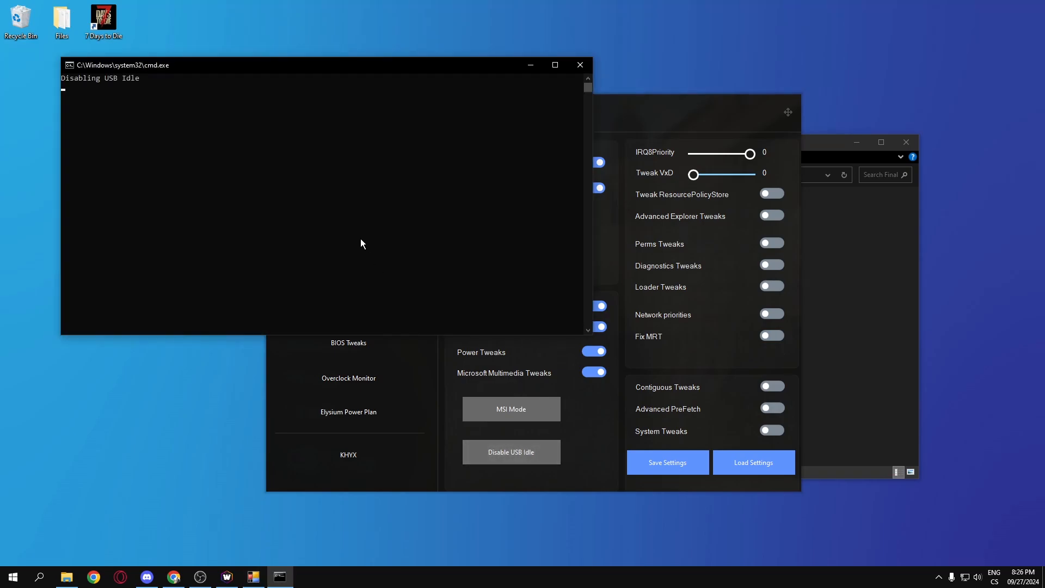
{"action": "mouse_move", "coordinate": [168, 79]}
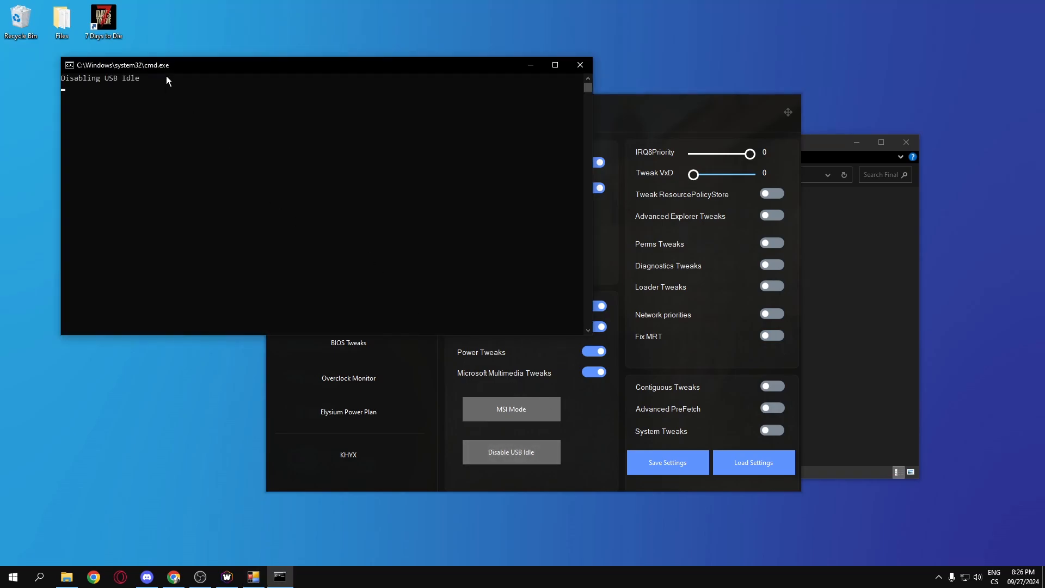
{"action": "left_click", "coordinate": [579, 64]}
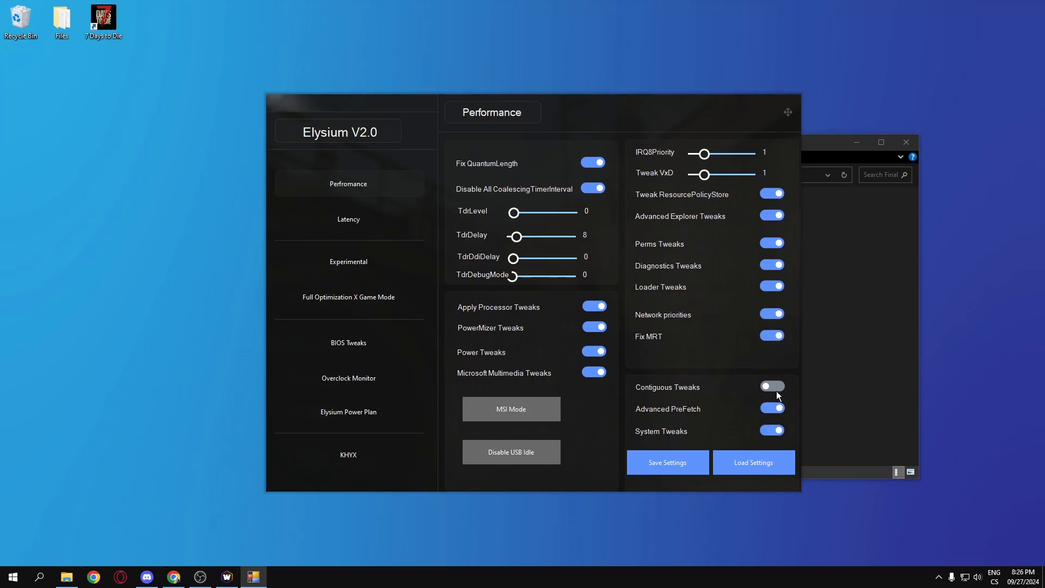
Switch on Contiguous Tweaks in the Performance settings.
{"action": "left_click", "coordinate": [347, 218]}
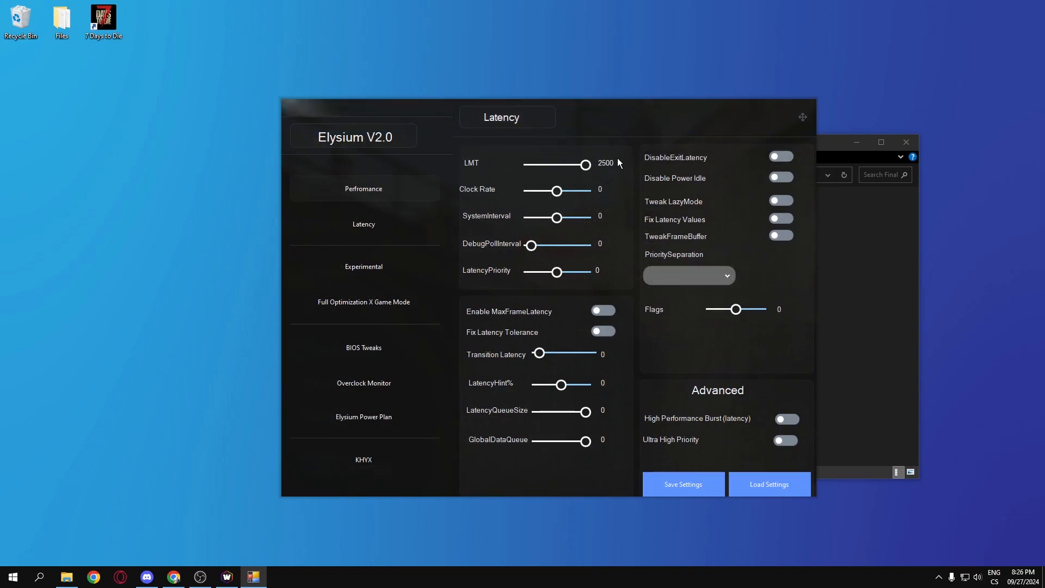
{"action": "mouse_move", "coordinate": [598, 171]}
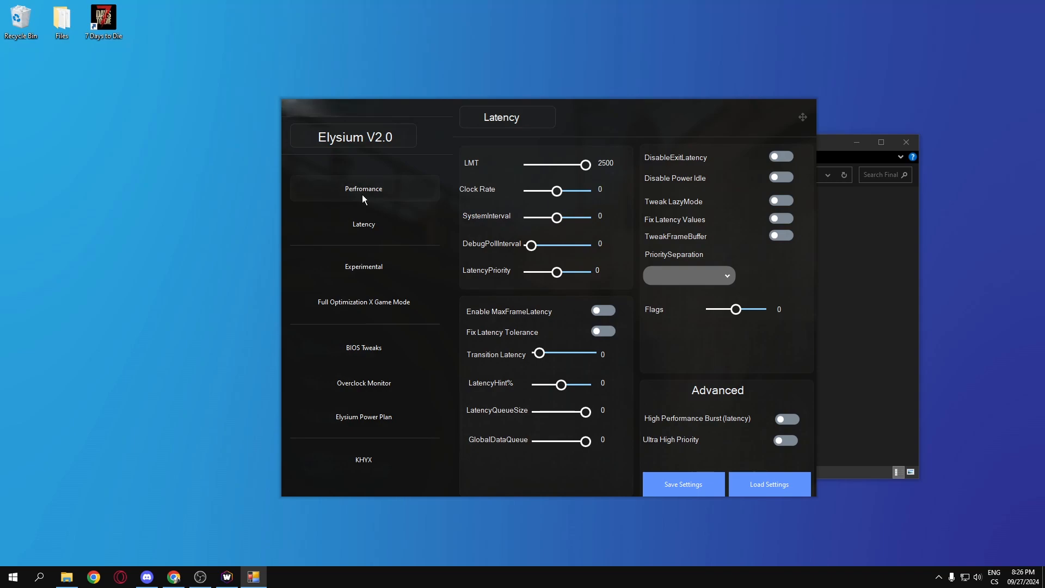
Recheck the Performance page, return to Latency, and enable MaxFrameLatency.
{"action": "left_click", "coordinate": [363, 188]}
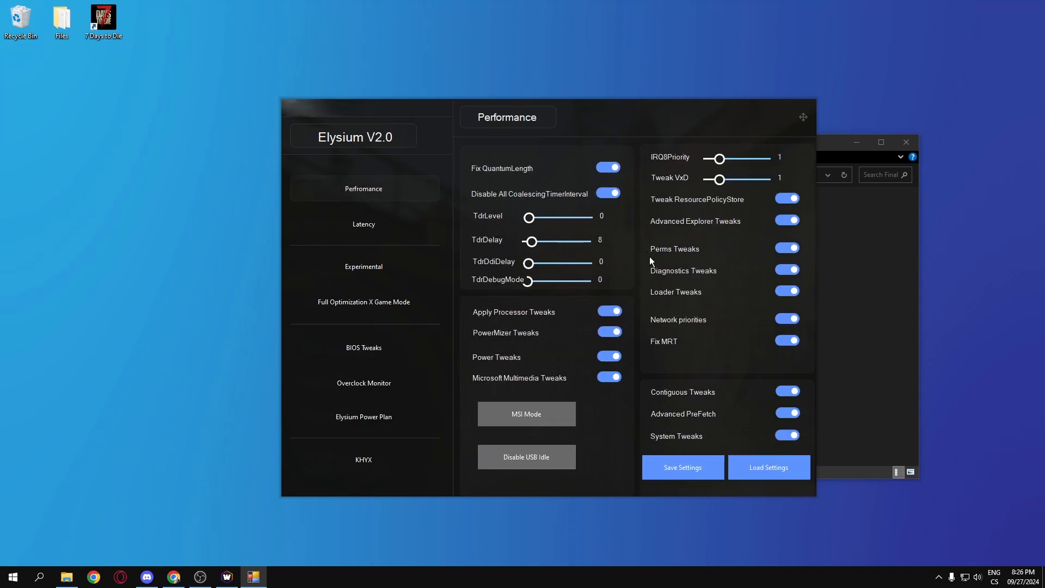
{"action": "mouse_move", "coordinate": [402, 219]}
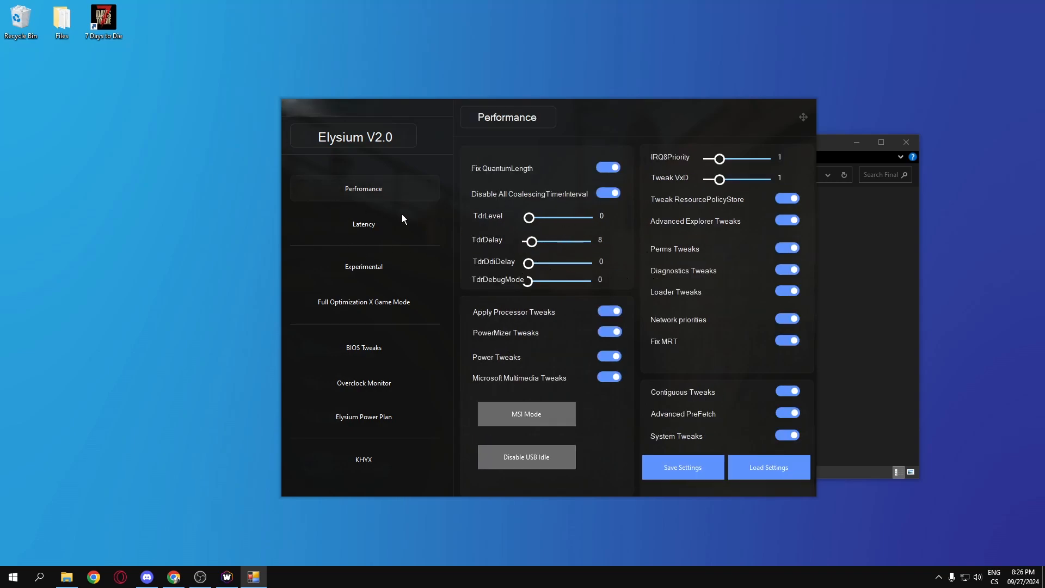
{"action": "left_click", "coordinate": [363, 224]}
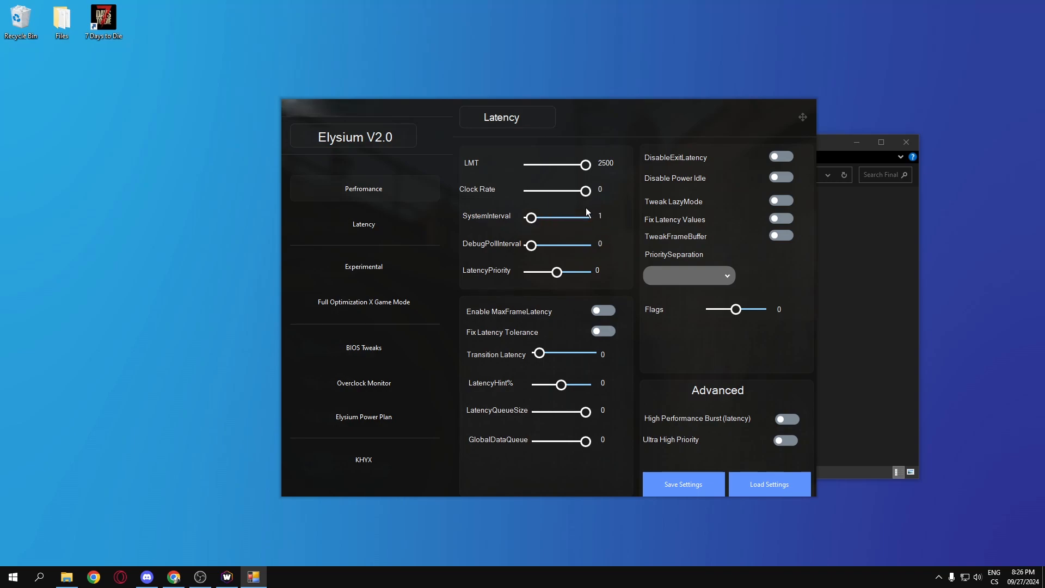
{"action": "mouse_move", "coordinate": [524, 261]}
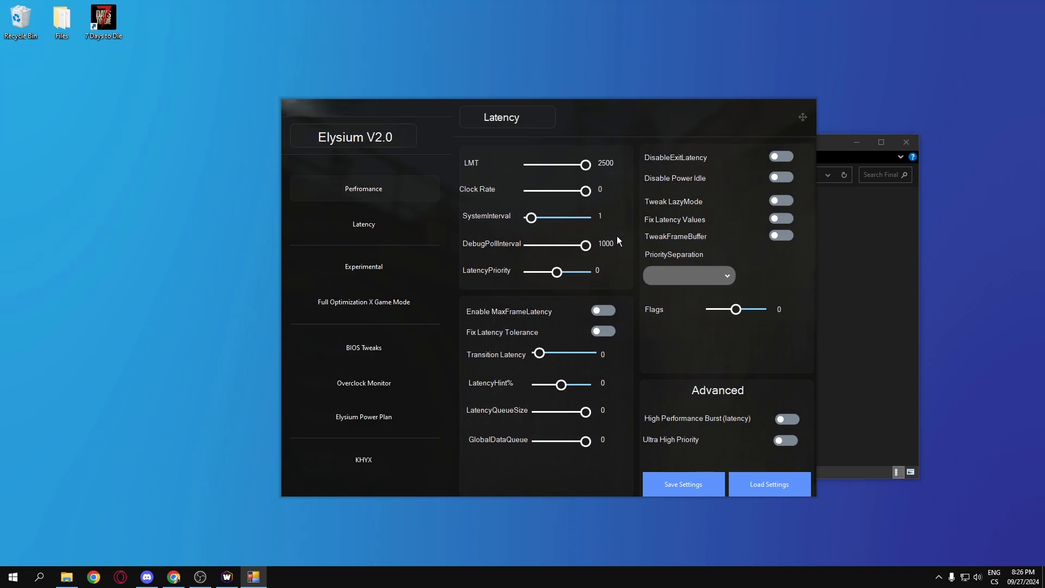
{"action": "mouse_move", "coordinate": [558, 274]}
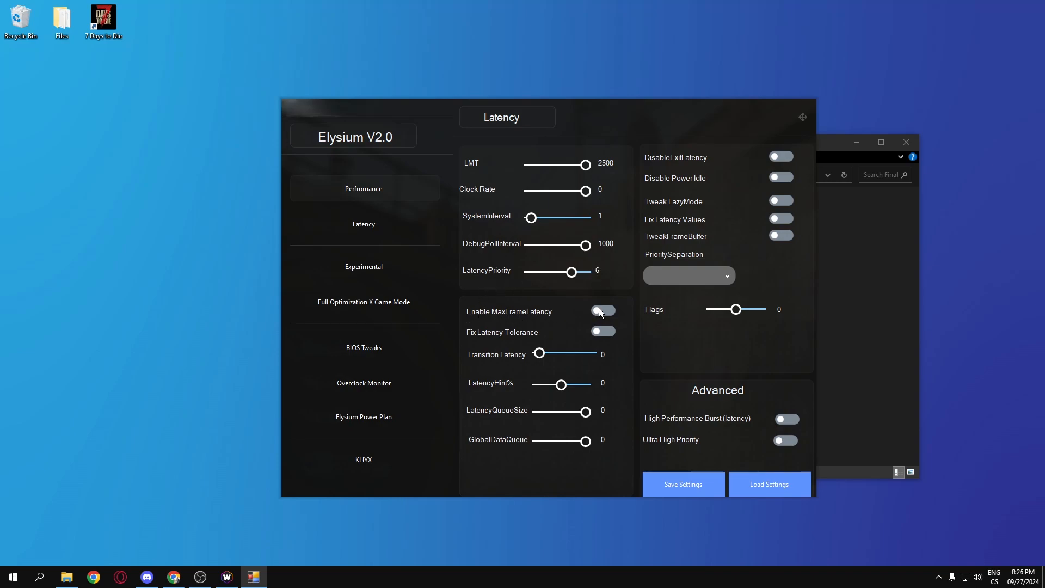
{"action": "left_click", "coordinate": [602, 311]}
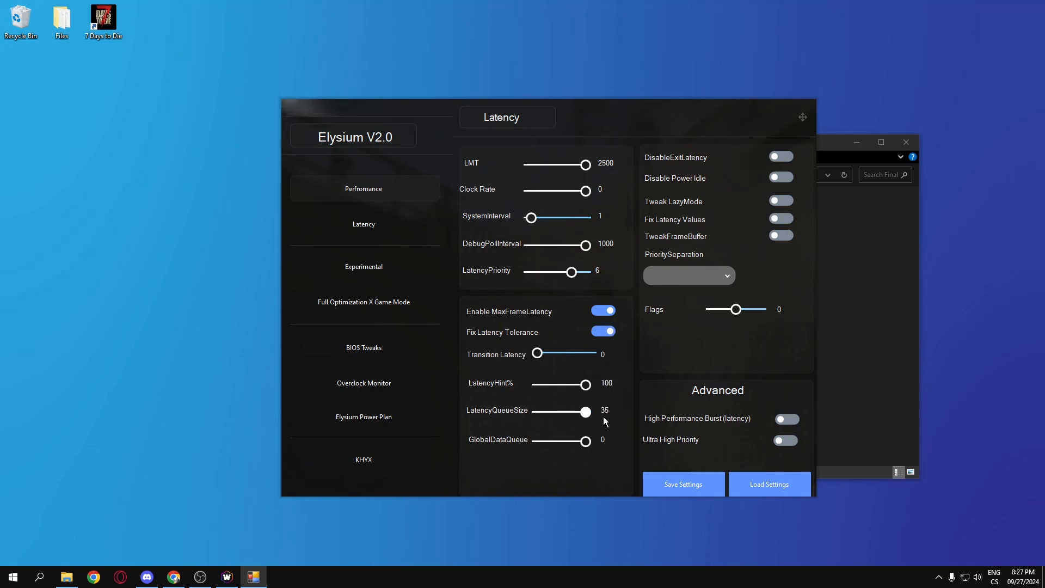
{"action": "mouse_move", "coordinate": [618, 411]}
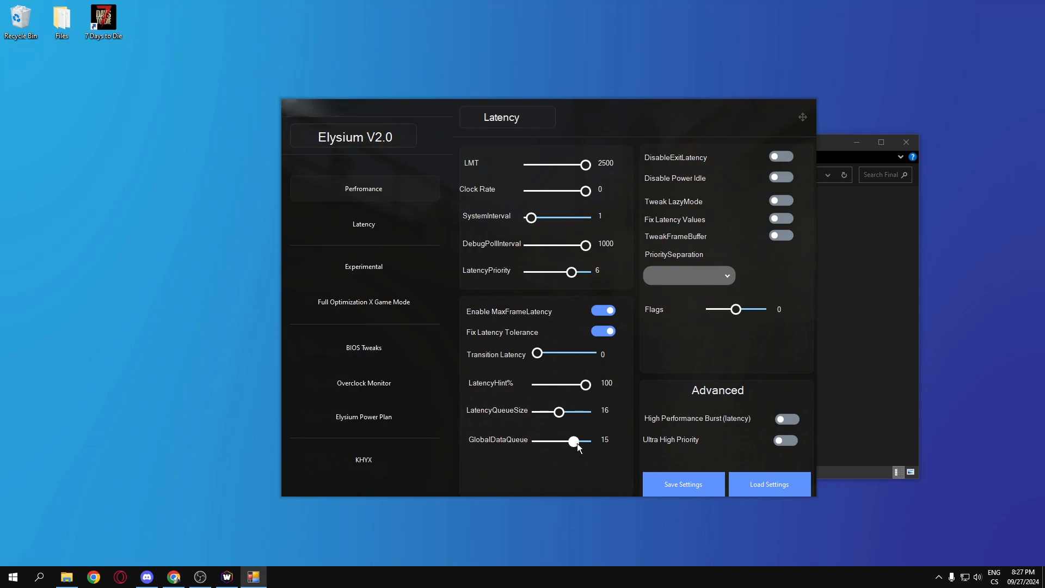
Keep TweakFrameBuffer on and turn Tweak LazyMode on.
{"action": "left_click", "coordinate": [781, 156]}
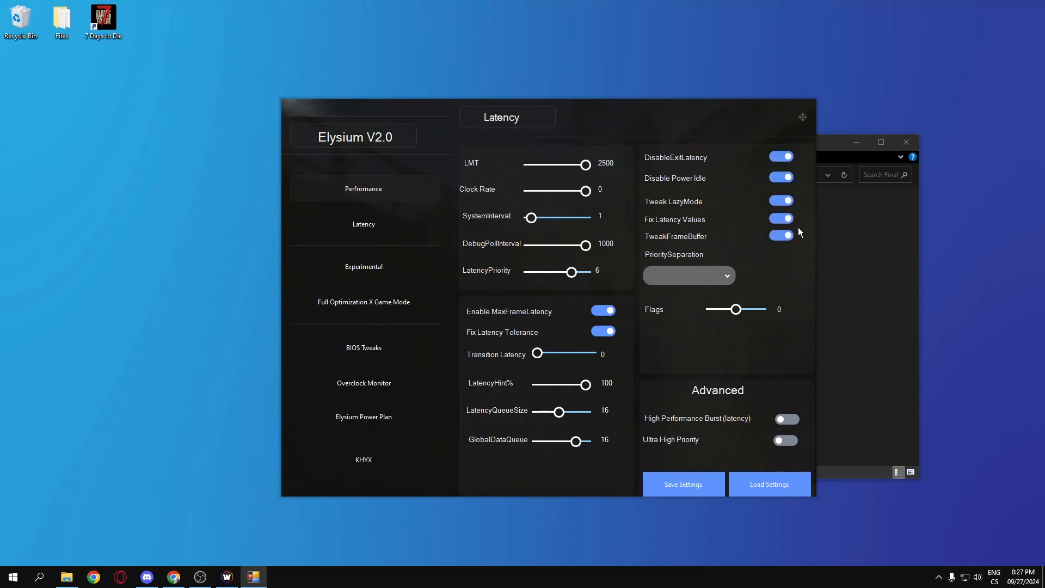
{"action": "left_click", "coordinate": [780, 235]}
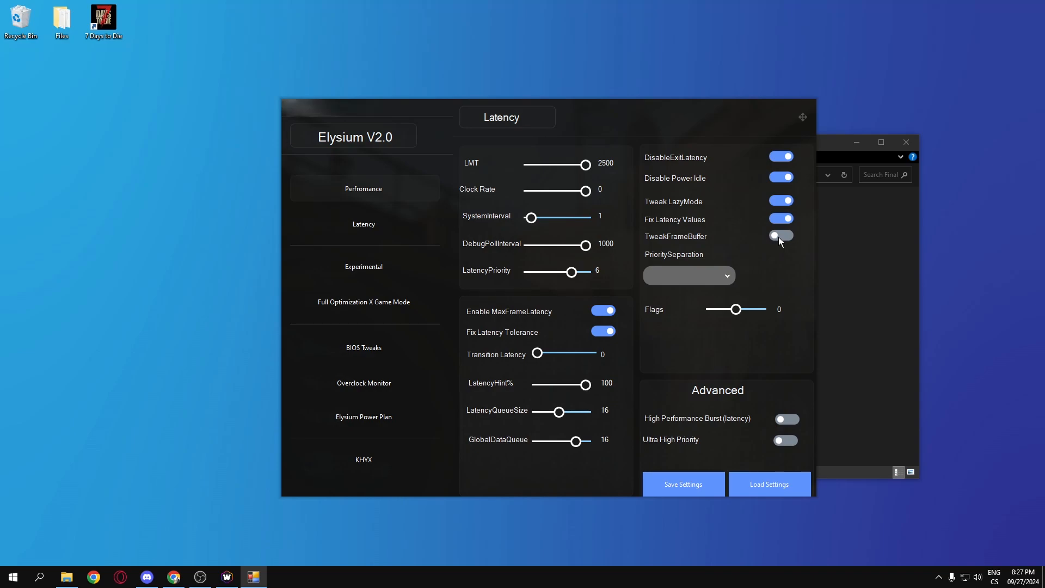
{"action": "mouse_move", "coordinate": [789, 246]}
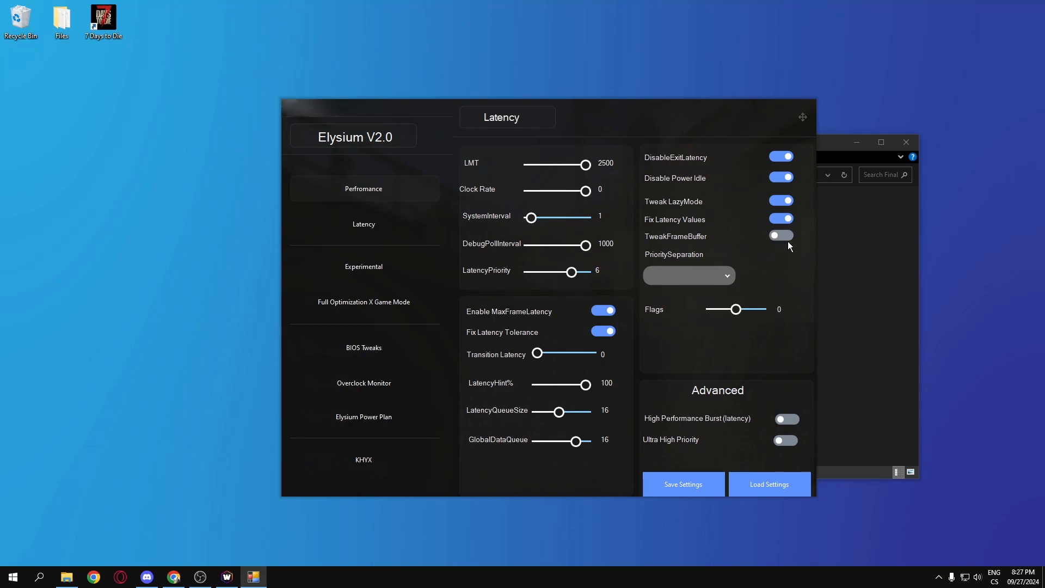
{"action": "left_click", "coordinate": [780, 236]}
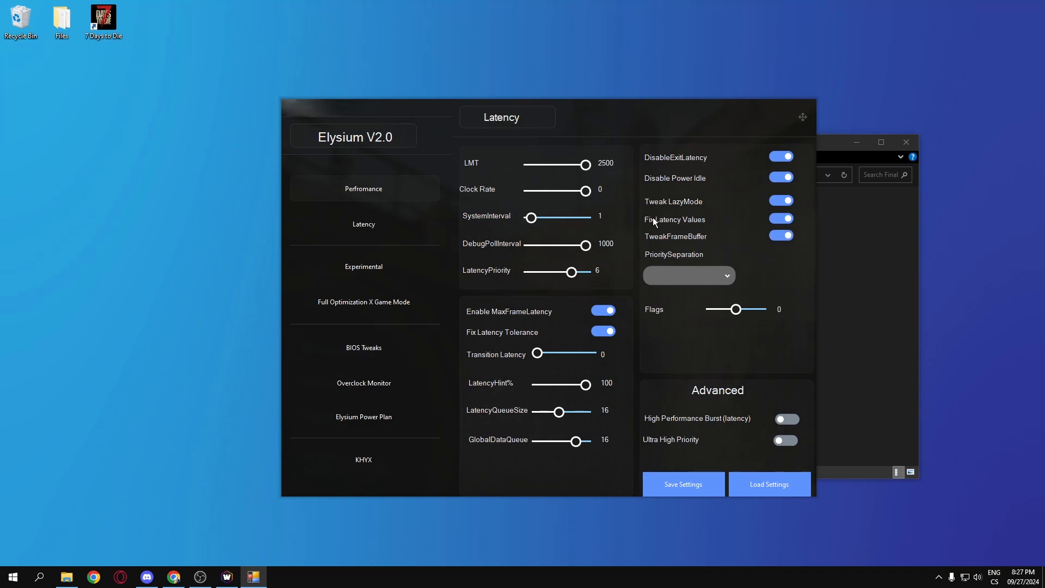
{"action": "mouse_move", "coordinate": [676, 211]}
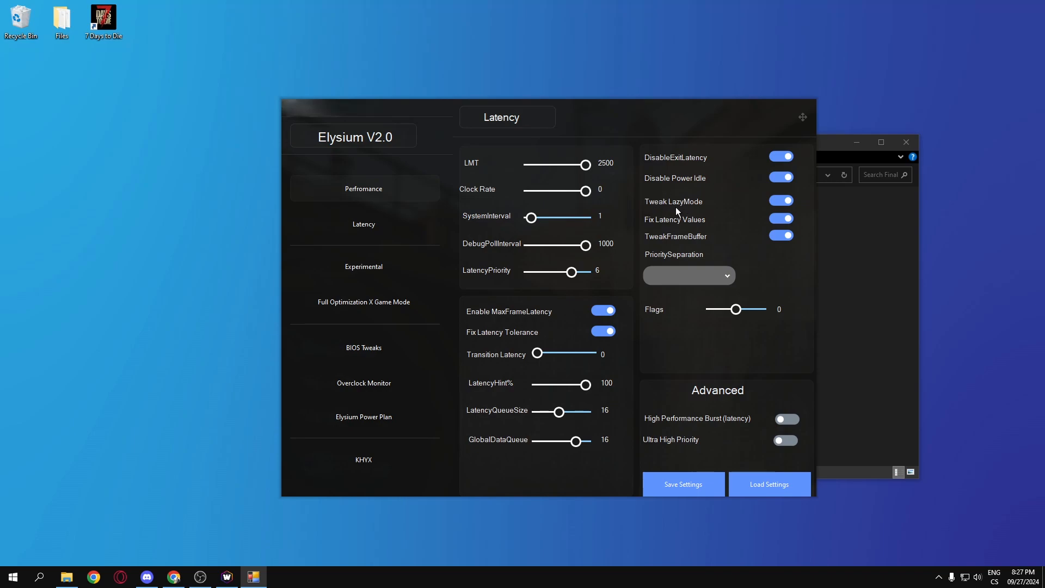
{"action": "left_click", "coordinate": [781, 200]}
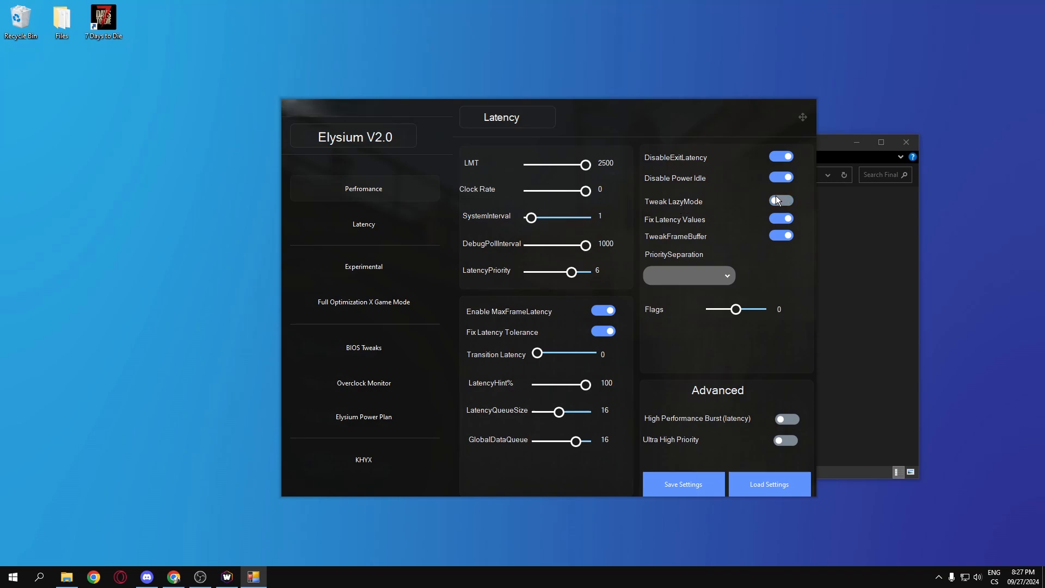
{"action": "left_click", "coordinate": [780, 200]}
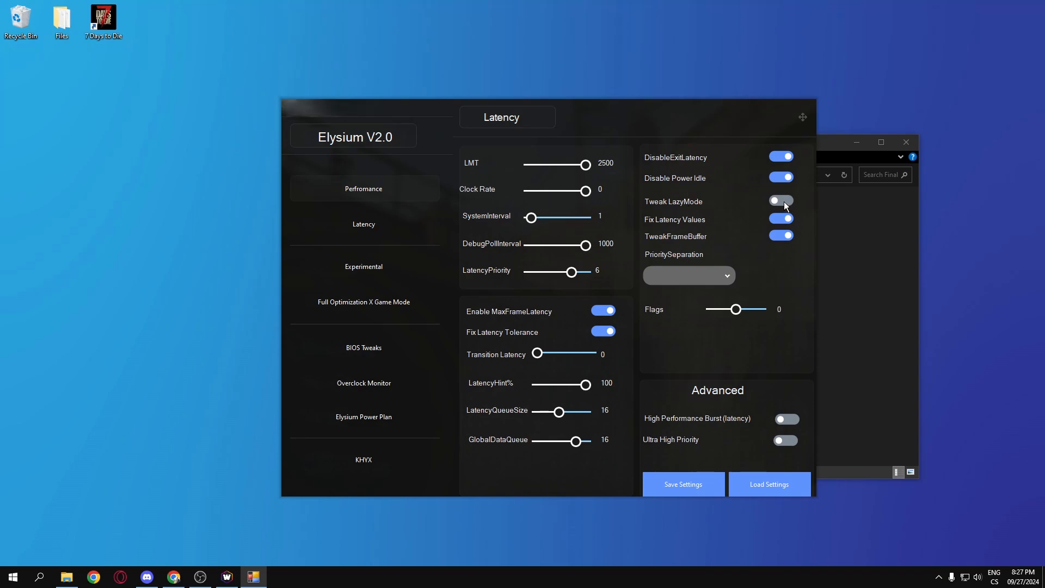
{"action": "left_click", "coordinate": [781, 201]}
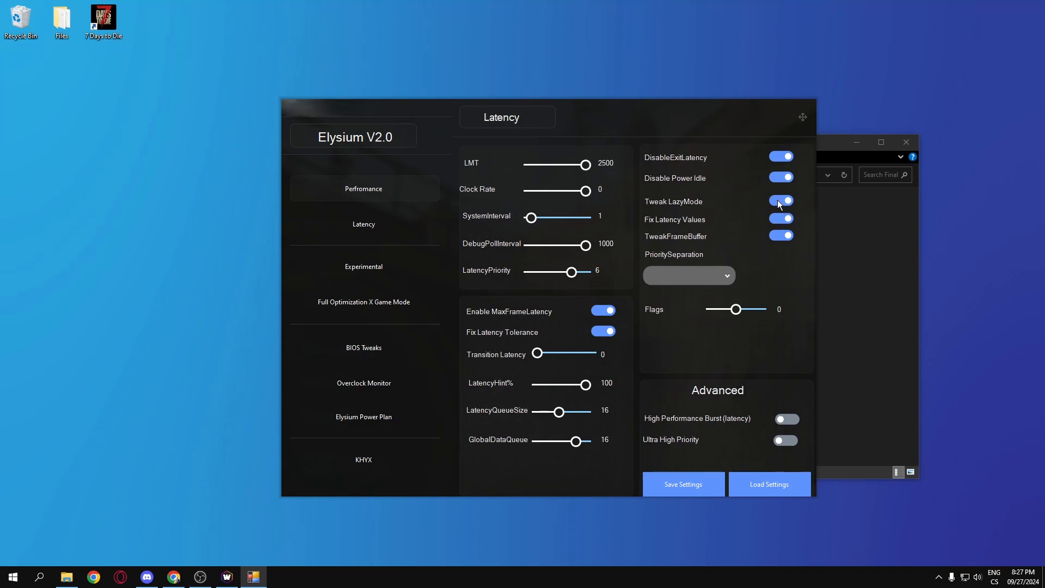
Set PrioritySeparation to Performance and enable High Performance Burst and Ultra High Priority.
{"action": "left_click", "coordinate": [781, 201]}
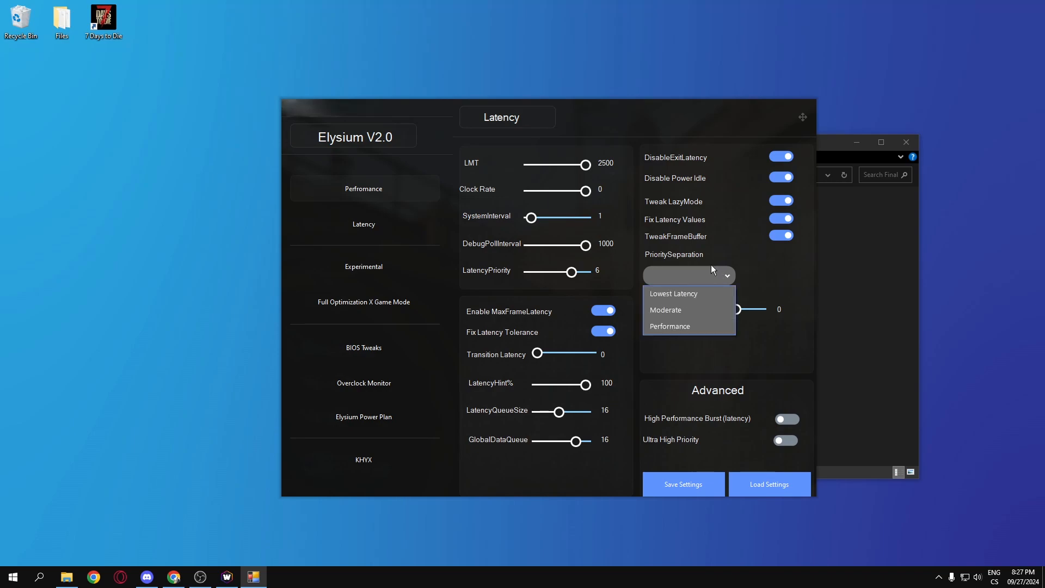
{"action": "mouse_move", "coordinate": [673, 294]}
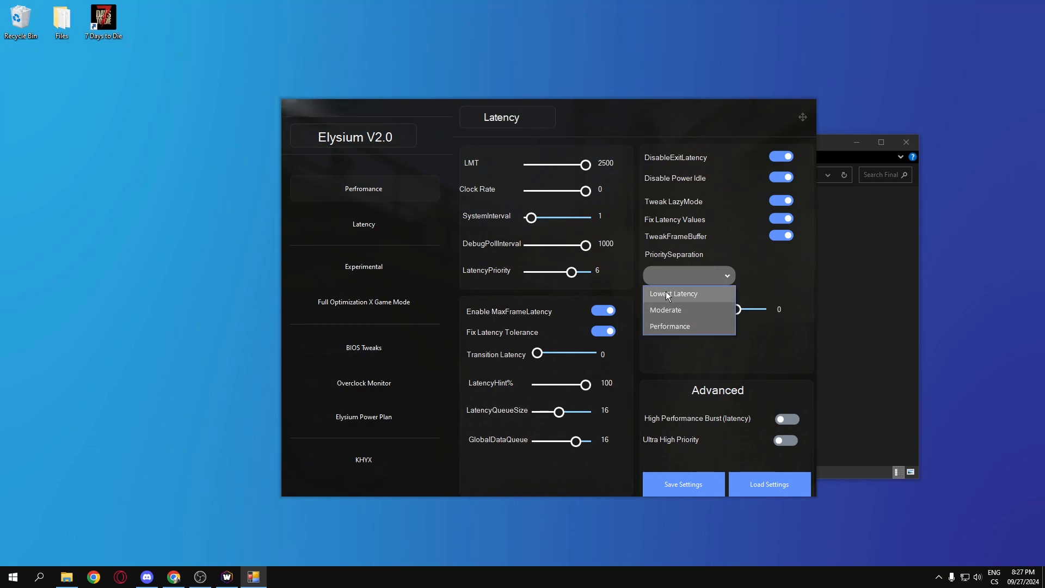
{"action": "mouse_move", "coordinate": [669, 326]}
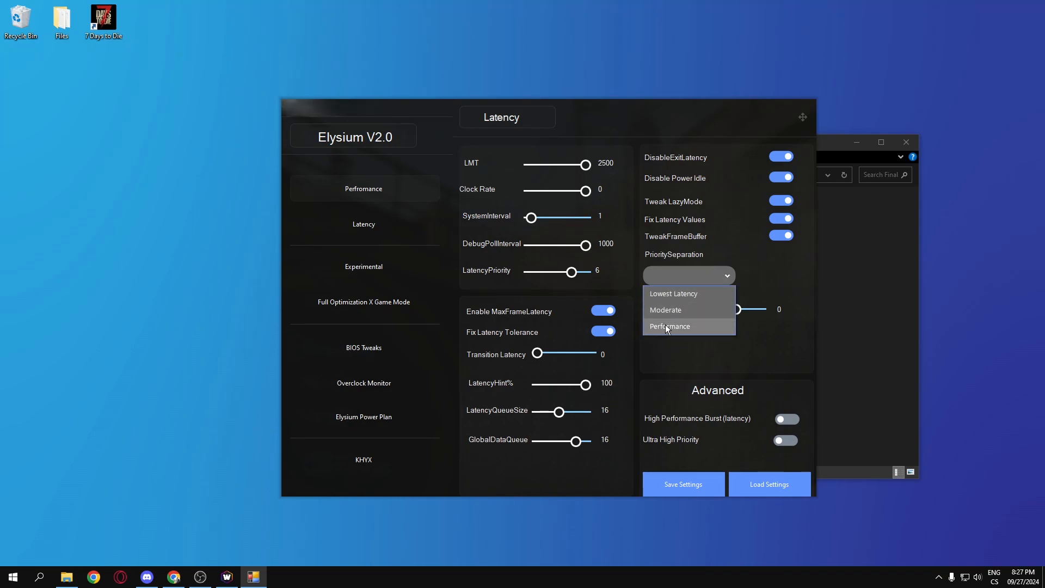
{"action": "left_click", "coordinate": [668, 327]}
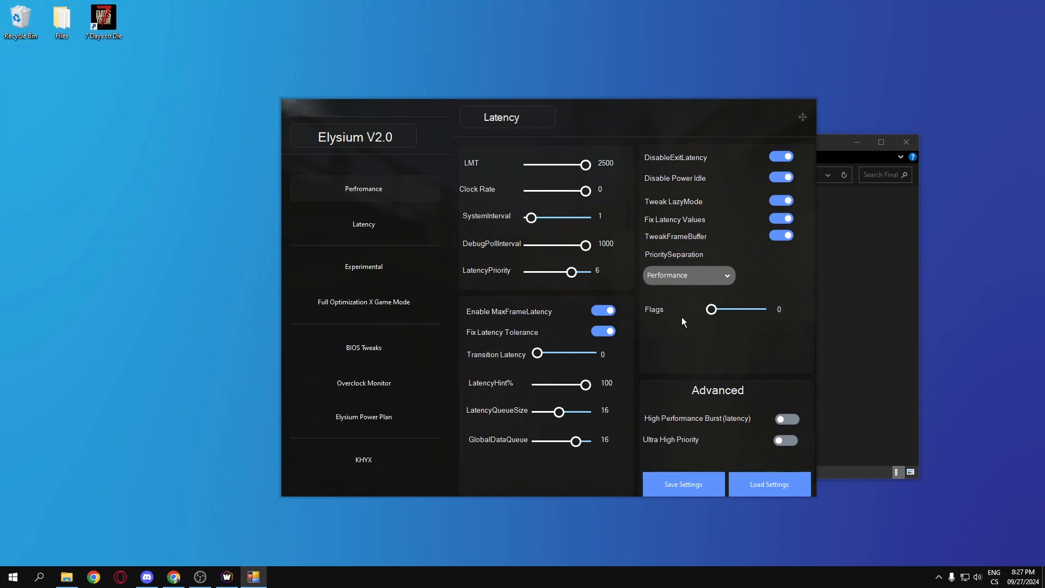
{"action": "mouse_move", "coordinate": [701, 400]}
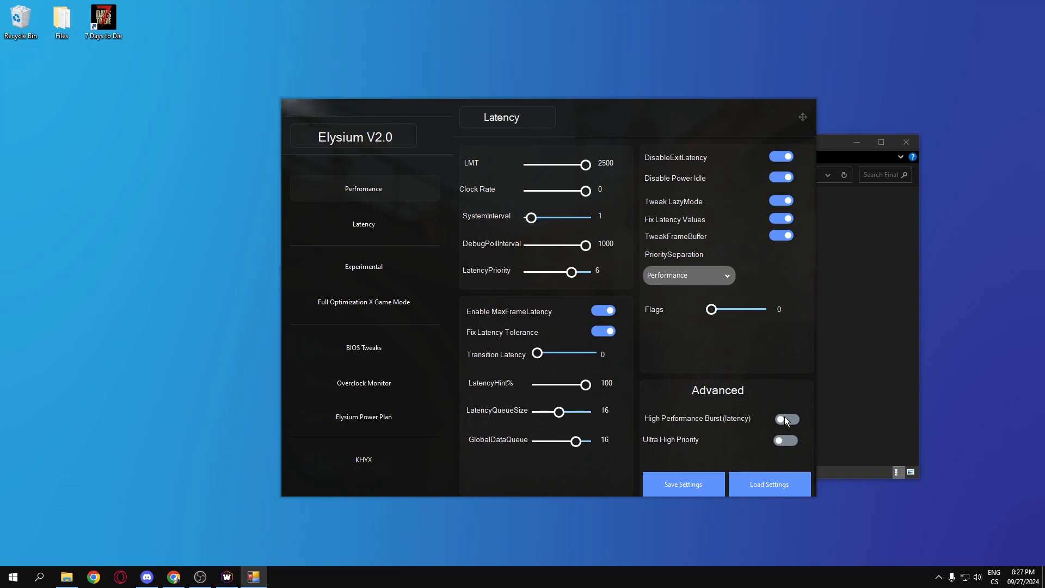
{"action": "left_click", "coordinate": [787, 419]}
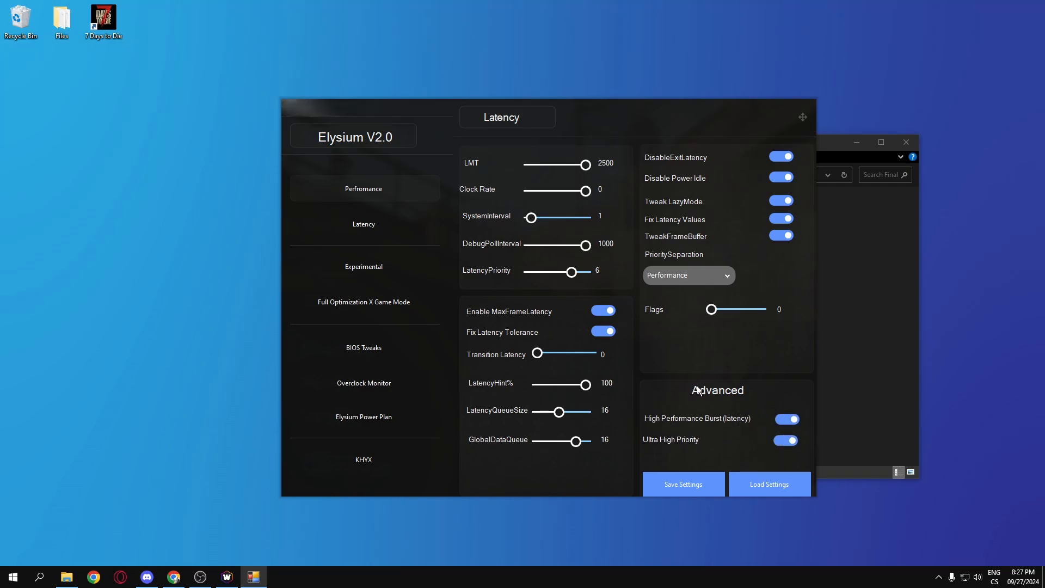
{"action": "left_click", "coordinate": [363, 266]}
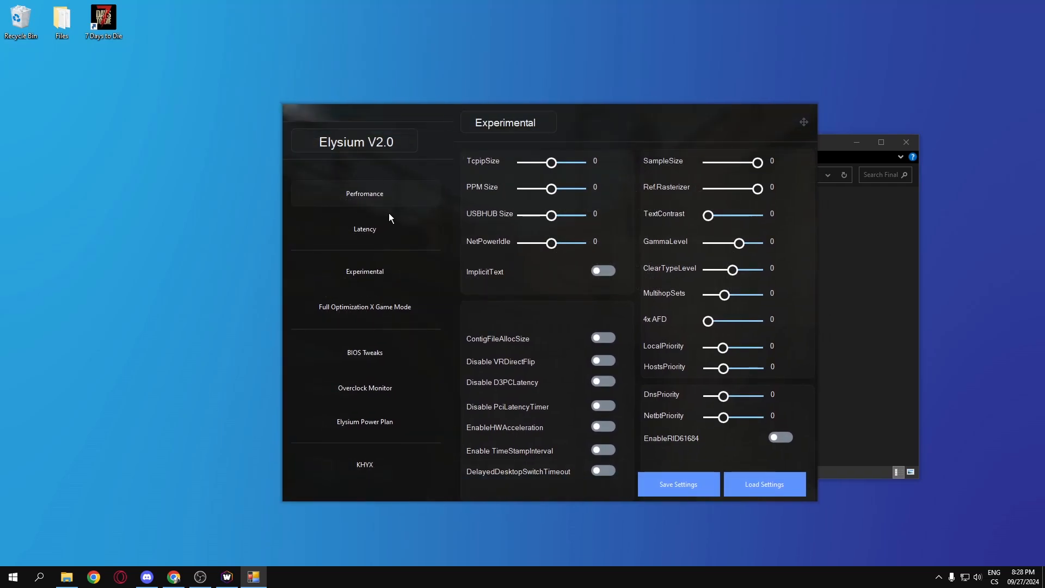
{"action": "mouse_move", "coordinate": [485, 222]}
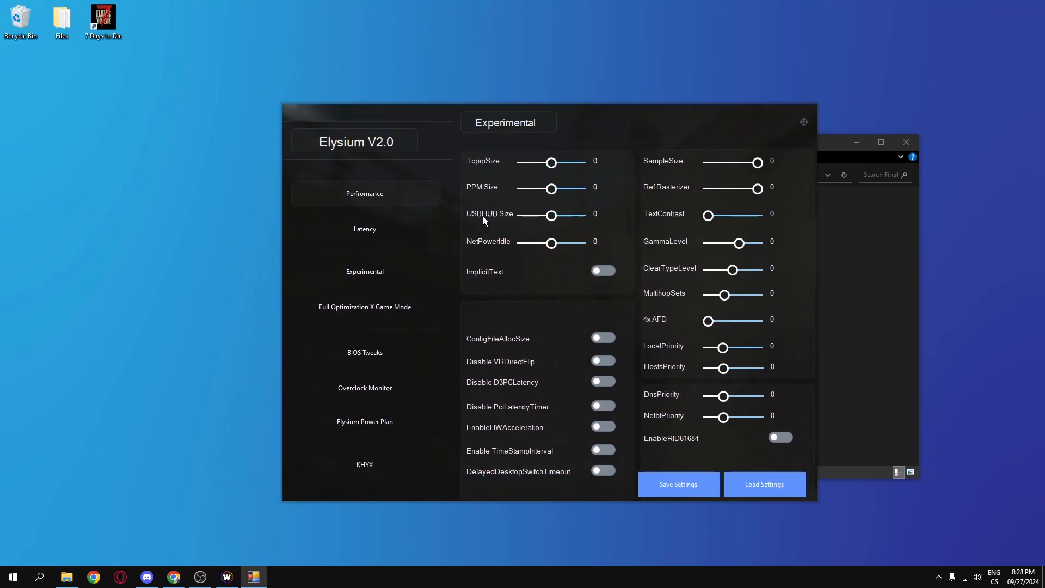
{"action": "mouse_move", "coordinate": [484, 178]}
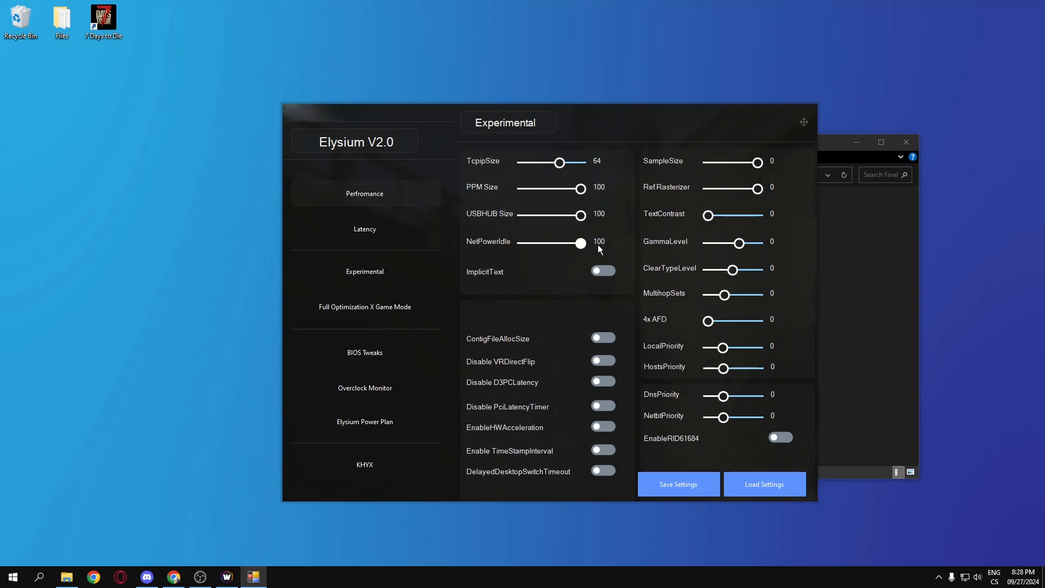
{"action": "mouse_move", "coordinate": [595, 270]}
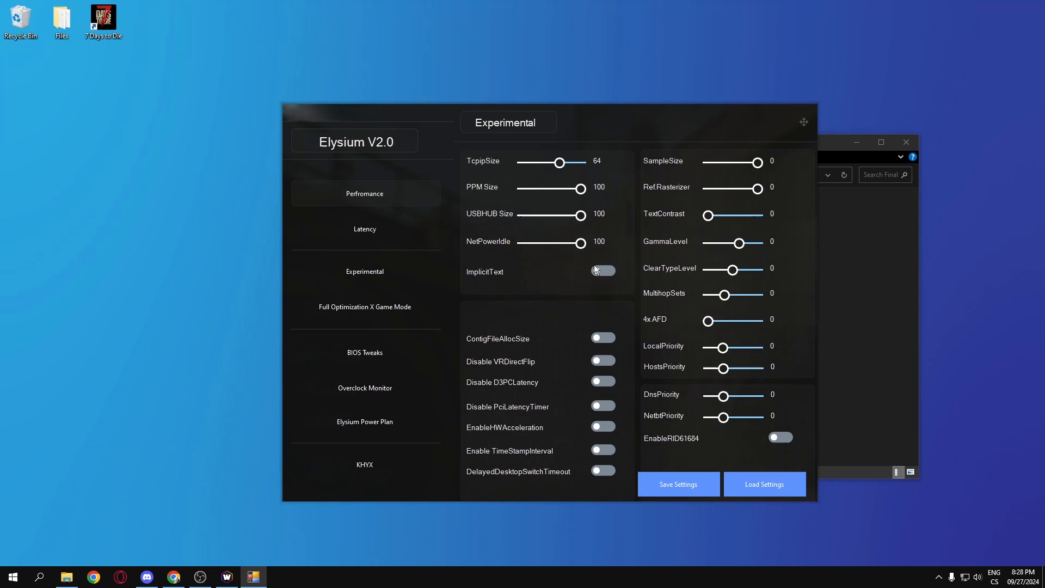
{"action": "mouse_move", "coordinate": [585, 274]}
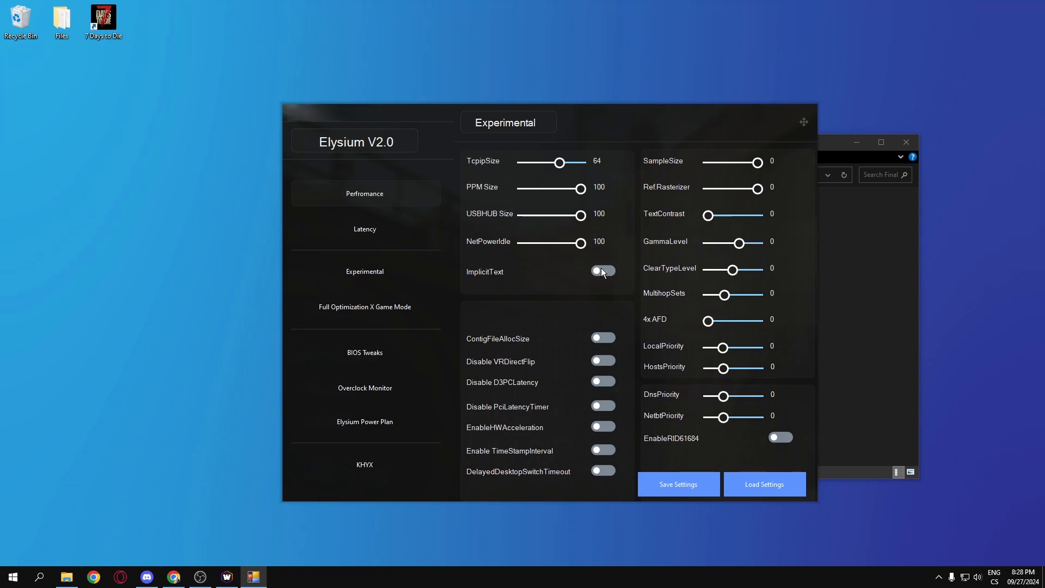
Enable the first of the lower Experimental tweak toggles.
{"action": "left_click", "coordinate": [602, 338]}
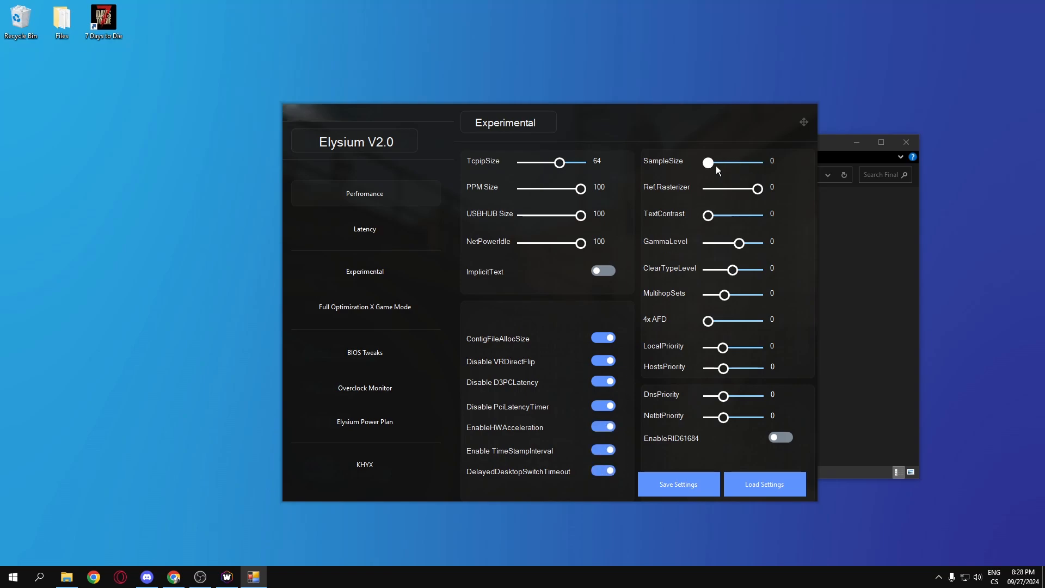
{"action": "mouse_move", "coordinate": [765, 196]}
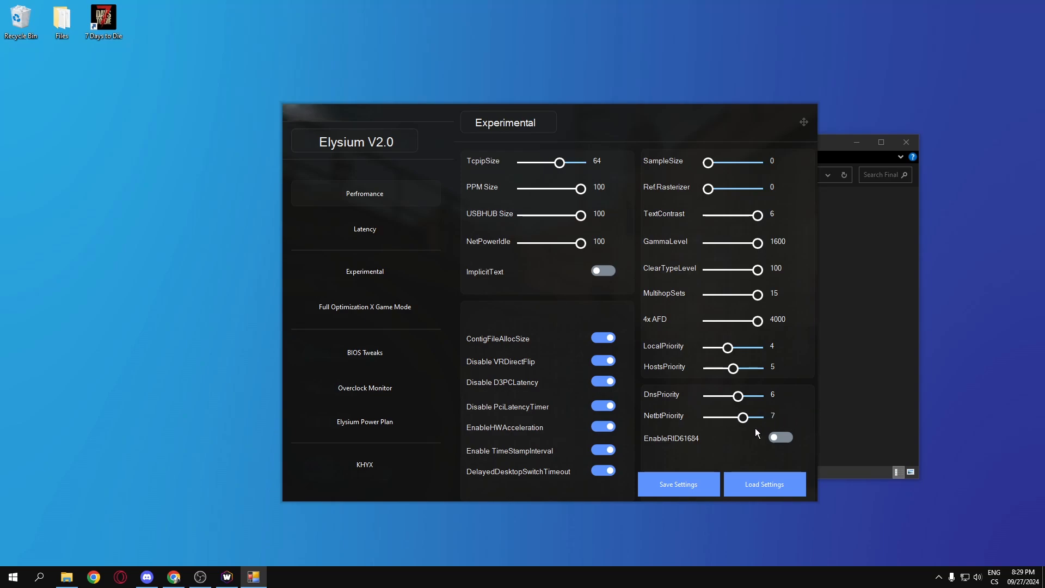
Turn on the EnableRID61684 toggle on the Experimental page.
{"action": "left_click", "coordinate": [780, 438]}
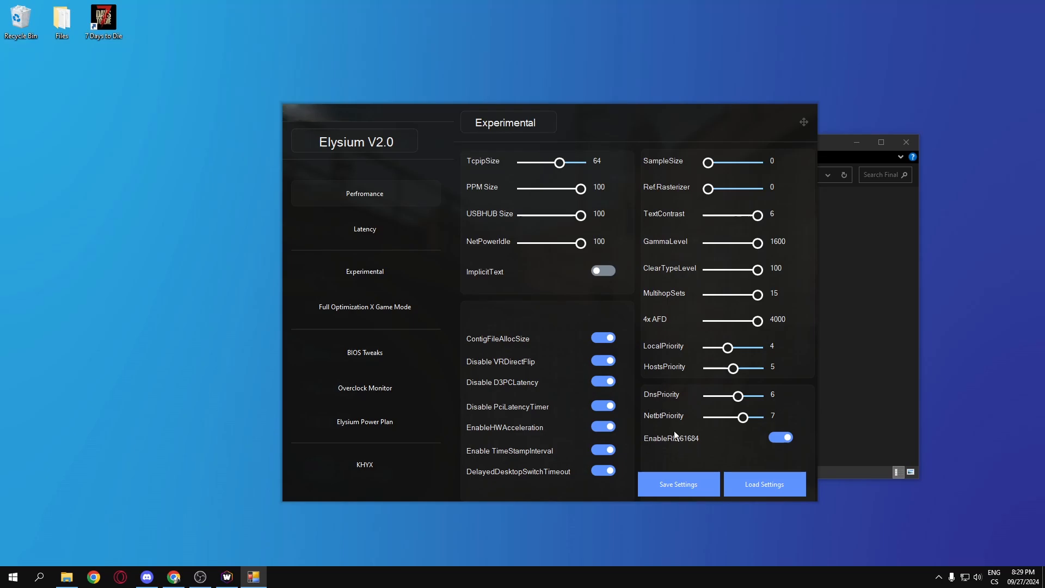
{"action": "mouse_move", "coordinate": [660, 447]}
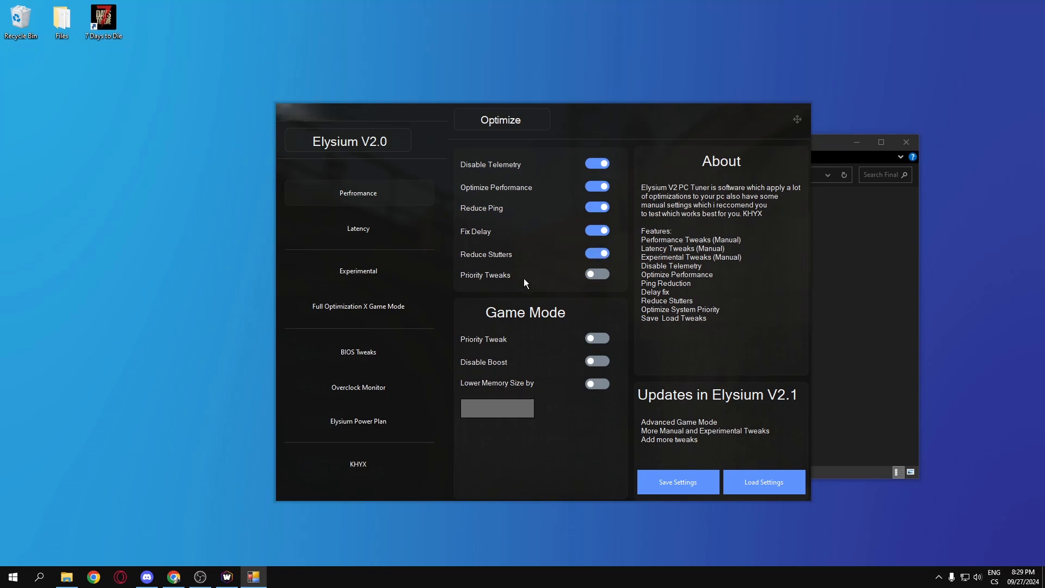
Turn on Priority Tweaks and enter 500 in Lower Memory Size.
{"action": "left_click", "coordinate": [597, 273]}
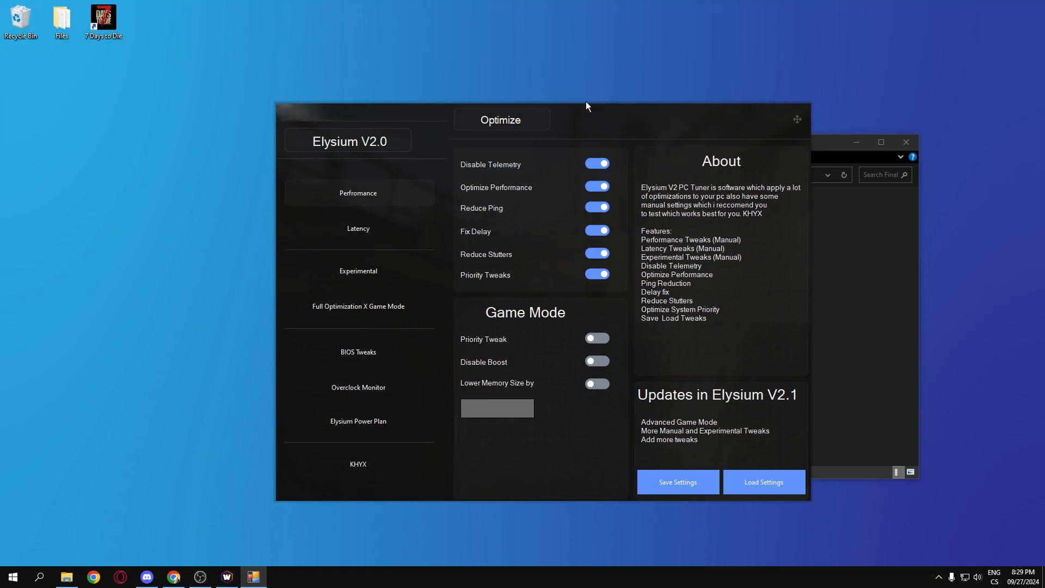
{"action": "mouse_move", "coordinate": [524, 401]}
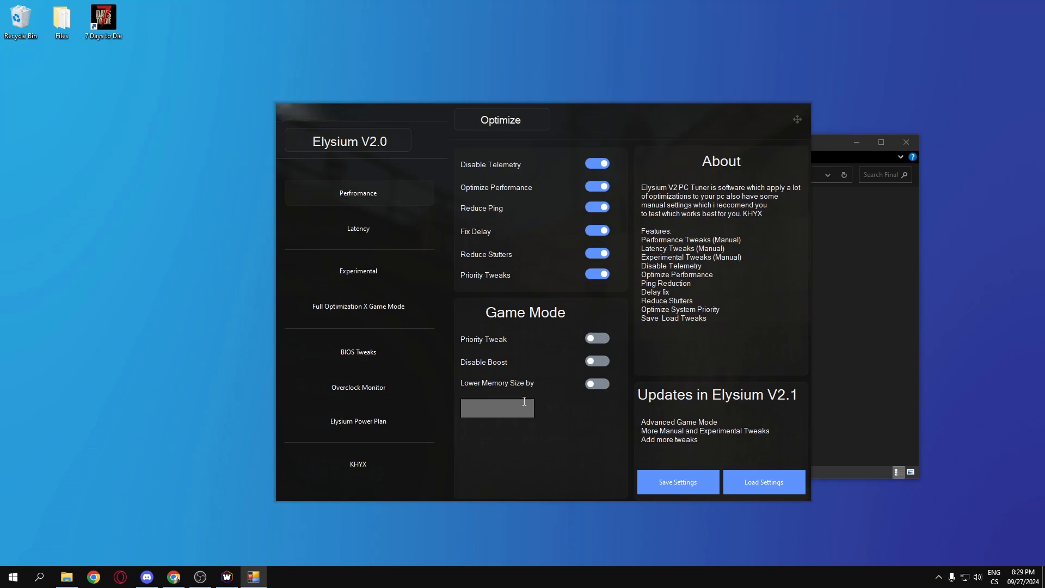
{"action": "left_click", "coordinate": [497, 407]}
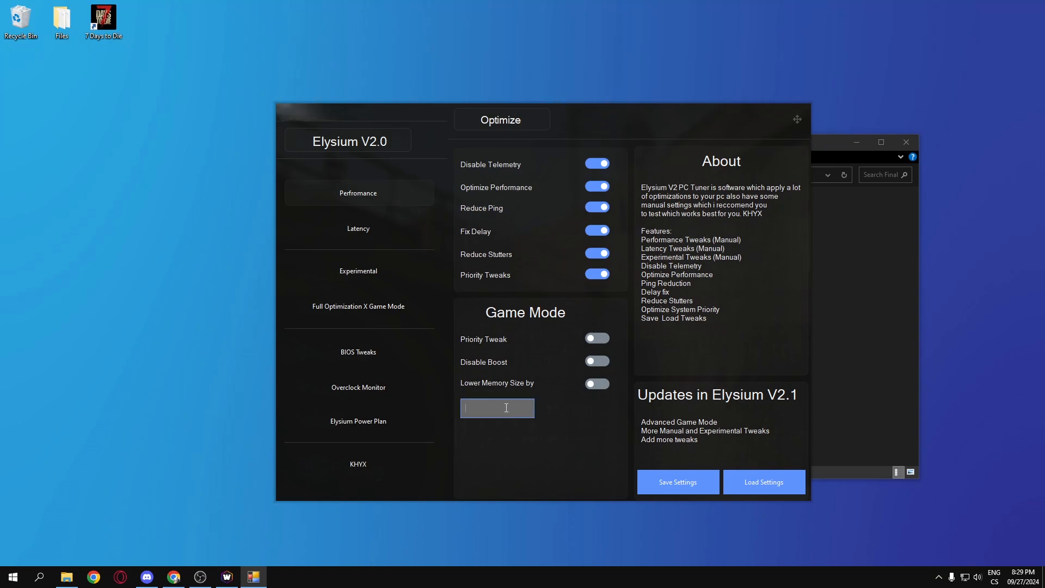
{"action": "type", "text": "500"}
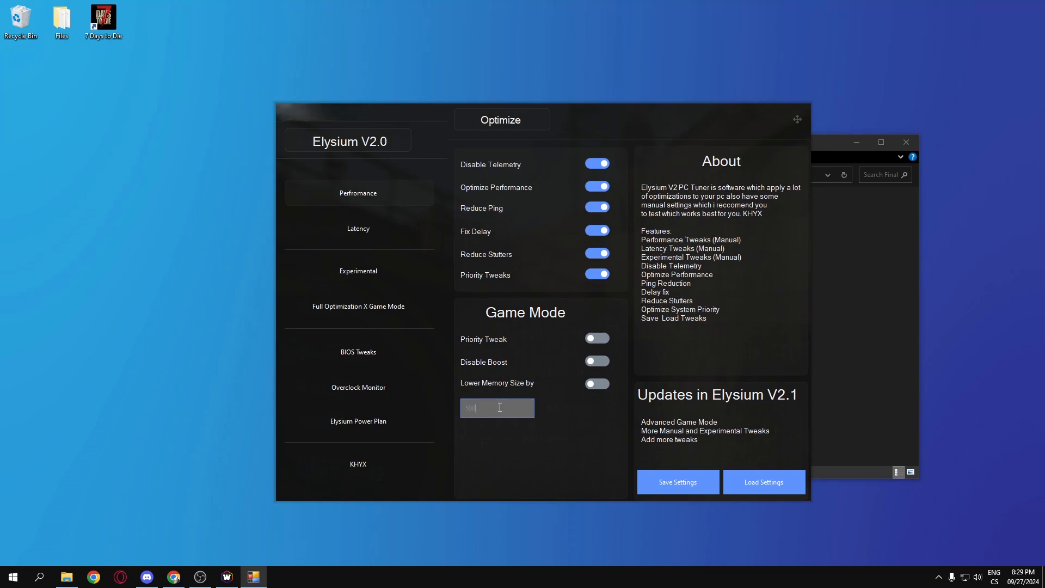
{"action": "mouse_move", "coordinate": [333, 415]}
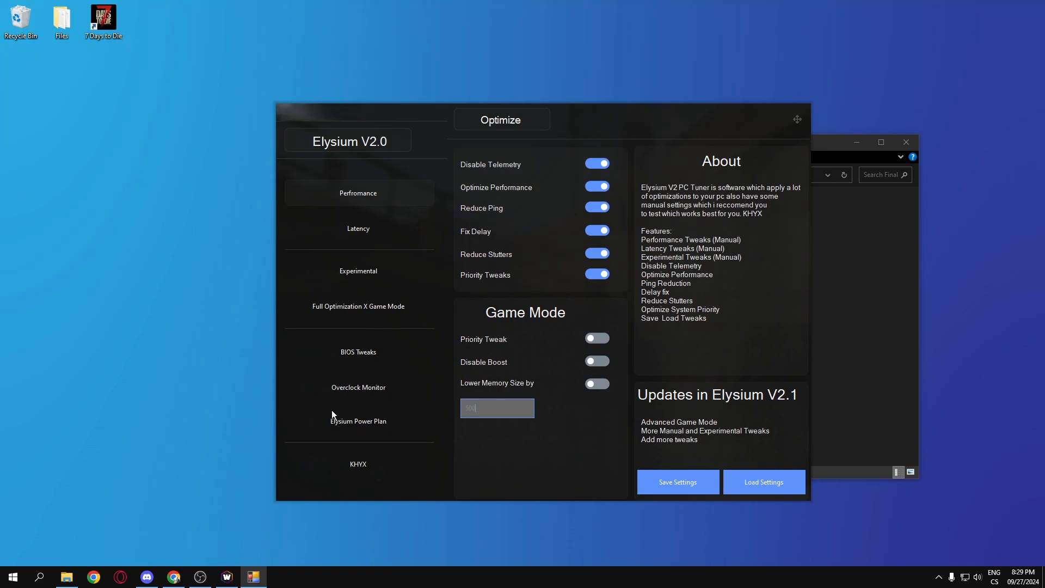
{"action": "mouse_move", "coordinate": [402, 392]}
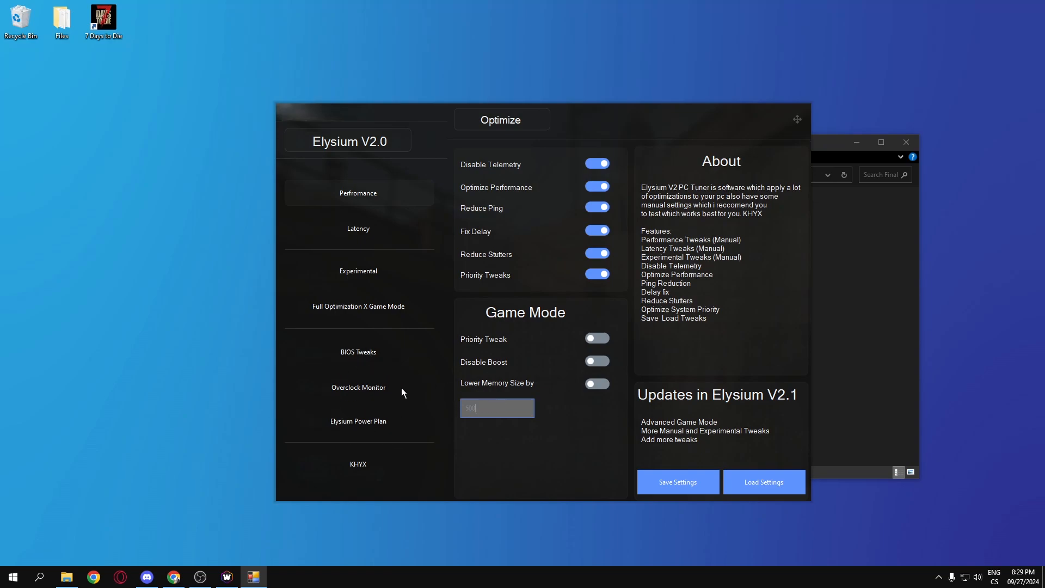
{"action": "mouse_move", "coordinate": [550, 487]}
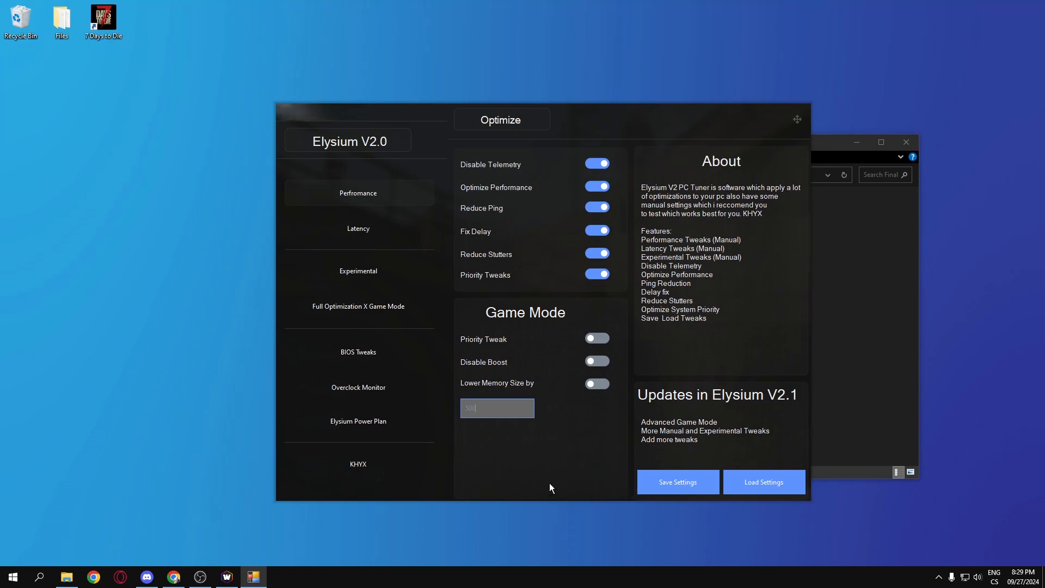